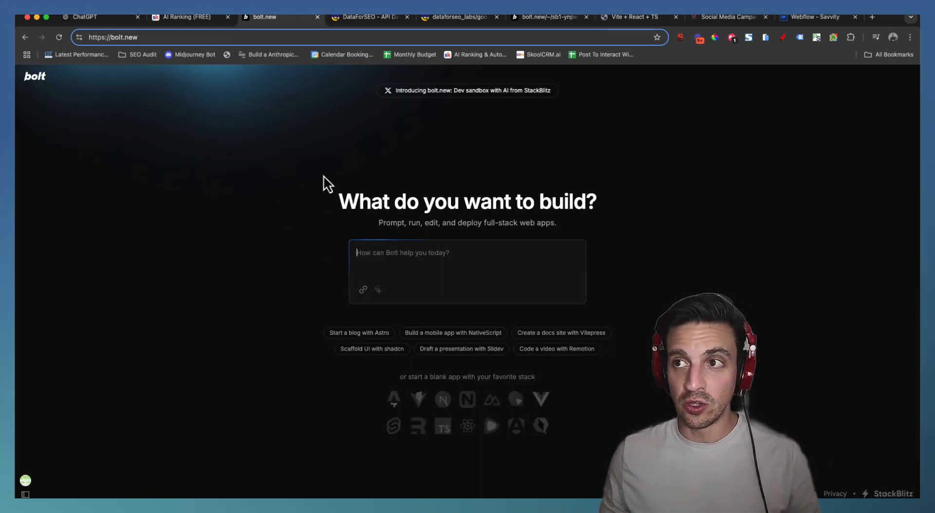
mouse_move(315, 102)
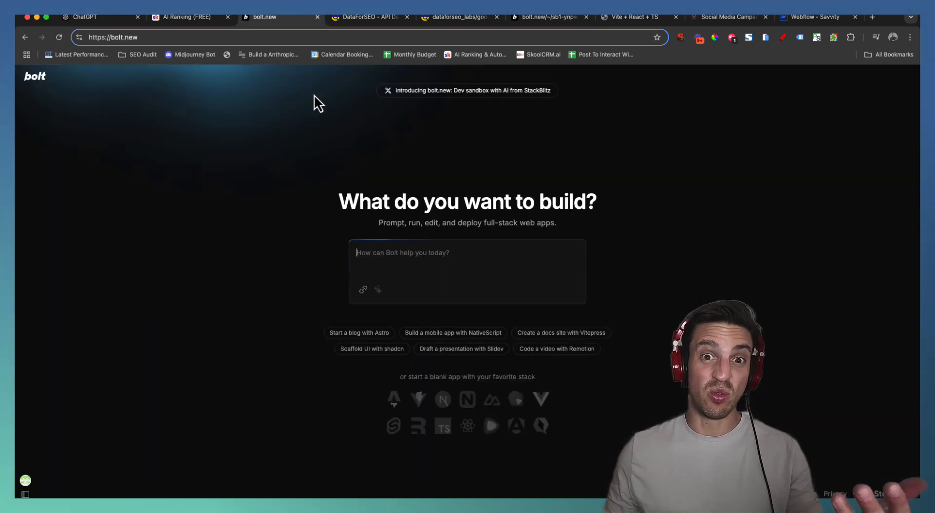
Switch to the DataForSEO API Dashboard browser tab showing the account balance.
left_click(366, 17)
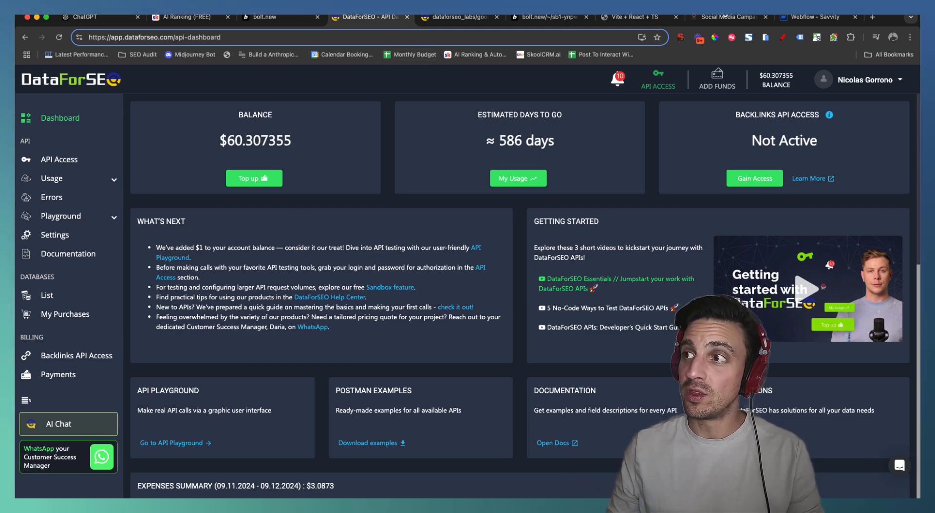
left_click(629, 16)
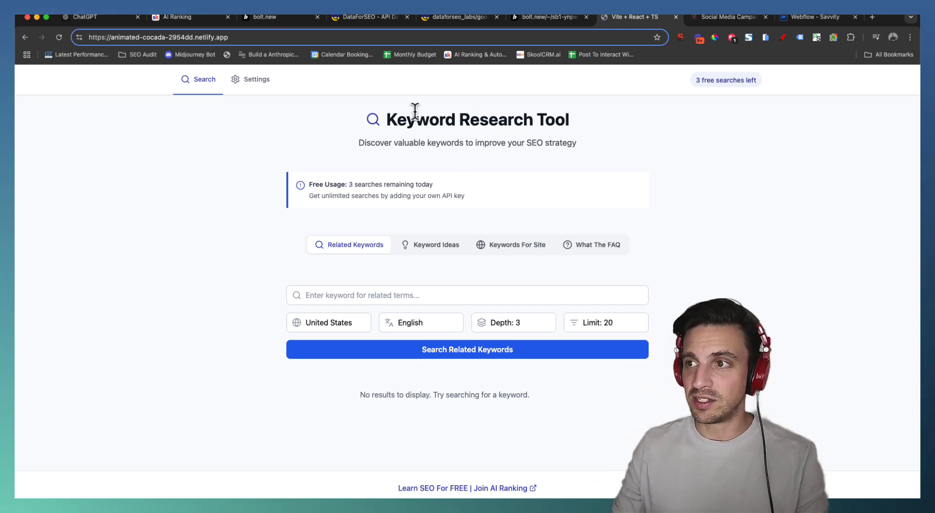
mouse_move(452, 160)
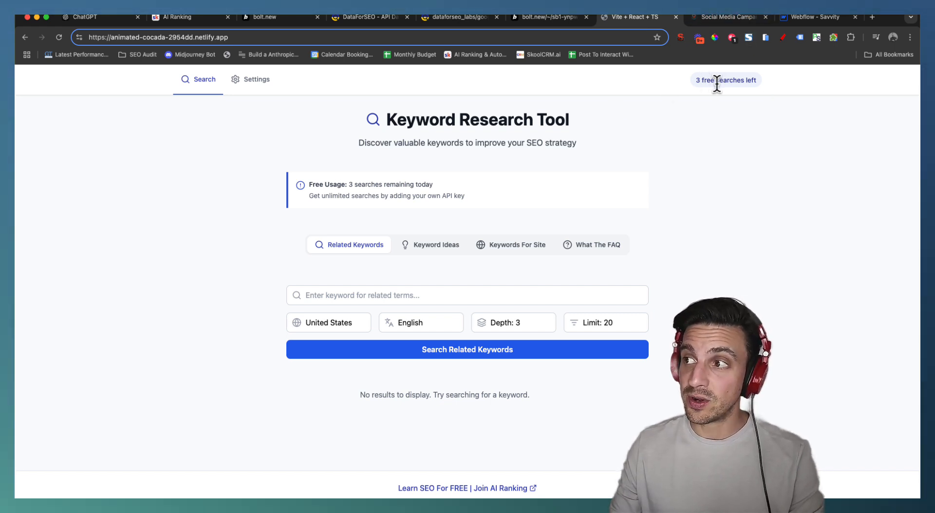
mouse_move(525, 92)
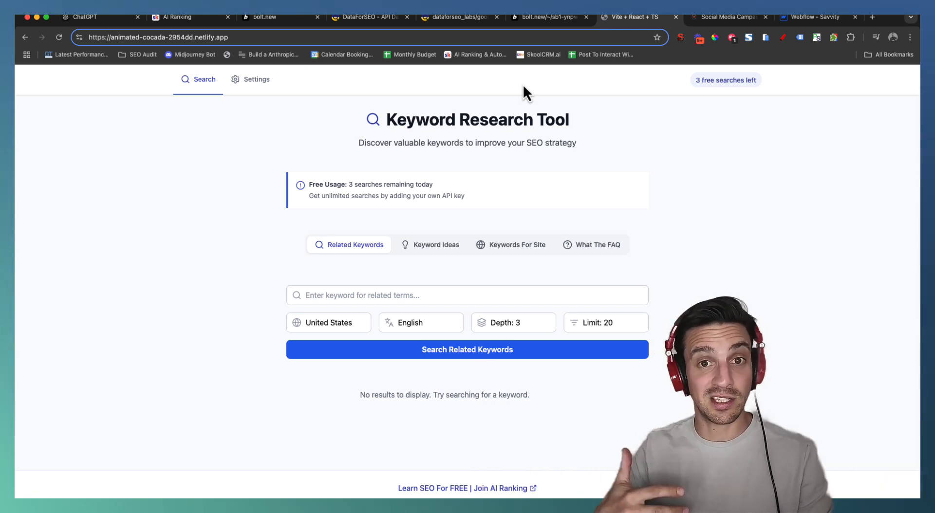
mouse_move(426, 153)
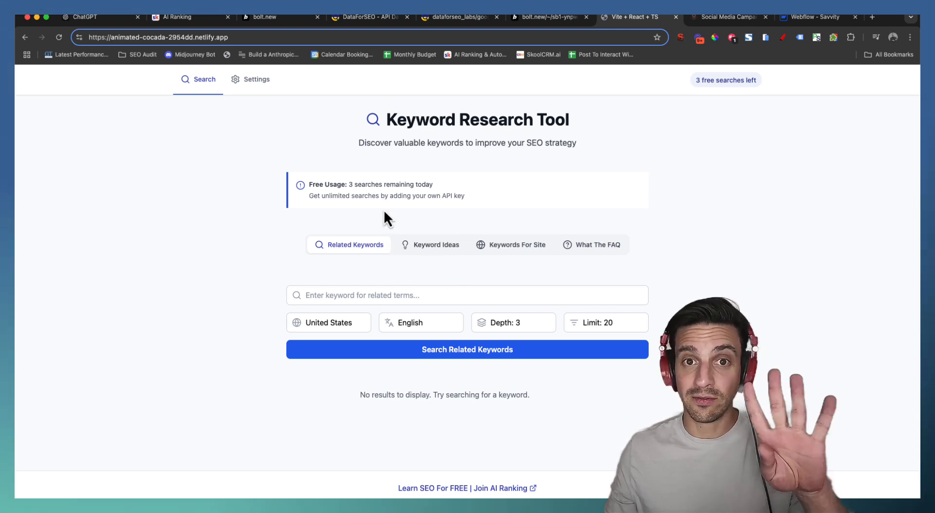
mouse_move(421, 251)
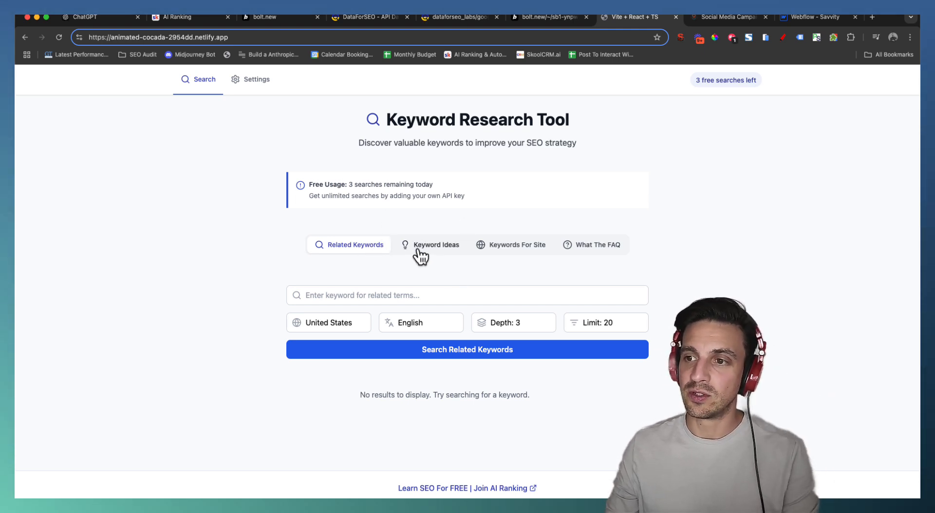
Browse the Keywords For Site mode and land on the What The FAQ question search.
left_click(516, 245)
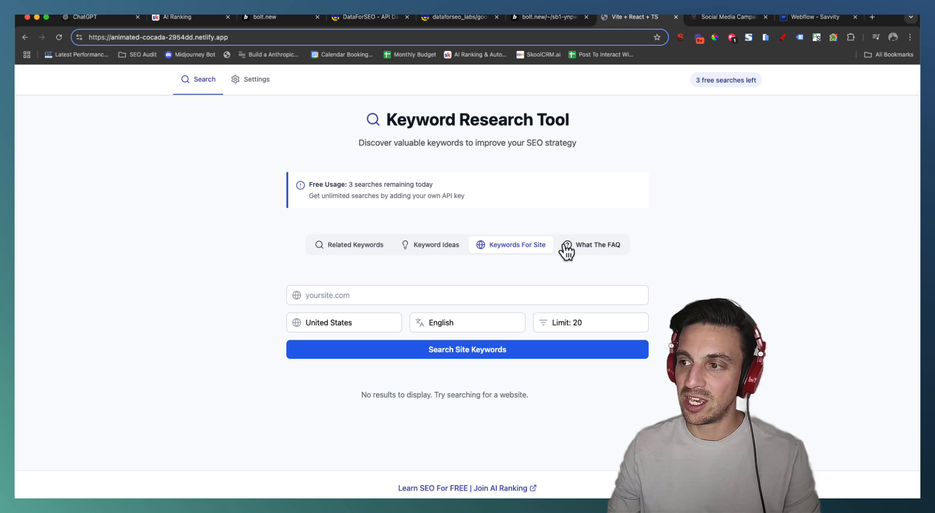
left_click(598, 244)
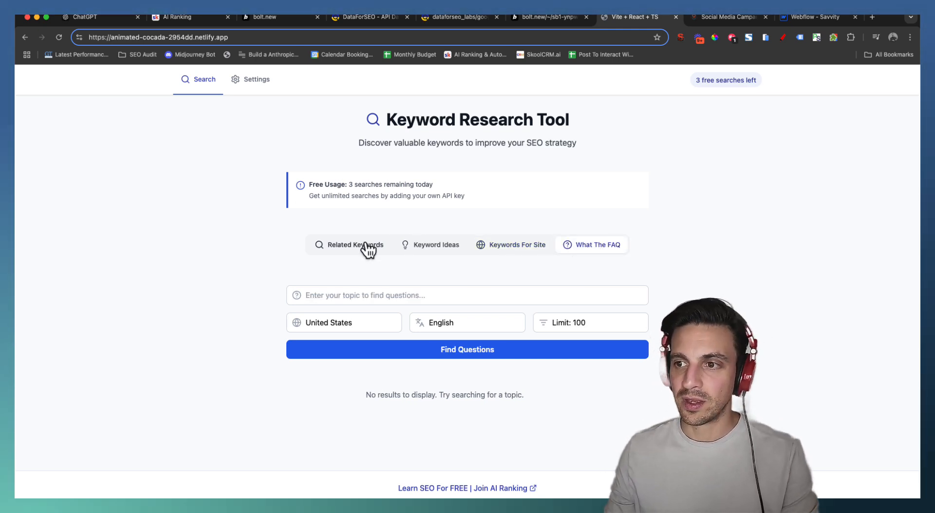
Fill the Related Keywords form with 'learn seo', United States, English, limit 30.
left_click(348, 245)
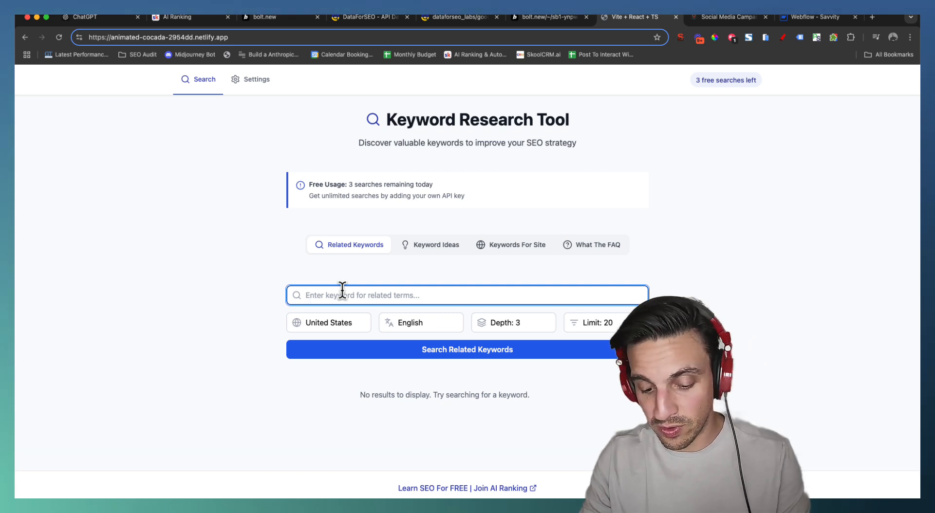
type("learn seo")
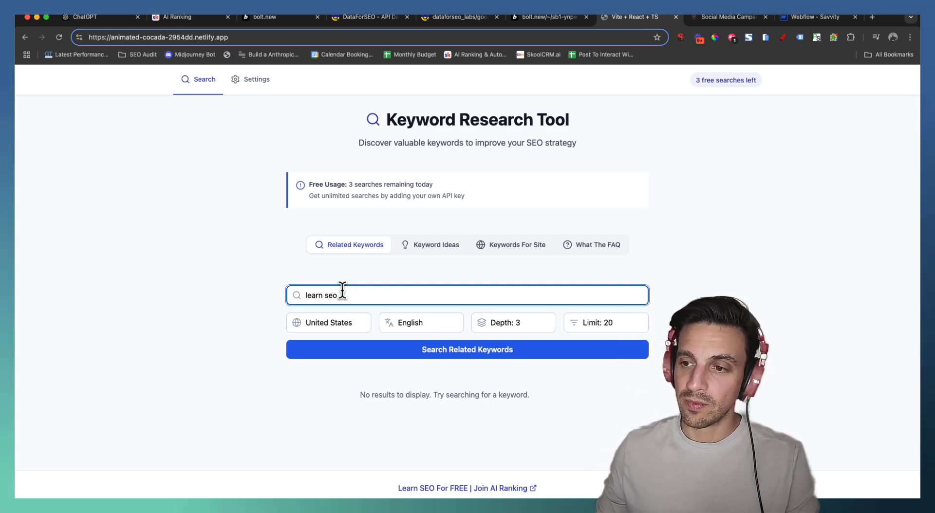
left_click(328, 322)
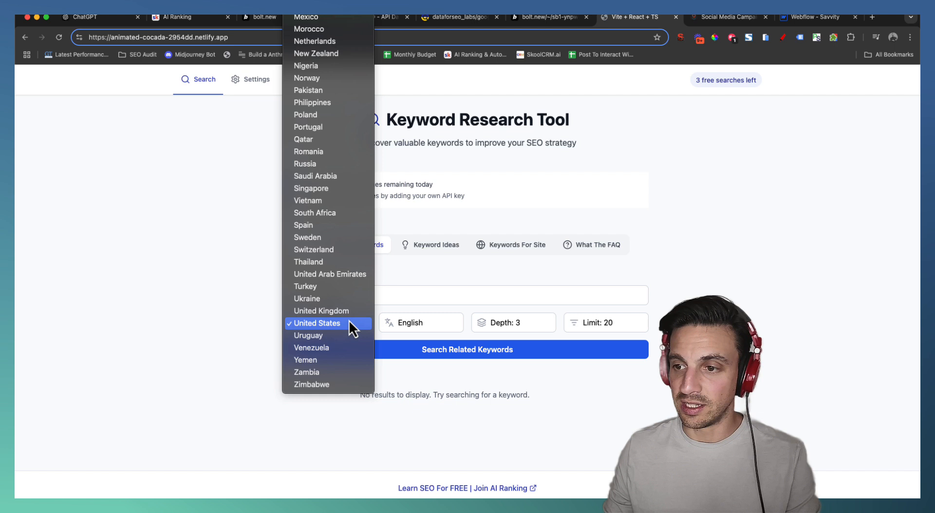
left_click(421, 322)
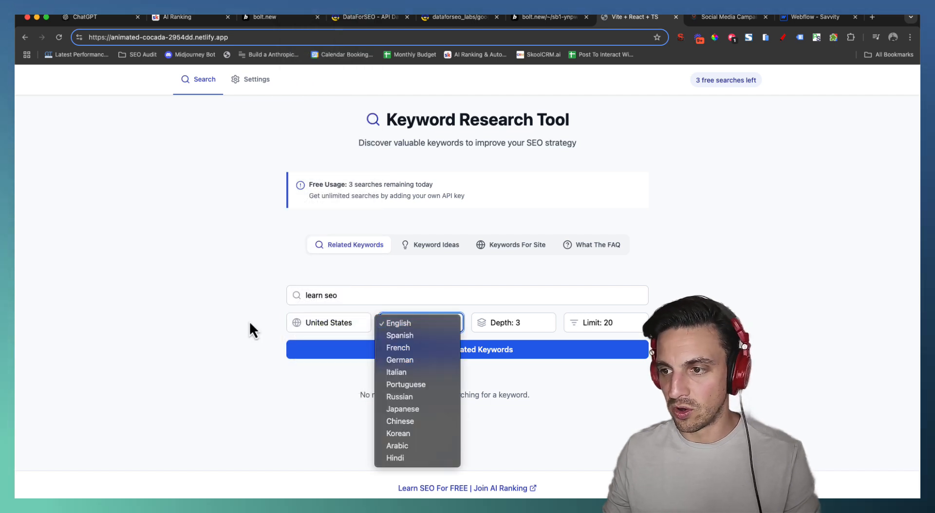
left_click(398, 323)
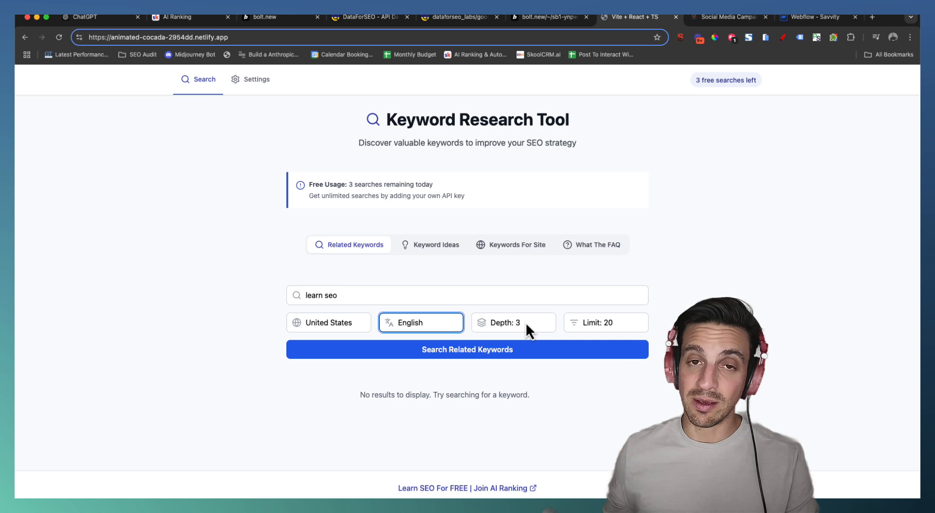
mouse_move(604, 345)
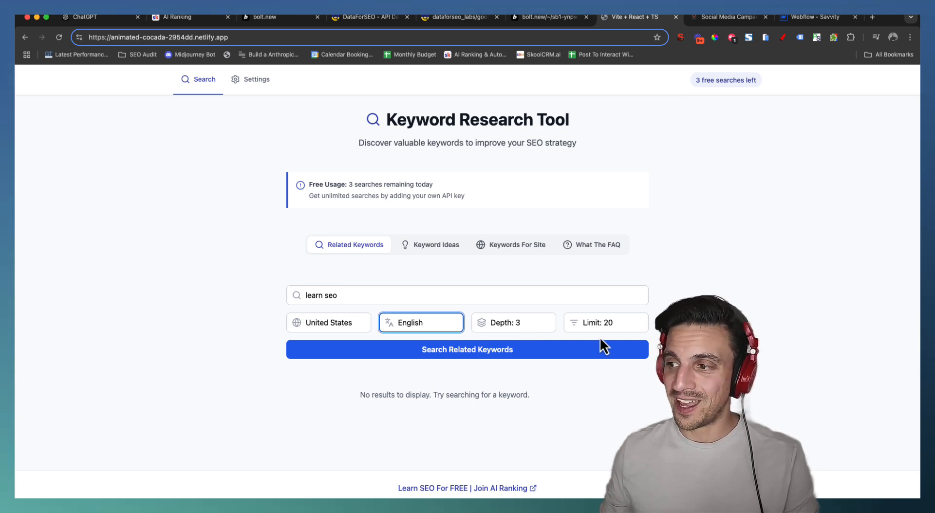
left_click(604, 322)
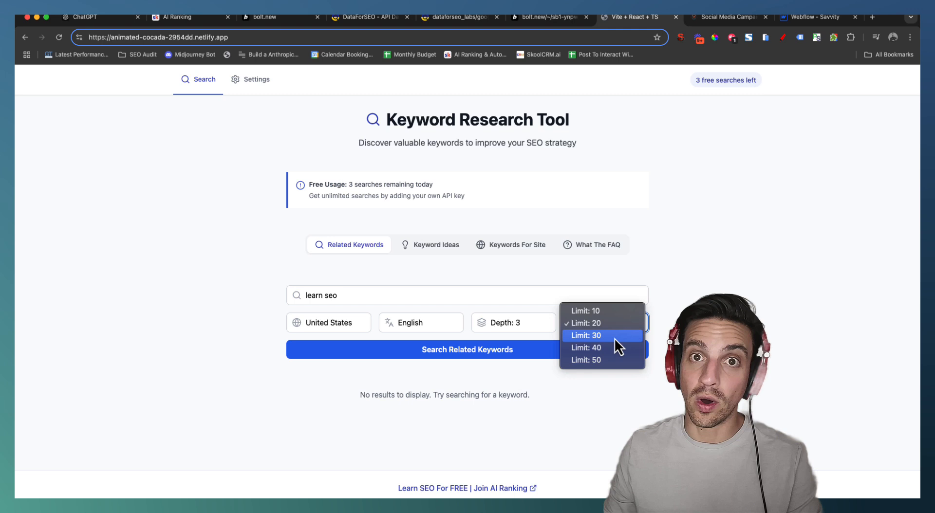
left_click(586, 335)
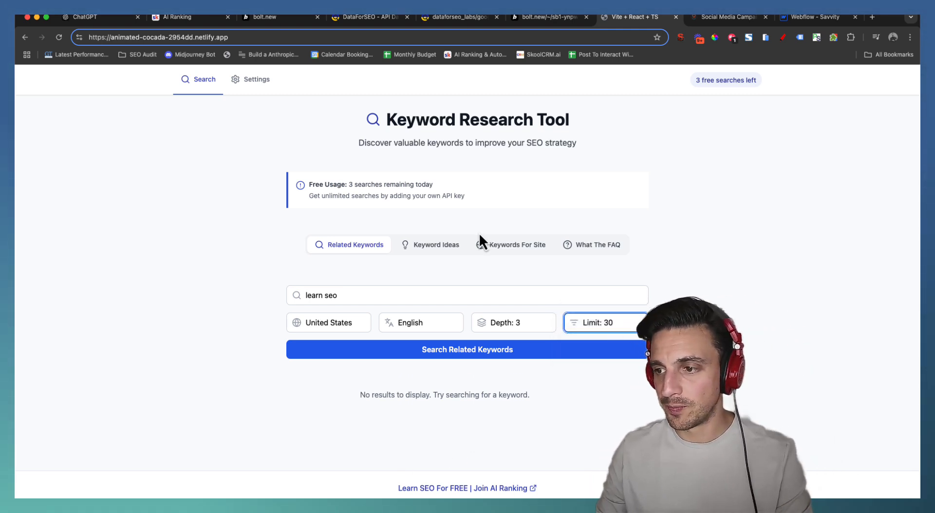
Run the related-keywords search and review the 30 results with volume, CPC and competition.
left_click(466, 350)
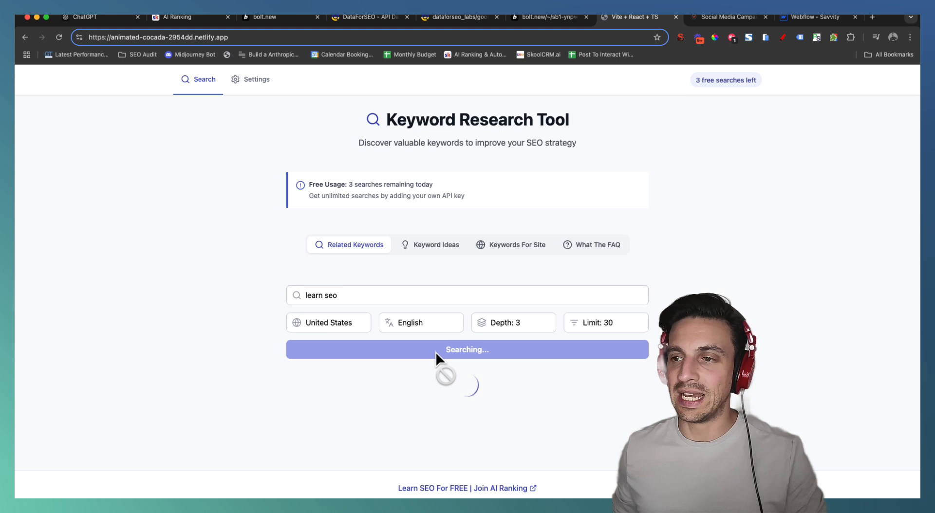
left_click(463, 349)
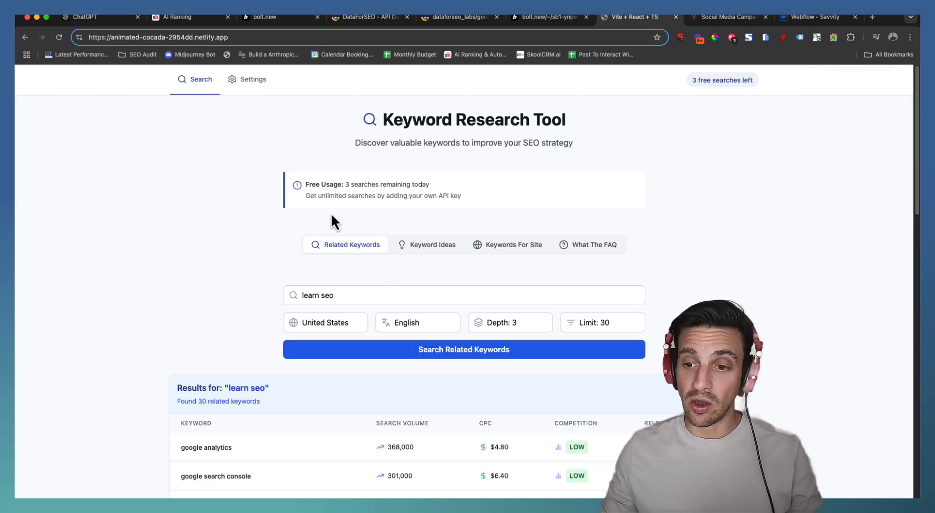
scroll("down", 3)
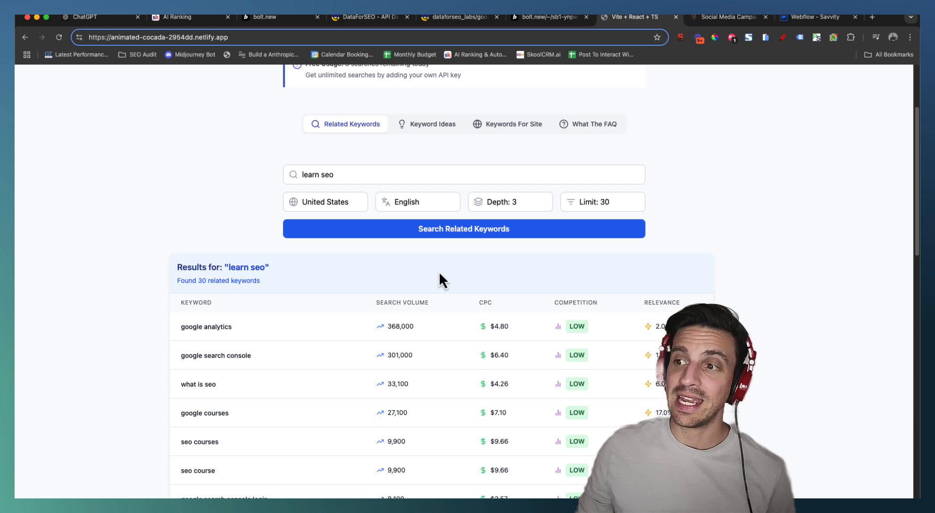
scroll("down", 3)
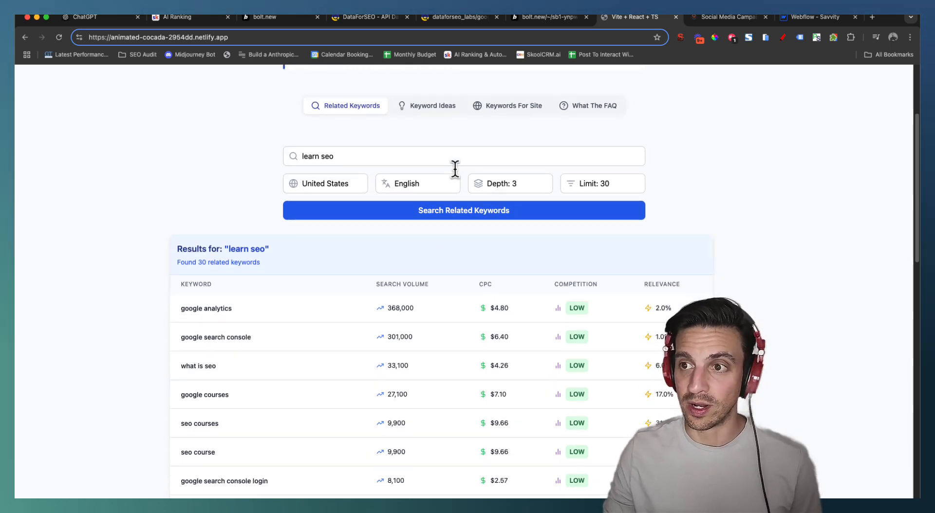
scroll("down", 3)
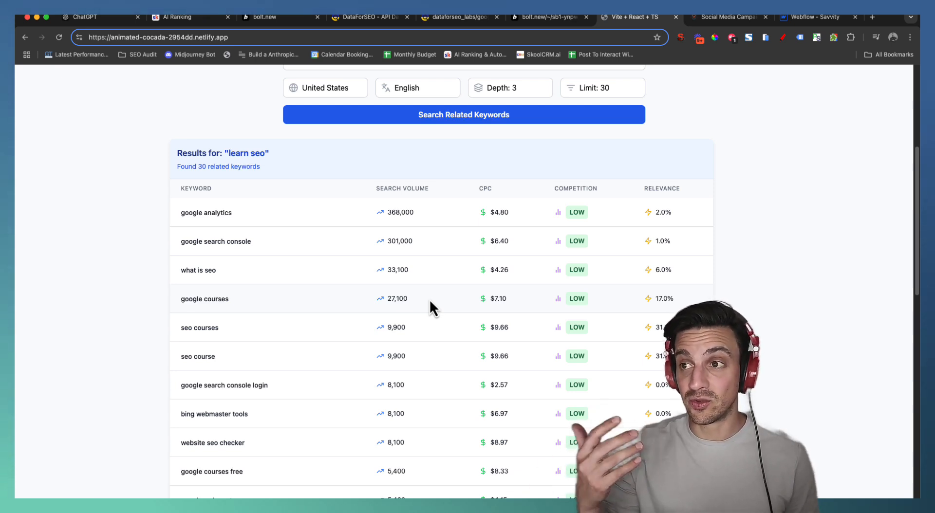
mouse_move(480, 343)
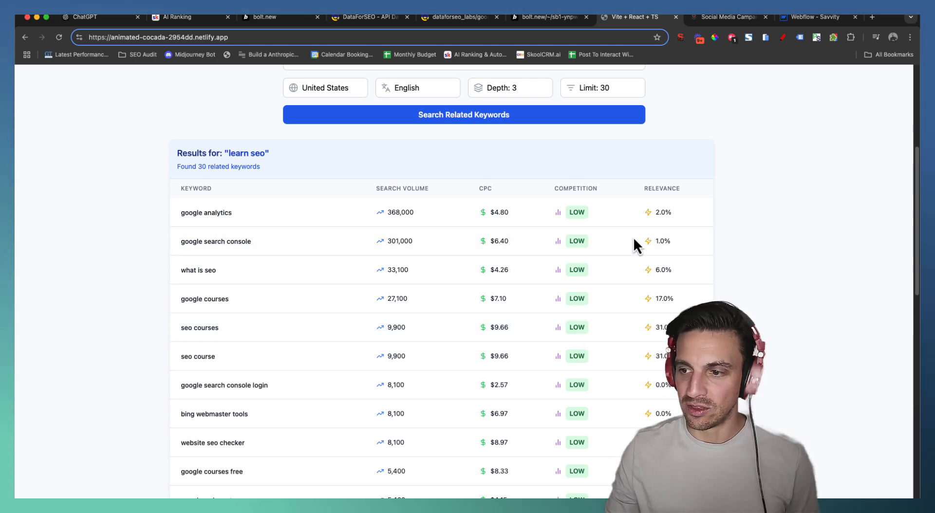
scroll("down", 3)
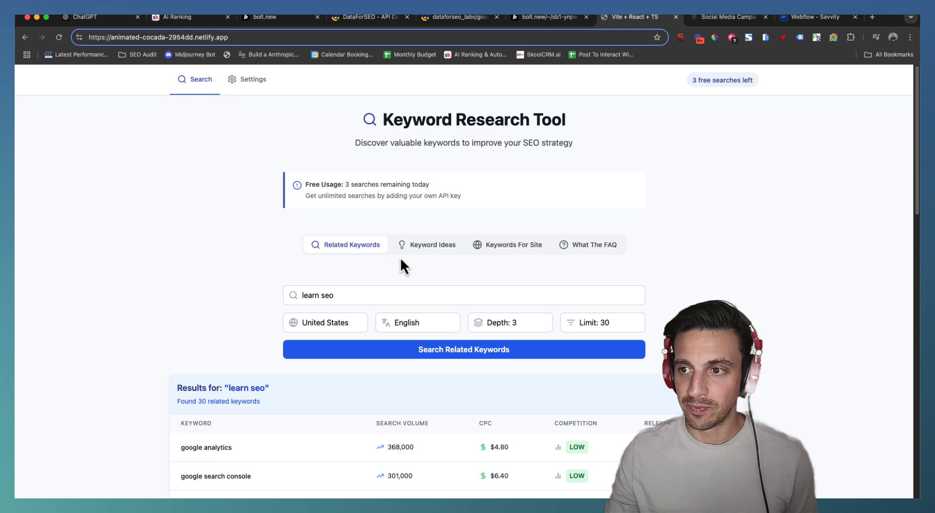
Run the Keyword Ideas search for 'learn seo' and review the 30 results with intent labels.
left_click(435, 245)
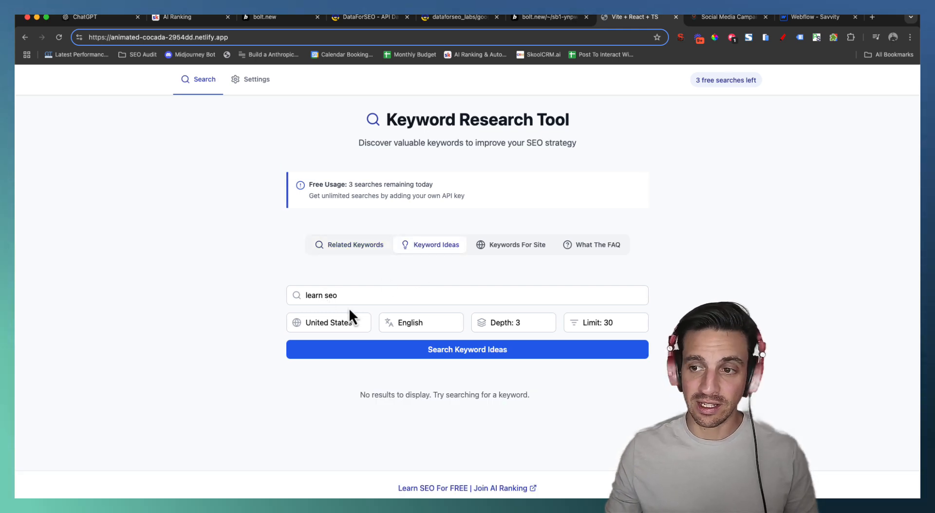
left_click(466, 349)
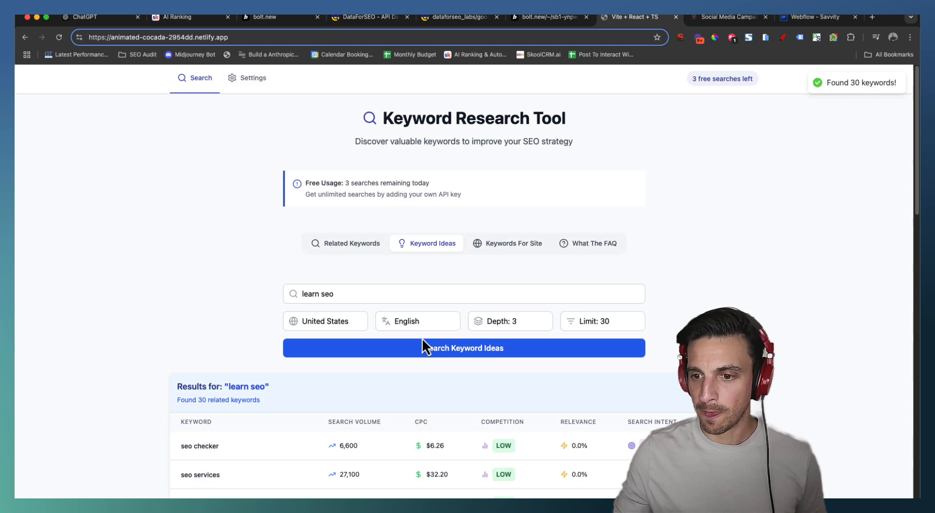
scroll("down", 3)
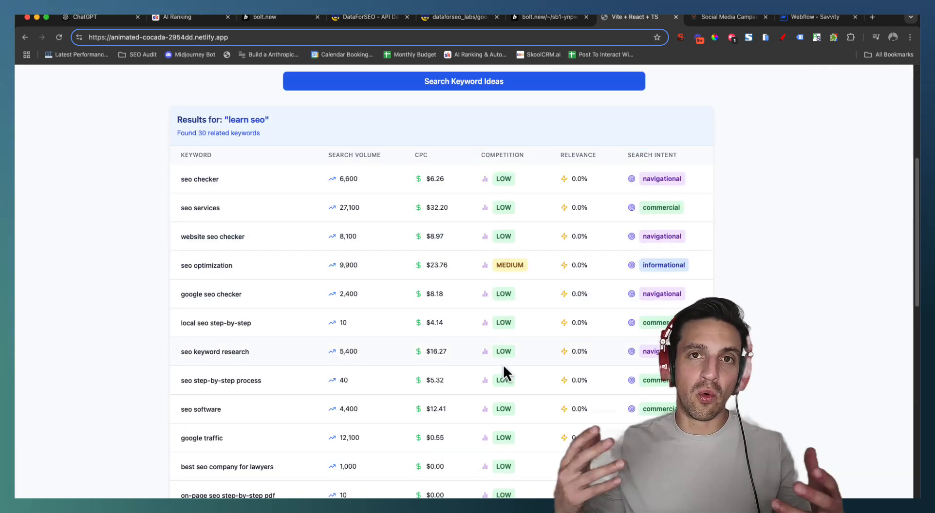
scroll("down", 3)
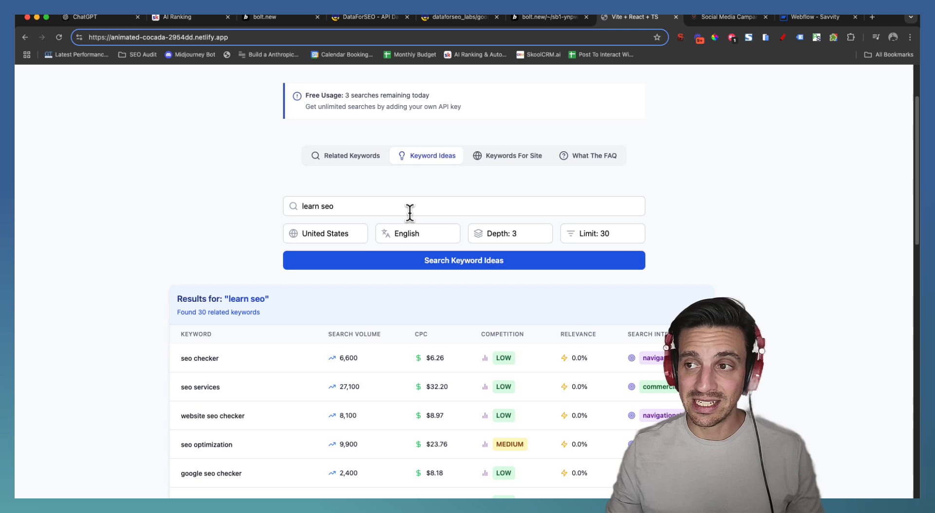
scroll("down", 3)
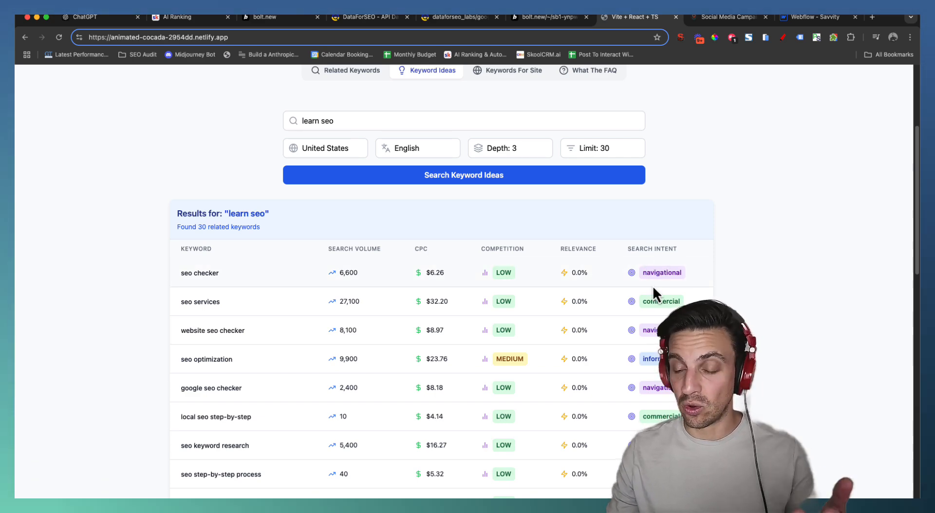
scroll("down", 3)
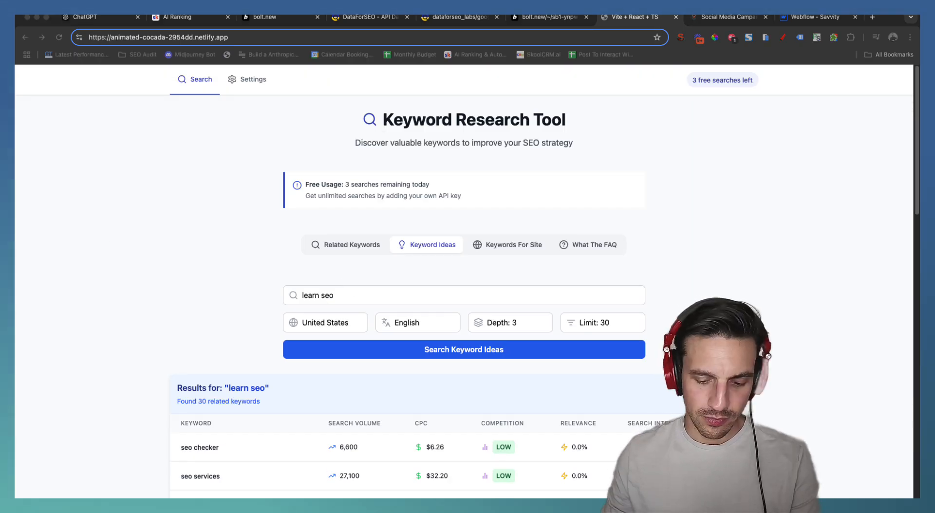
scroll("down", 3)
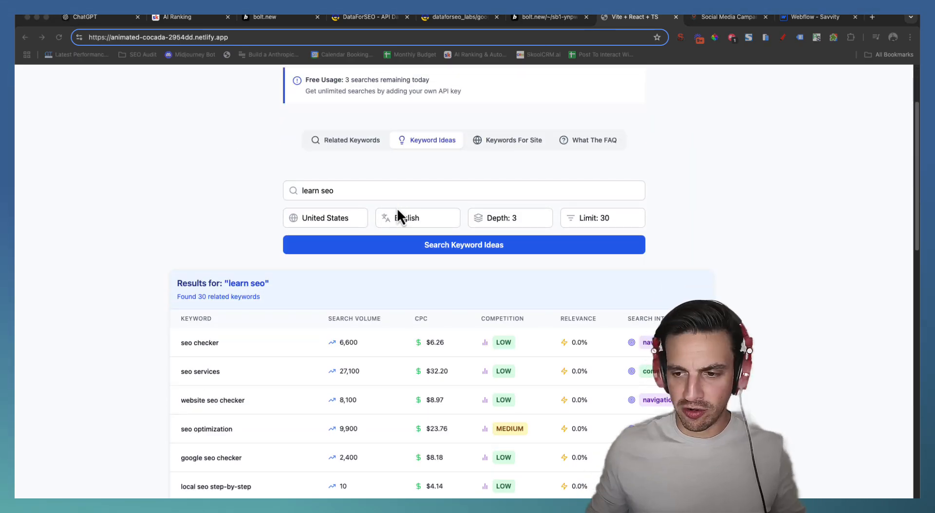
mouse_move(744, 198)
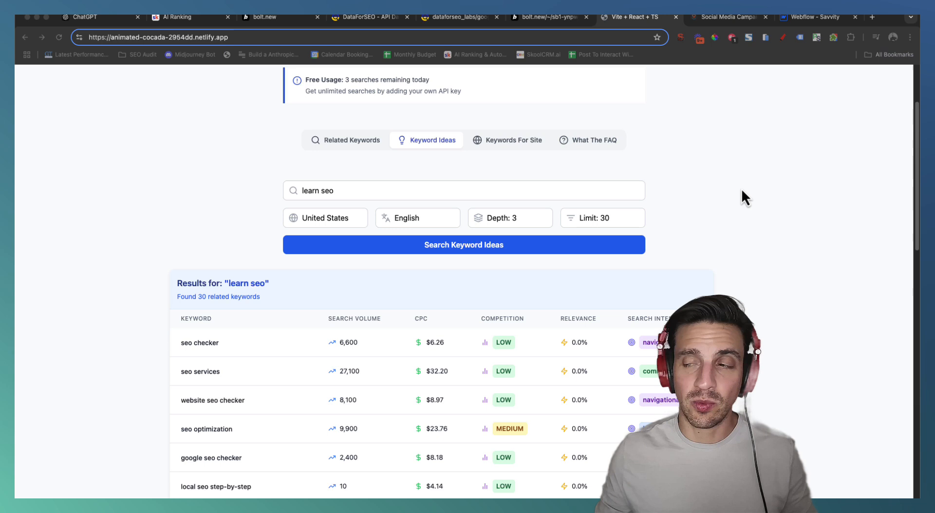
mouse_move(504, 146)
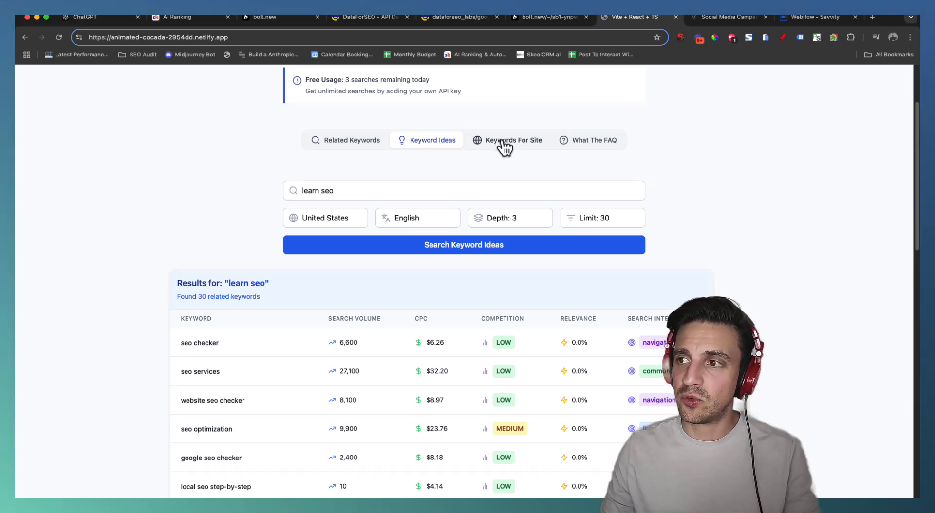
left_click(515, 139)
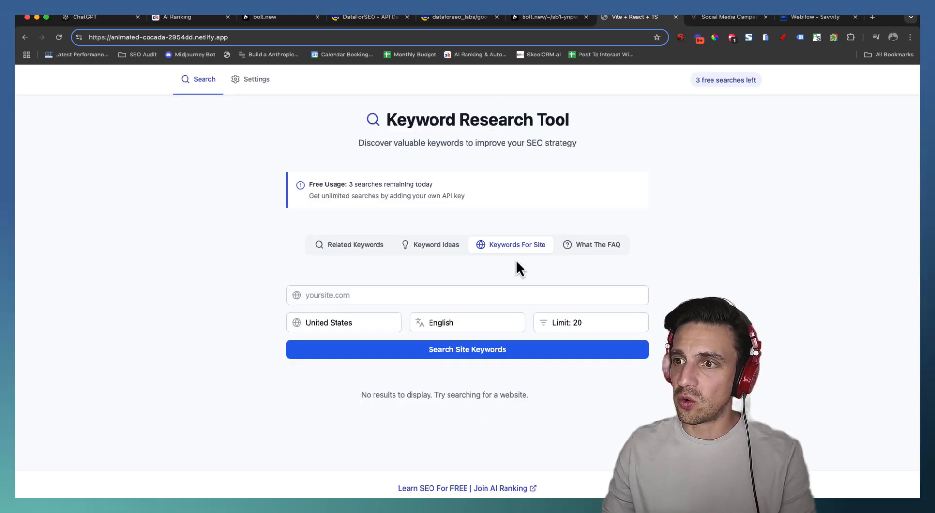
mouse_move(533, 256)
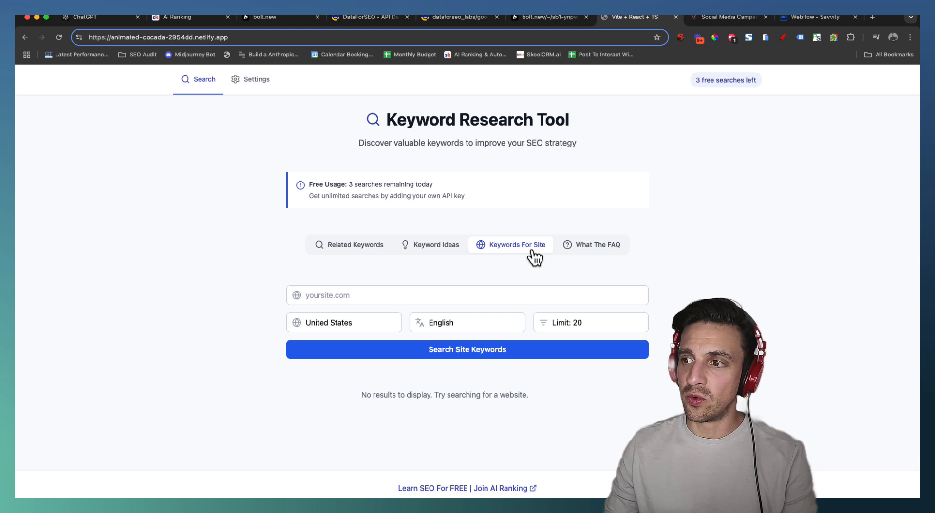
left_click(466, 295)
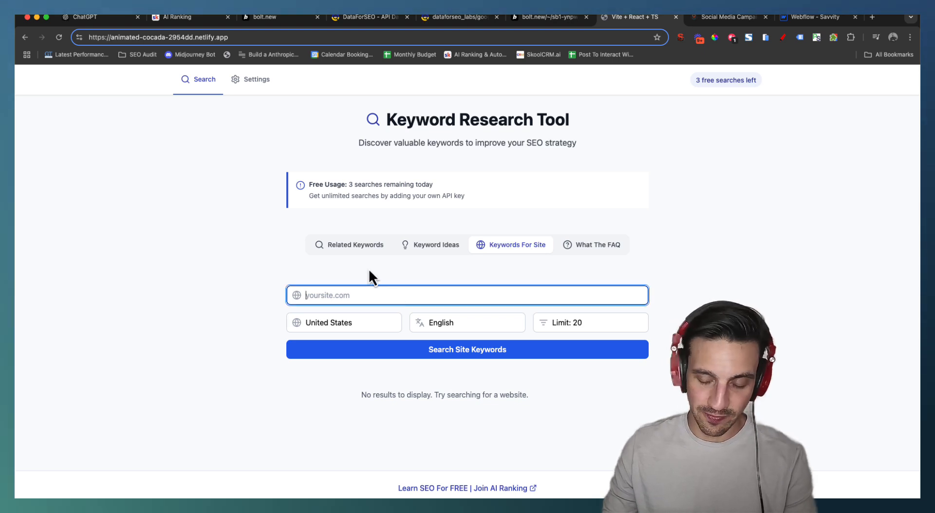
type("https://www.semrush.com/blog/learn-seo/")
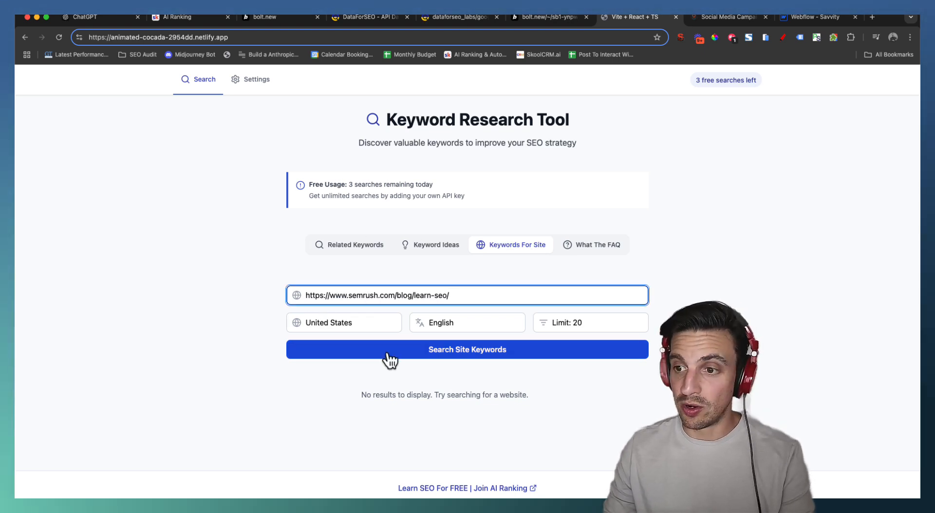
left_click(466, 350)
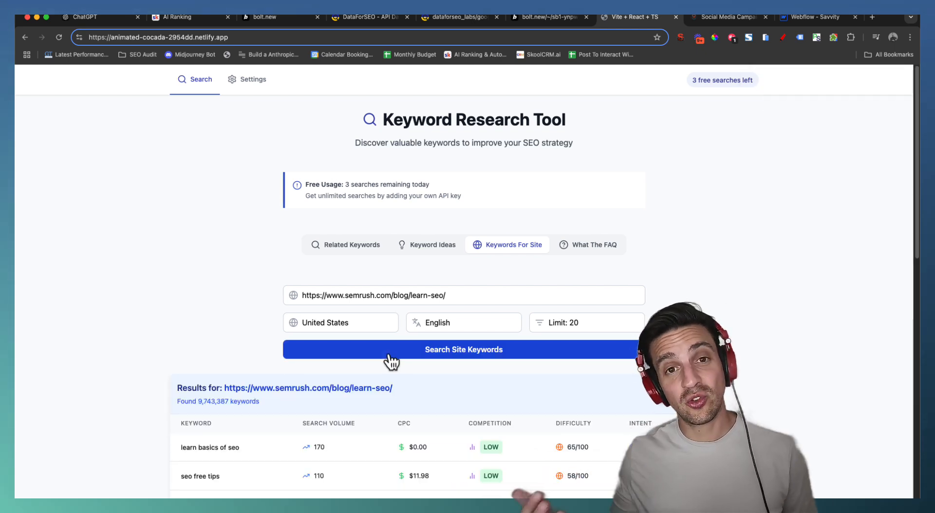
Review the site keyword results with difficulty and intent, then check the article's tab.
scroll("down", 3)
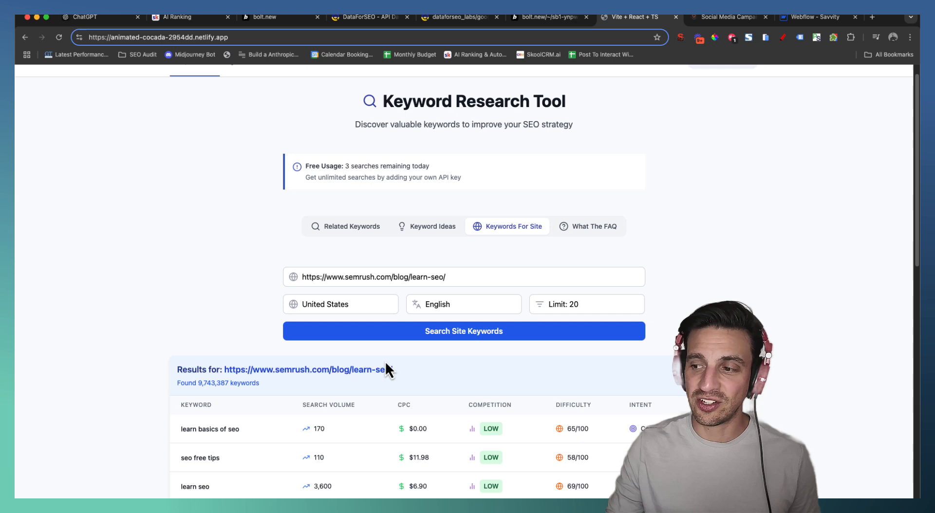
scroll("down", 3)
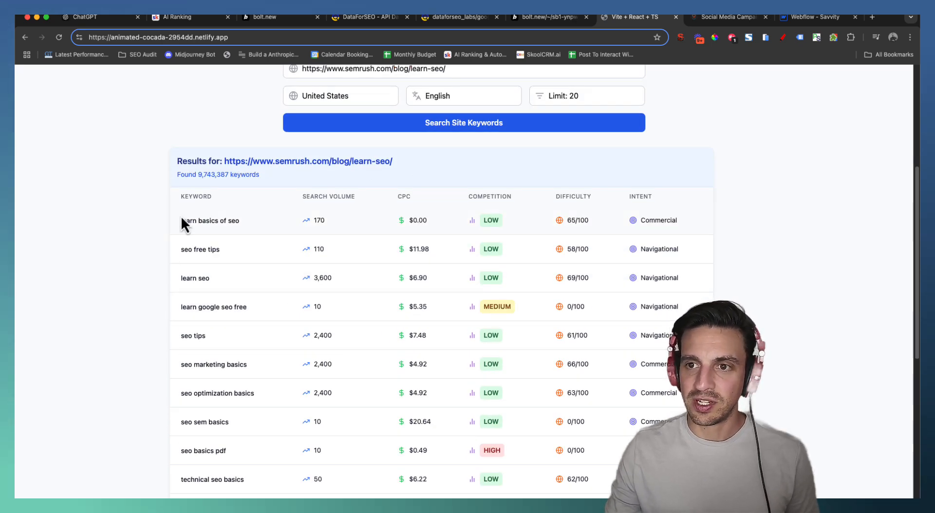
mouse_move(376, 223)
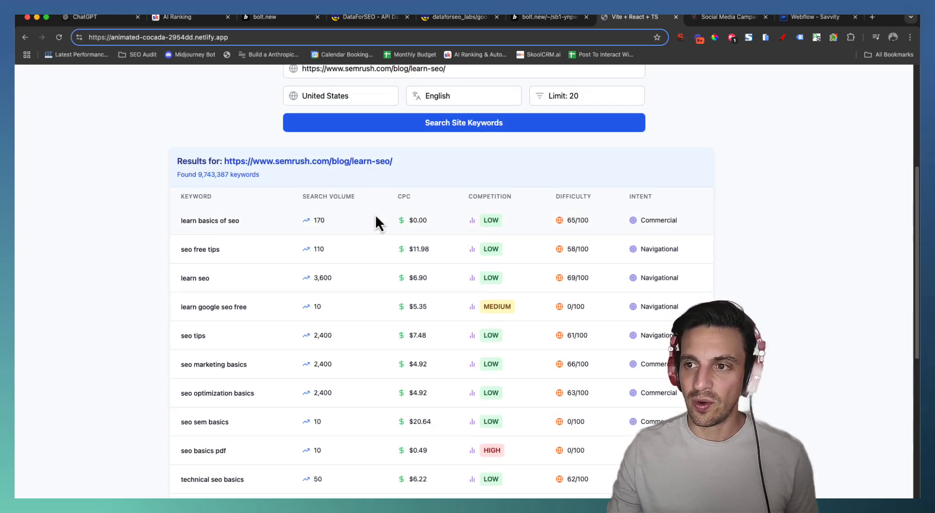
mouse_move(593, 222)
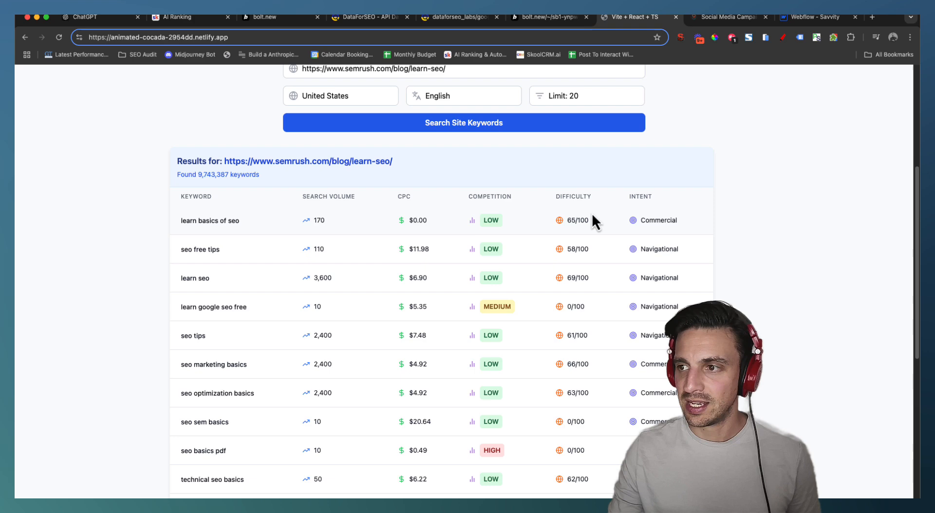
scroll("down", 3)
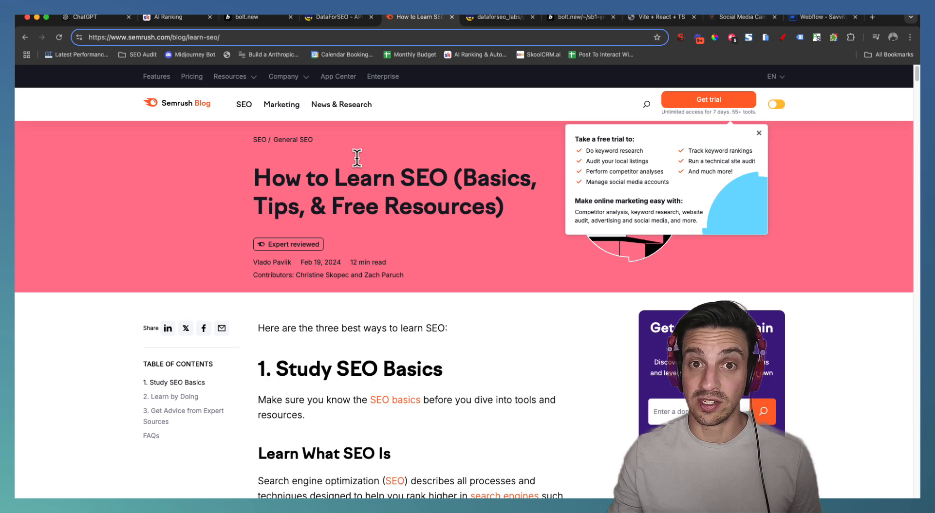
scroll("down", 3)
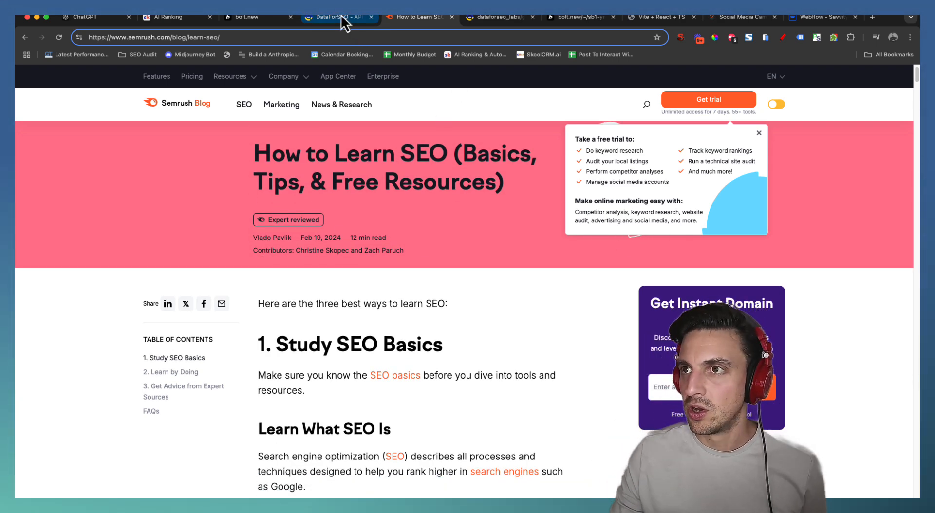
left_click(661, 16)
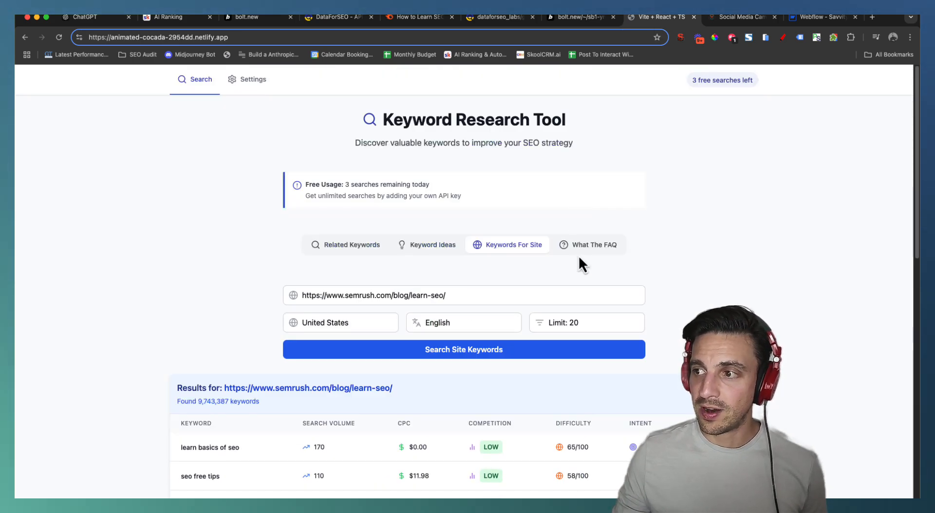
Attempt a What The FAQ search for 'learn seo', then return to the emptied question form.
left_click(594, 244)
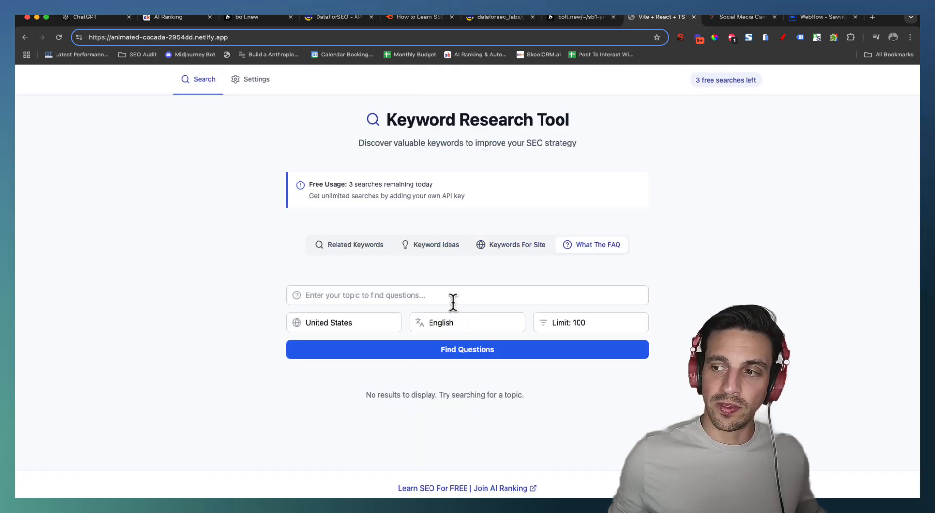
left_click(467, 295)
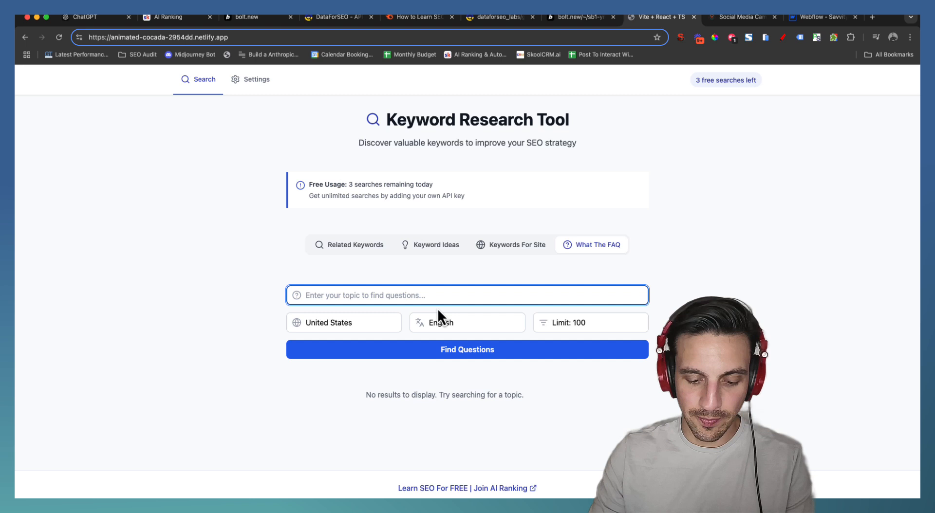
type("learn seo")
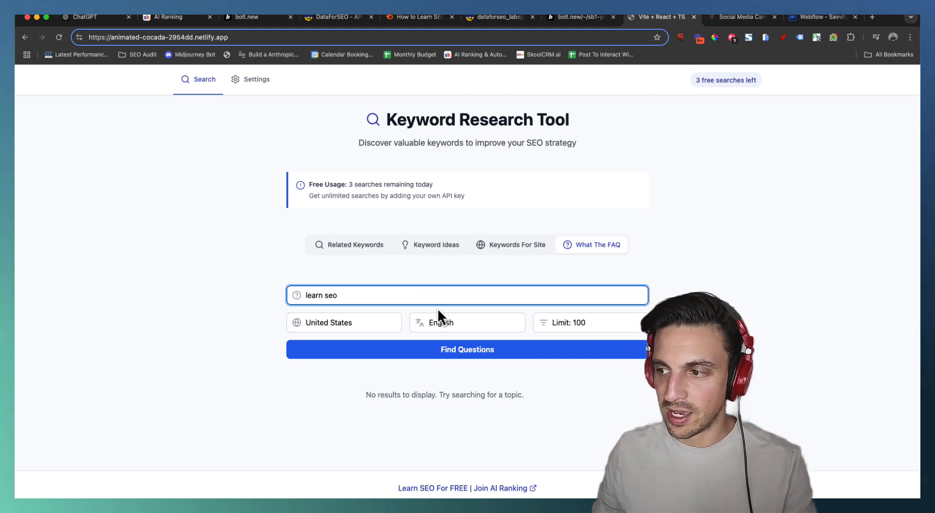
left_click(466, 350)
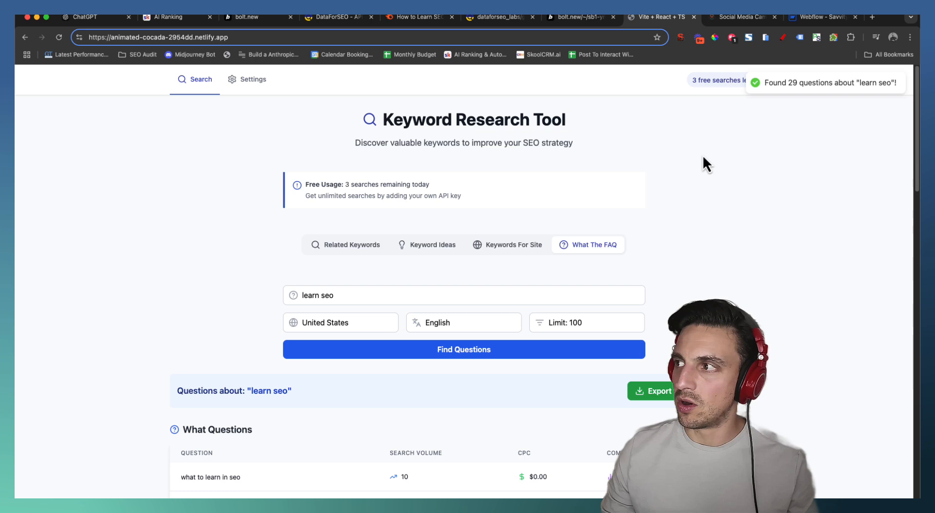
left_click(352, 244)
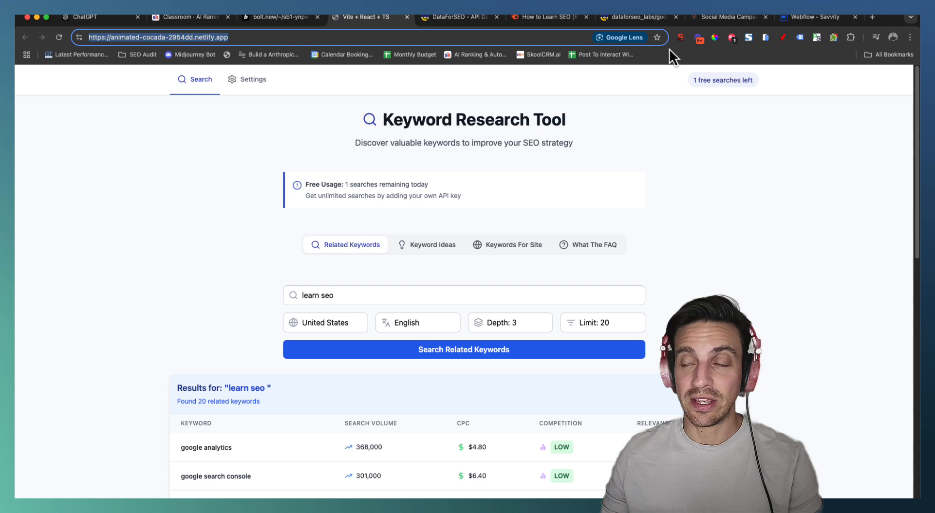
mouse_move(407, 292)
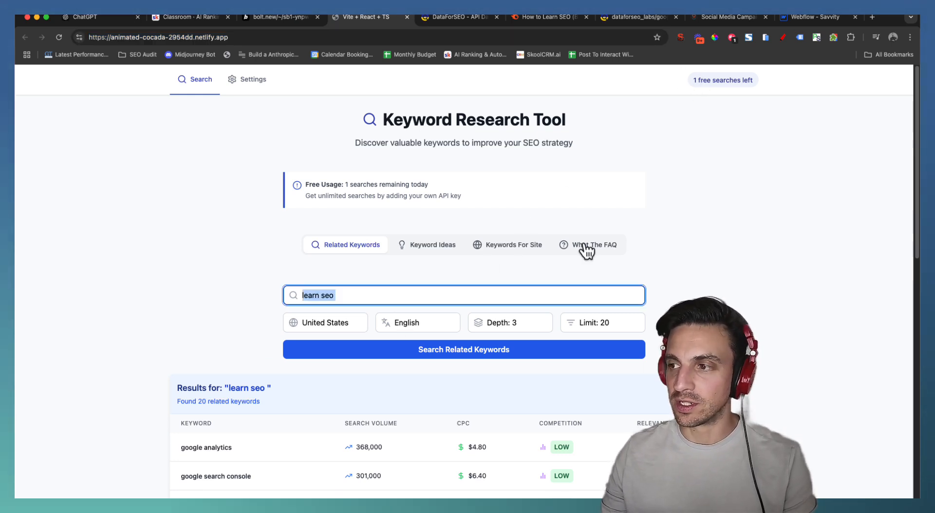
left_click(591, 244)
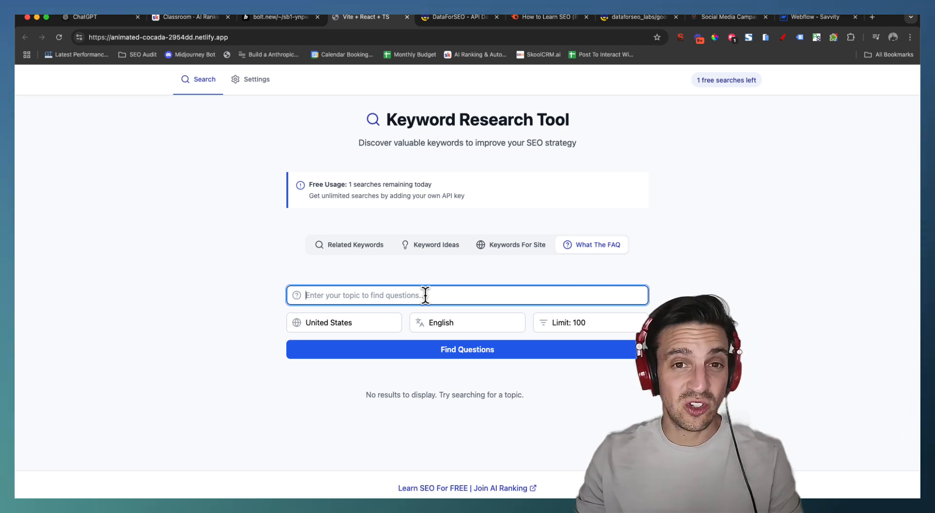
Find questions for 'learn seo' and scroll the what, who, where, why and how tables.
type("learn seo")
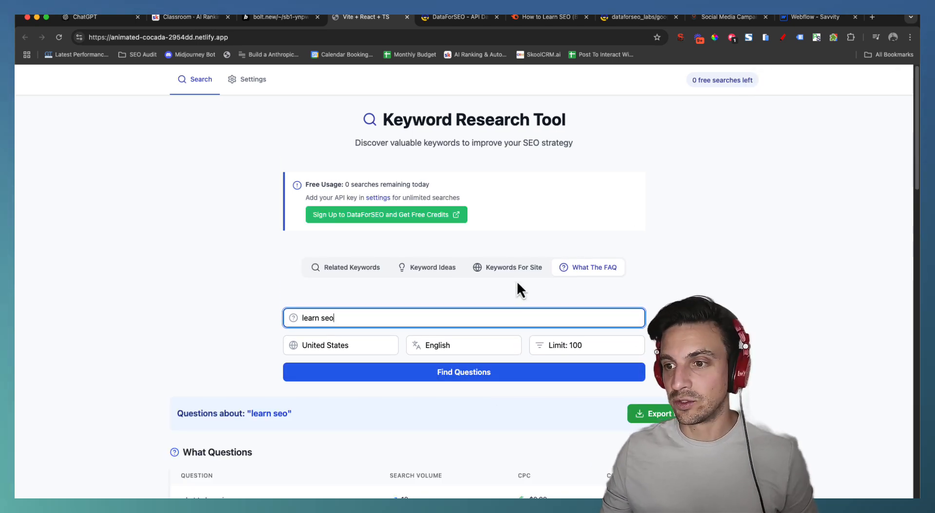
scroll("down", 3)
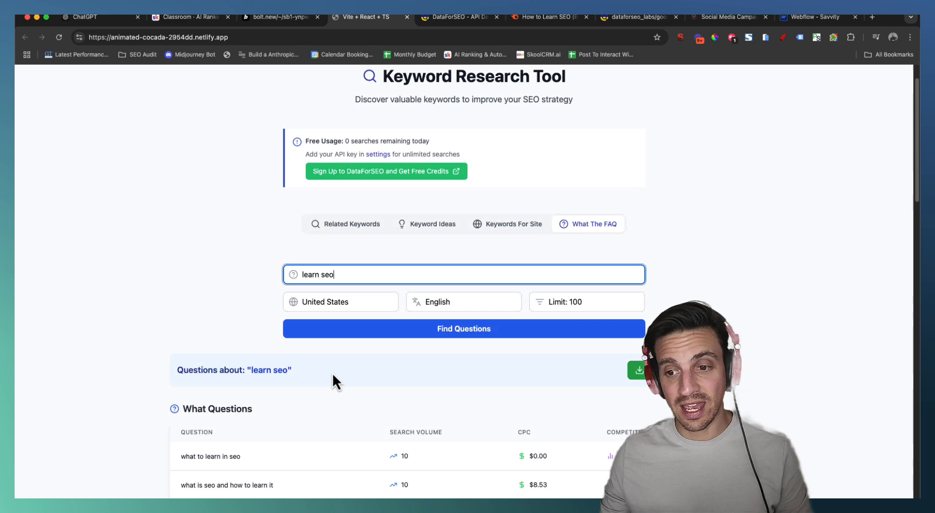
scroll("down", 3)
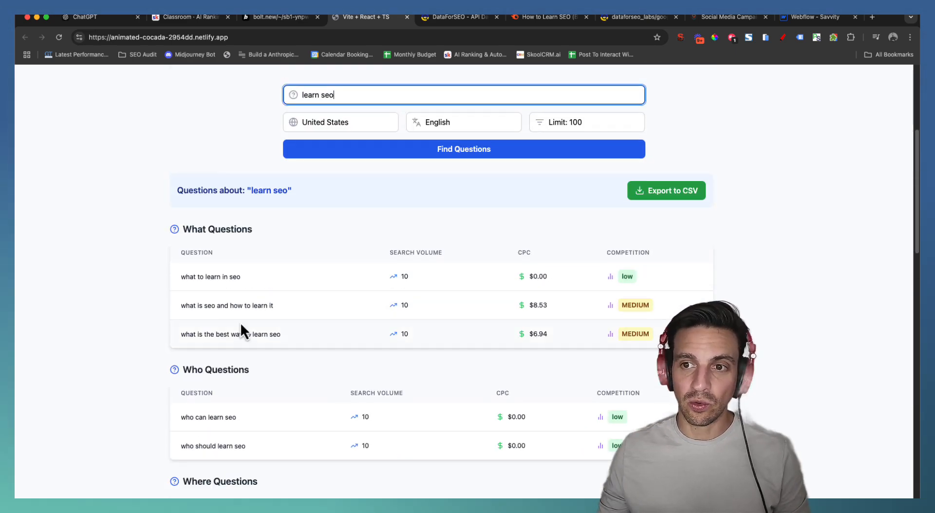
scroll("down", 3)
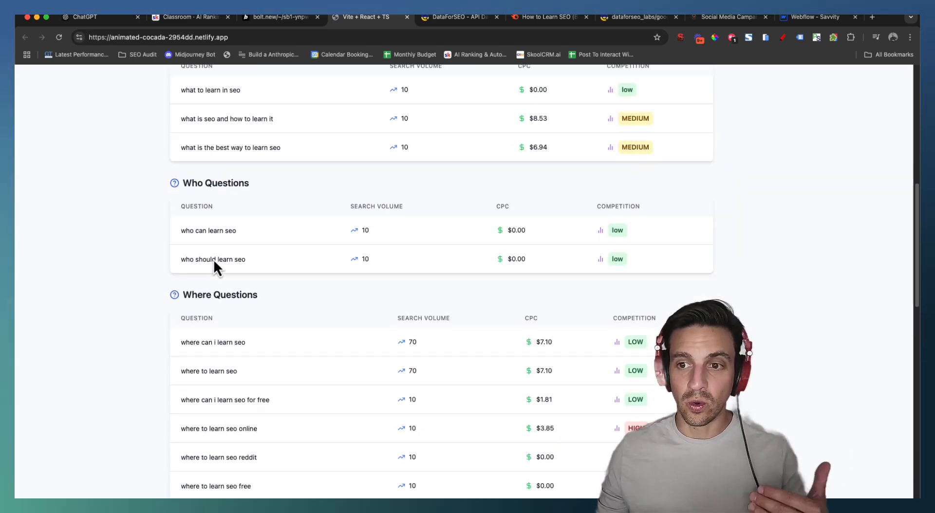
scroll("down", 3)
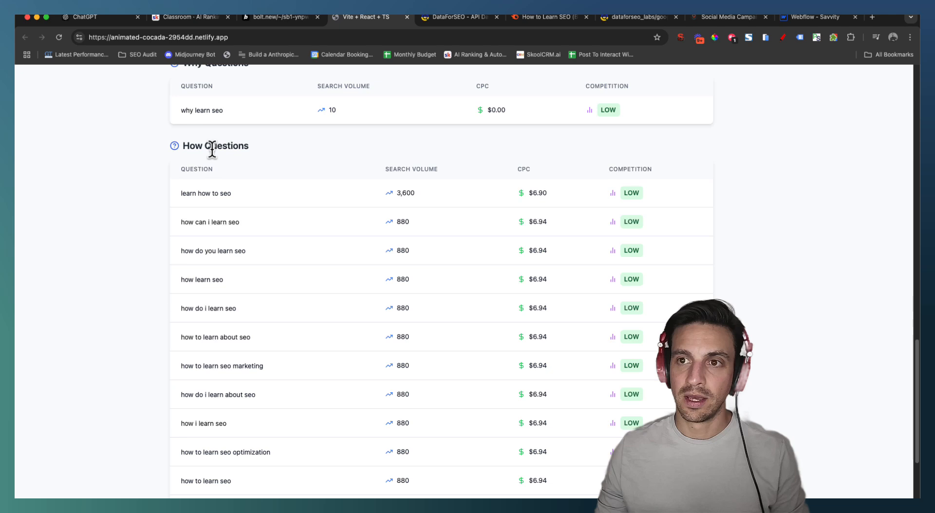
scroll("up", 3)
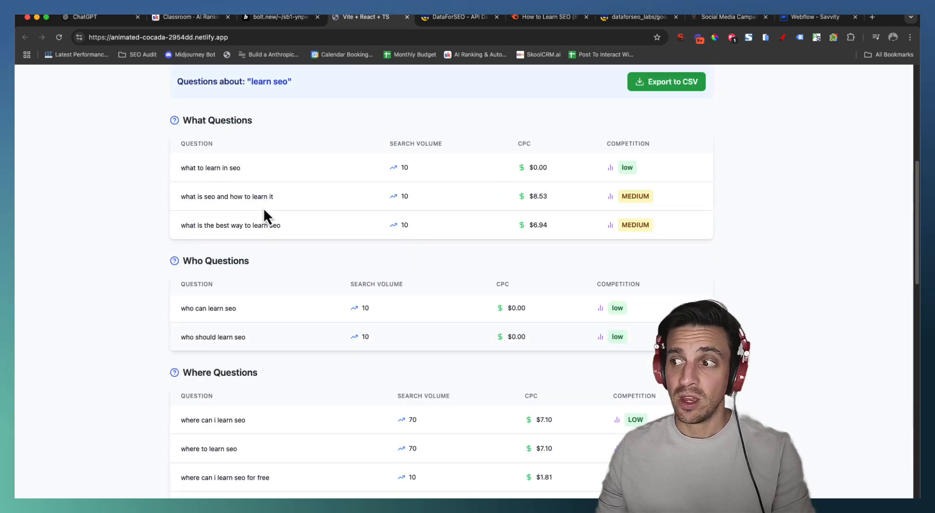
scroll("down", 3)
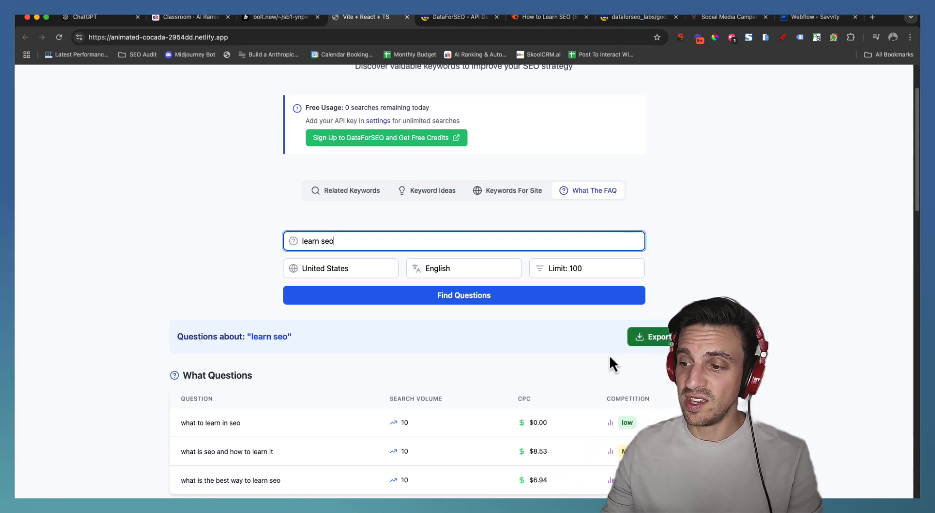
left_click(651, 337)
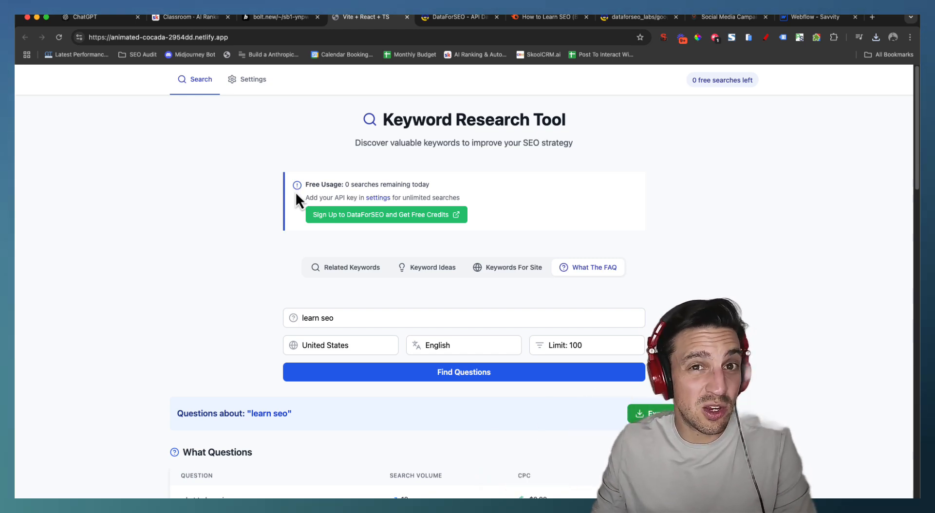
mouse_move(292, 72)
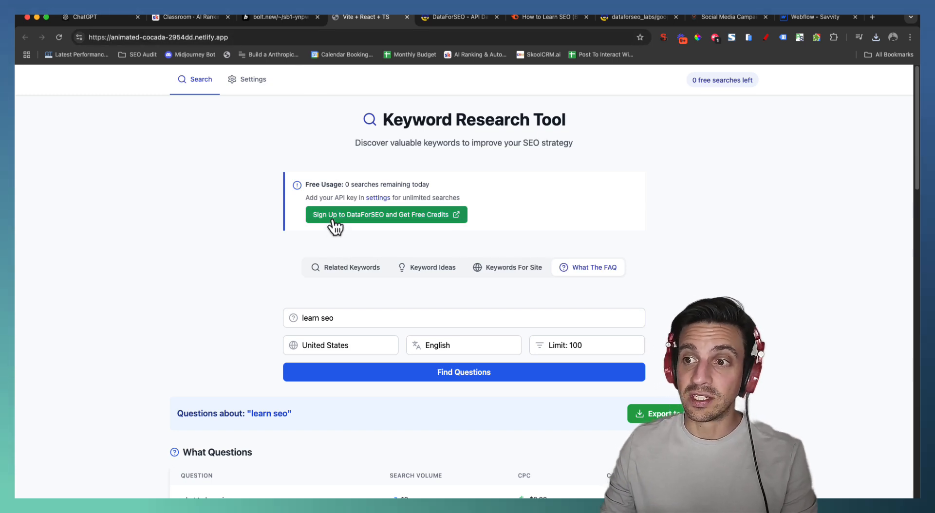
mouse_move(408, 224)
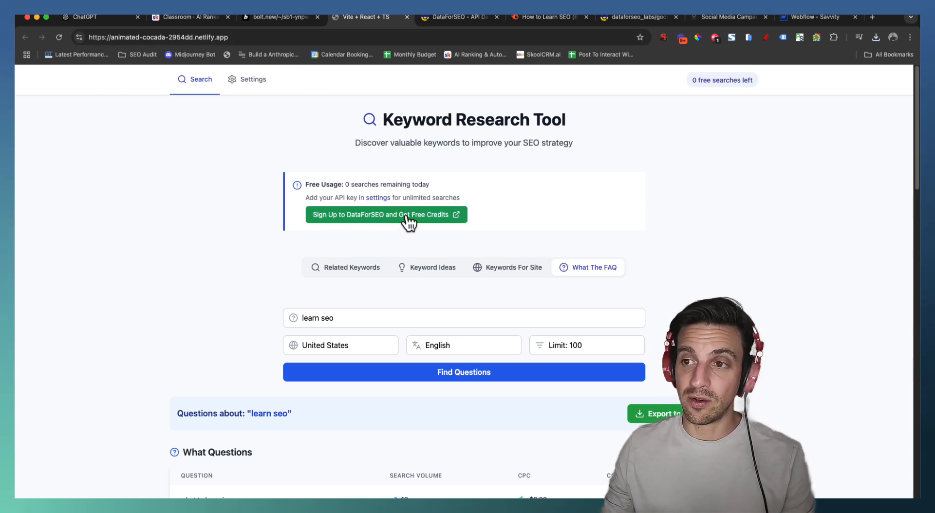
Follow the 'Sign Up to DataForSEO and Get Free Credits' link to the DataForSEO dashboard.
left_click(387, 214)
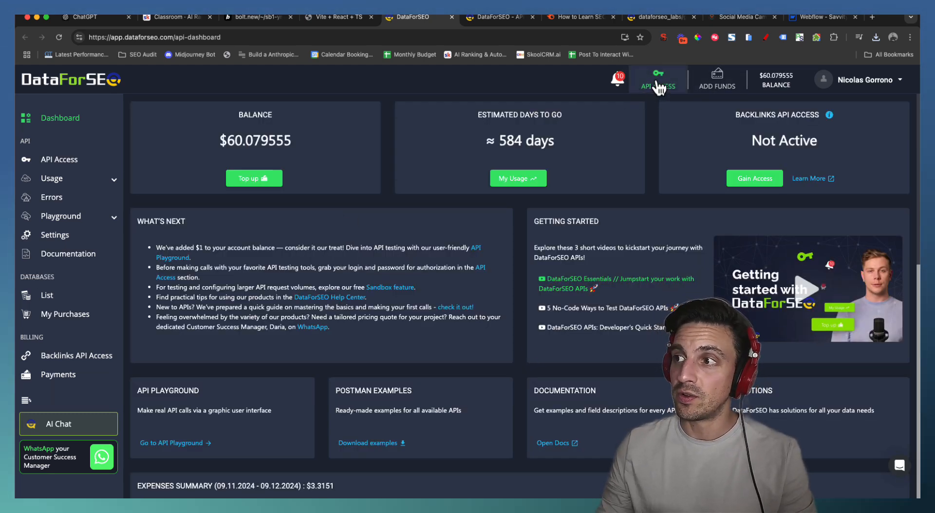
View the DataForSEO API Access credentials page, then return to the keyword tool tab.
left_click(657, 77)
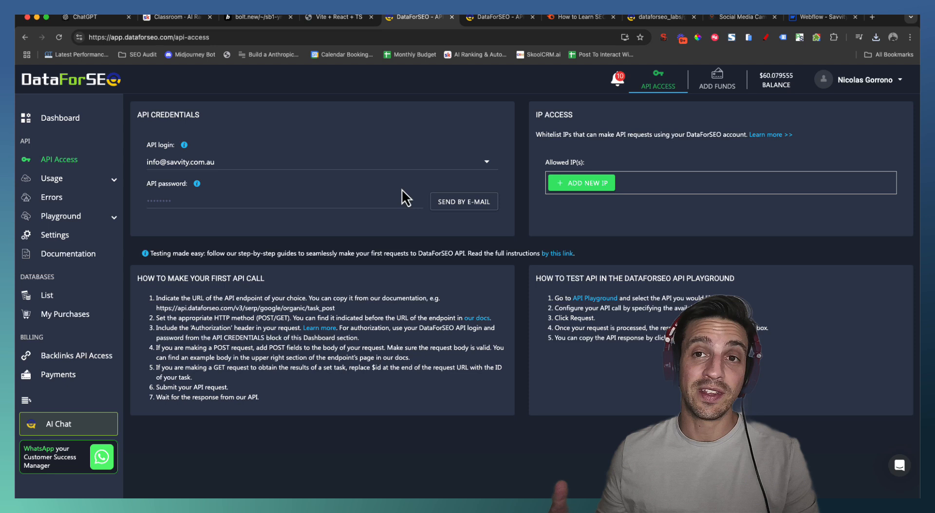
mouse_move(419, 190)
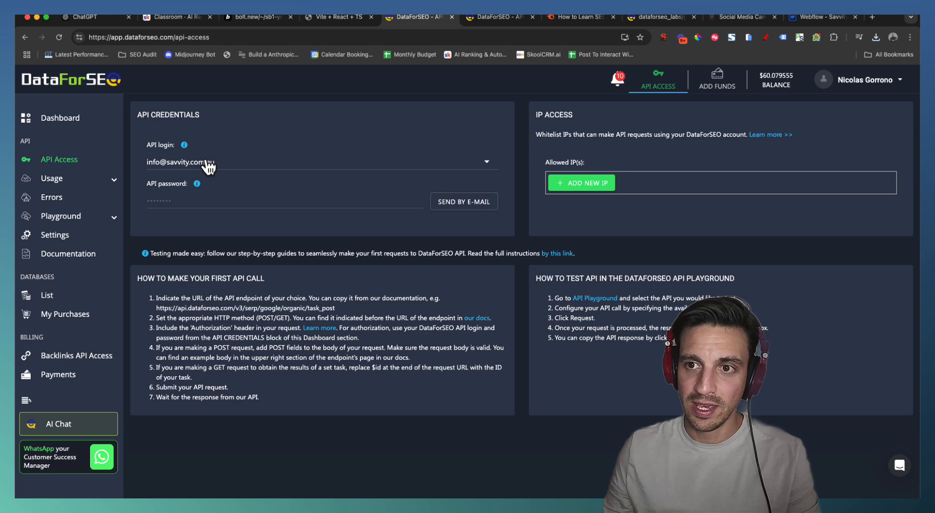
mouse_move(463, 202)
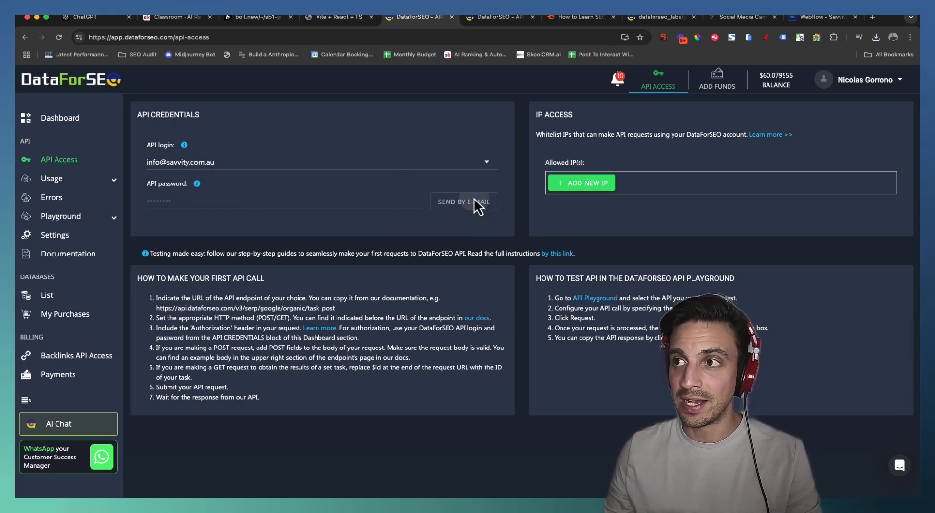
left_click(337, 17)
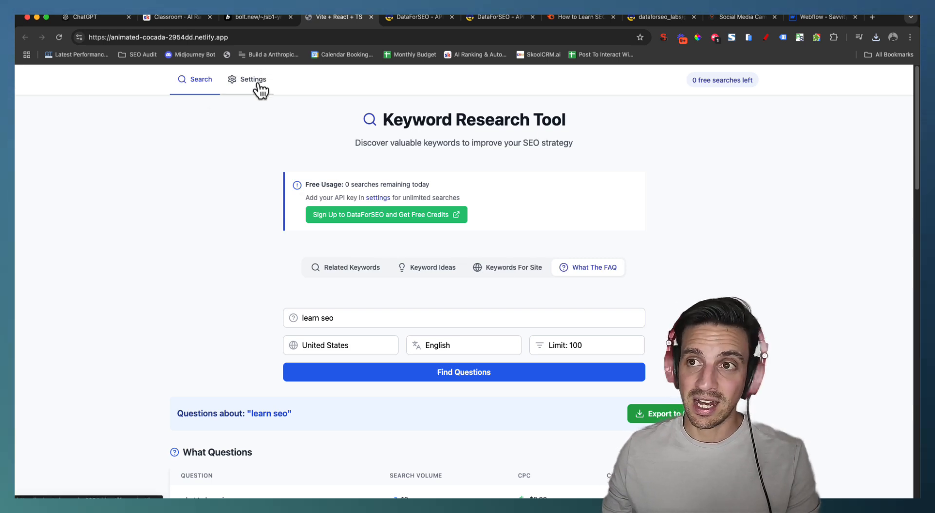
Save the DataForSEO username and password in Settings for unlimited usage and return to Search.
left_click(253, 79)
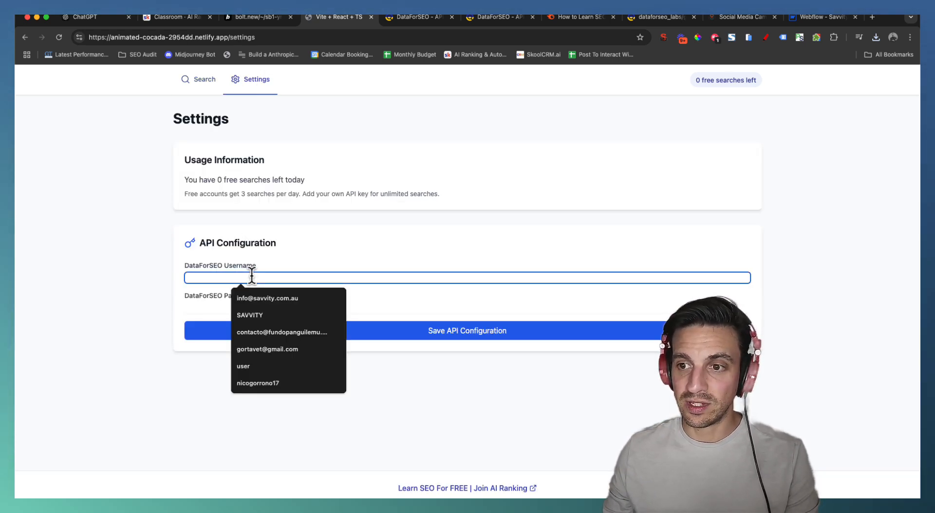
left_click(267, 298)
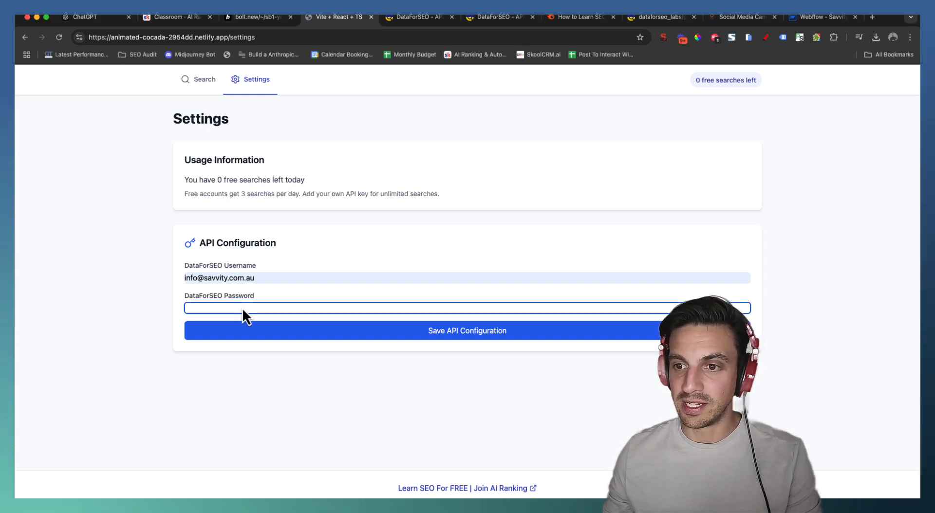
left_click(435, 331)
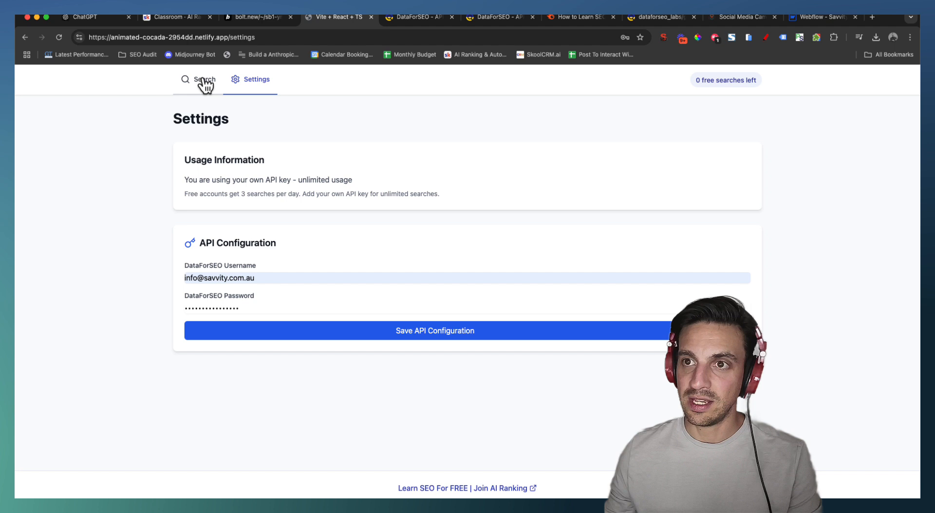
left_click(203, 79)
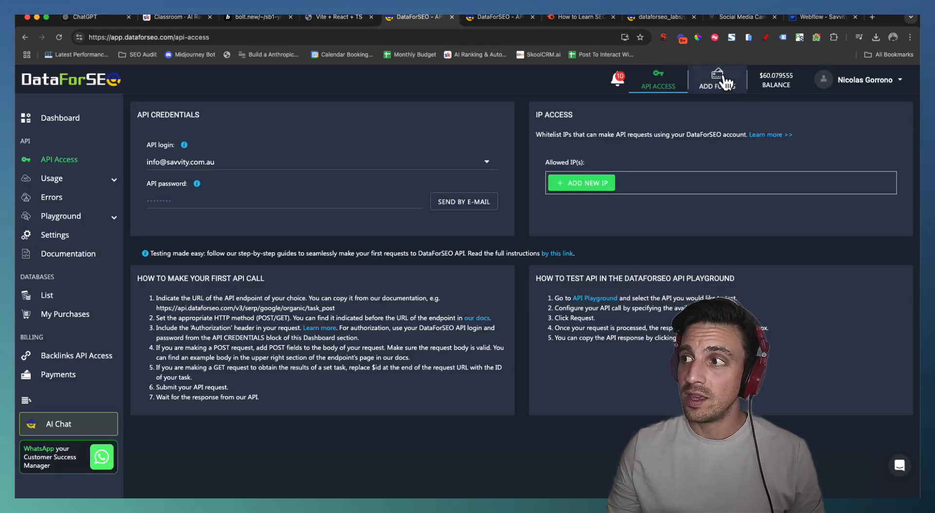
Go to the DataForSEO Add Funds page and focus the $50 one-time payment amount.
left_click(717, 79)
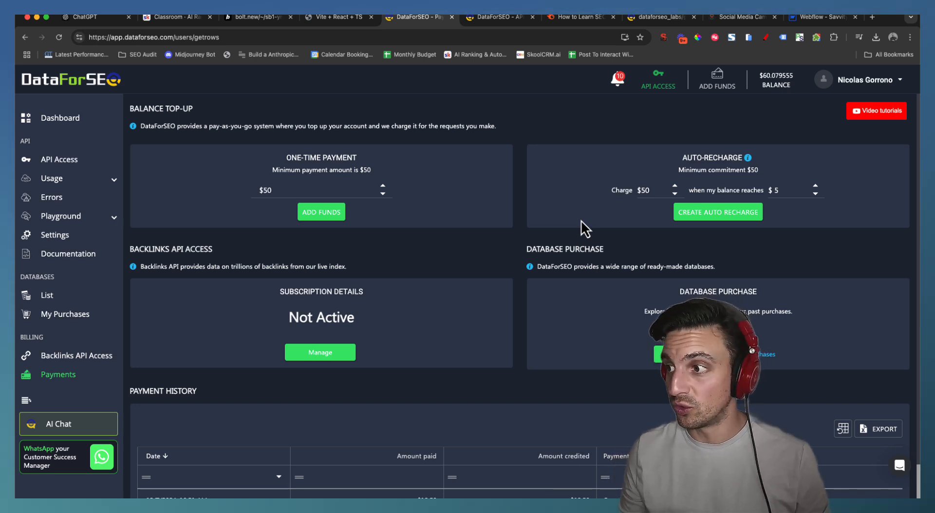
left_click(320, 190)
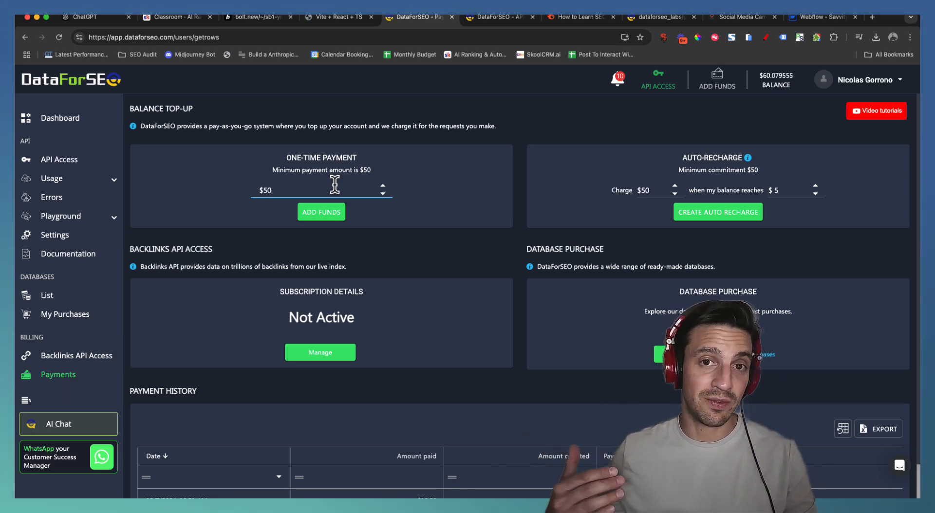
mouse_move(305, 143)
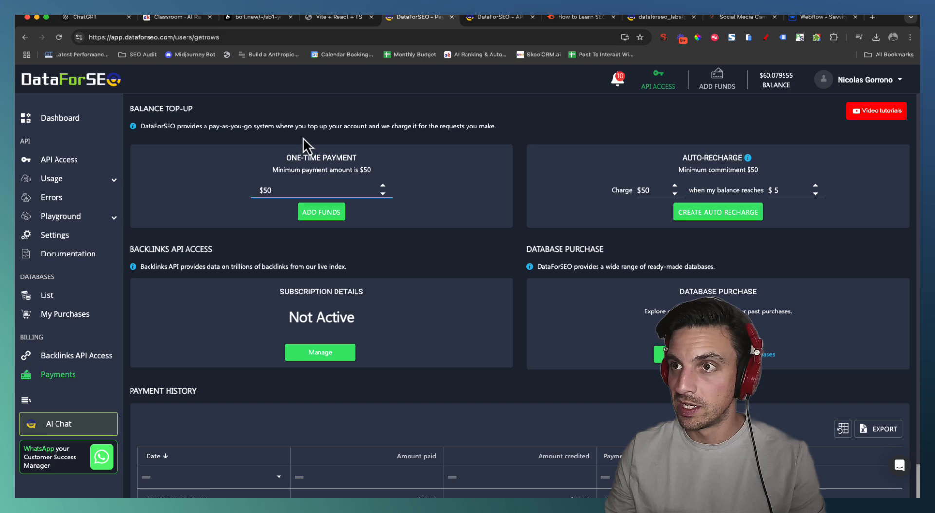
mouse_move(352, 96)
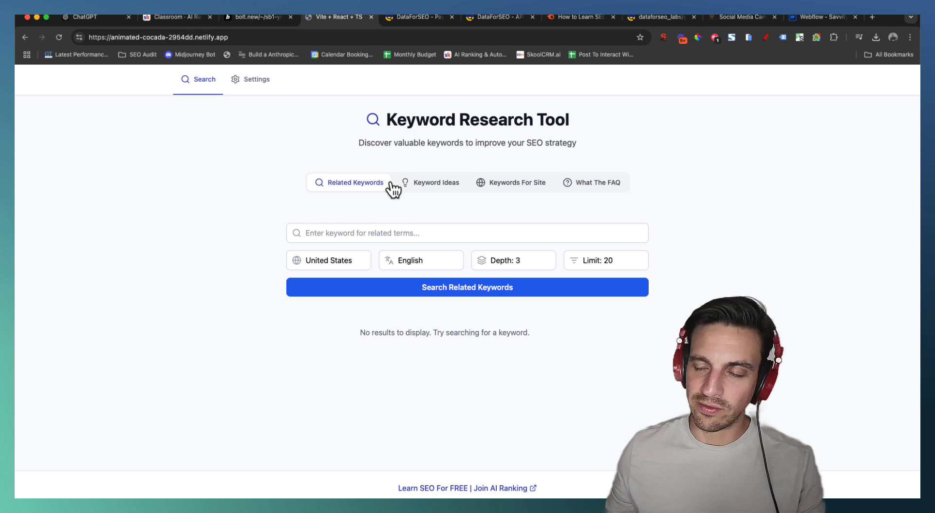
mouse_move(360, 45)
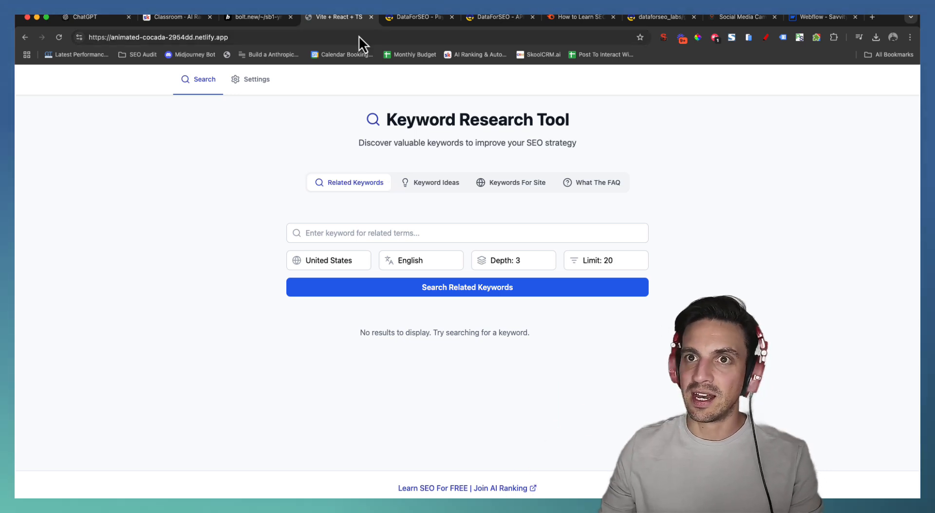
mouse_move(329, 140)
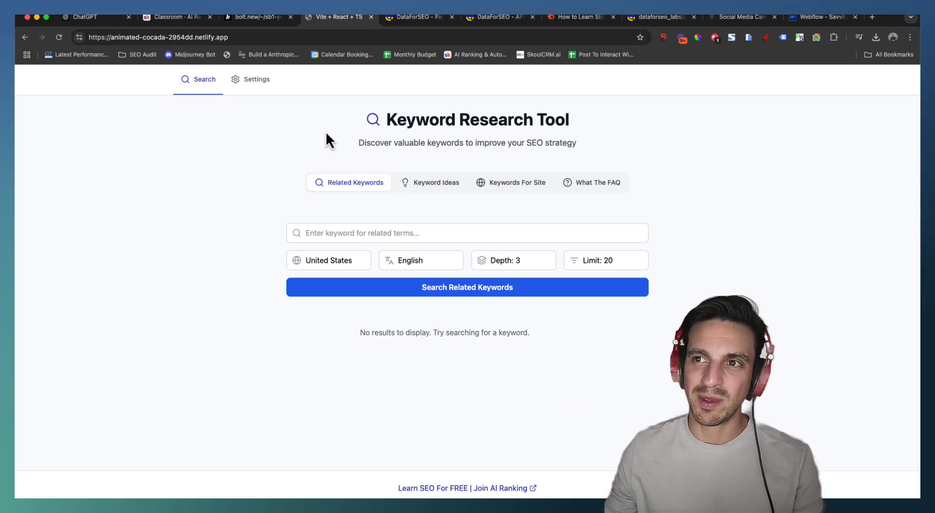
mouse_move(215, 413)
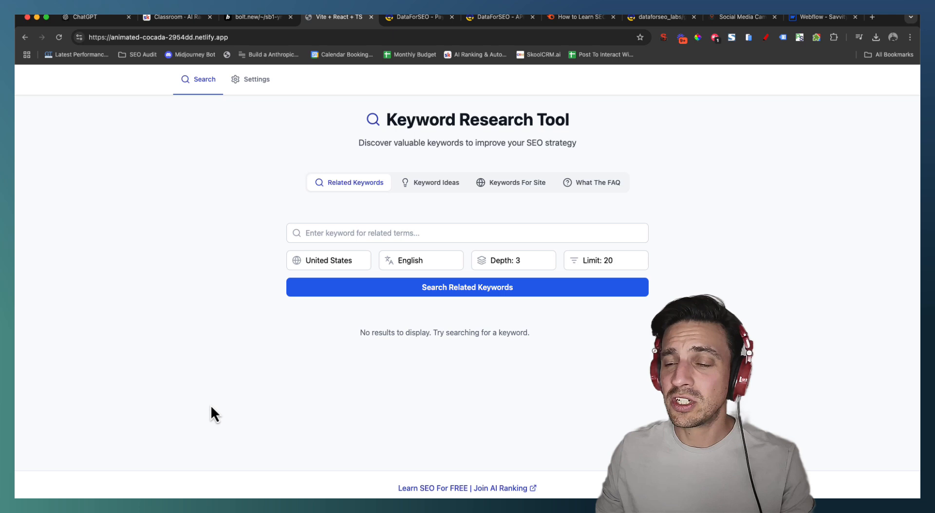
mouse_move(418, 206)
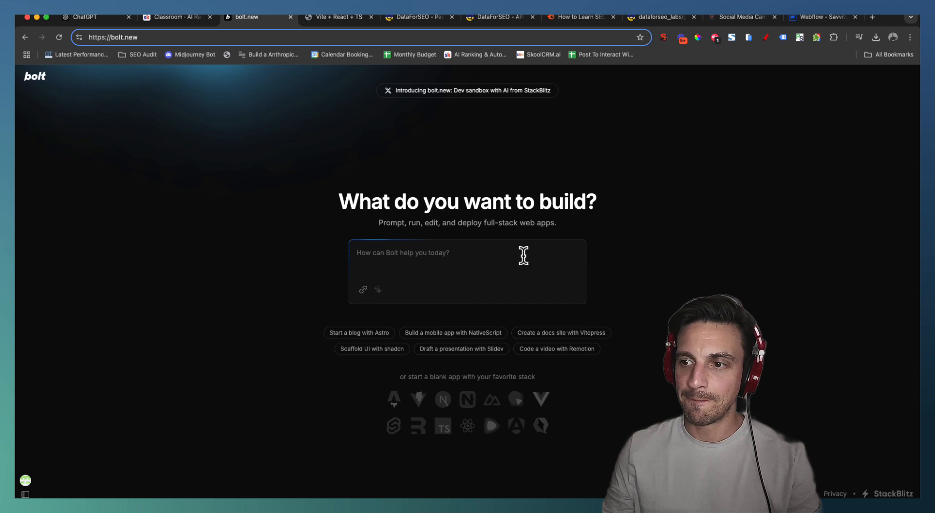
mouse_move(435, 242)
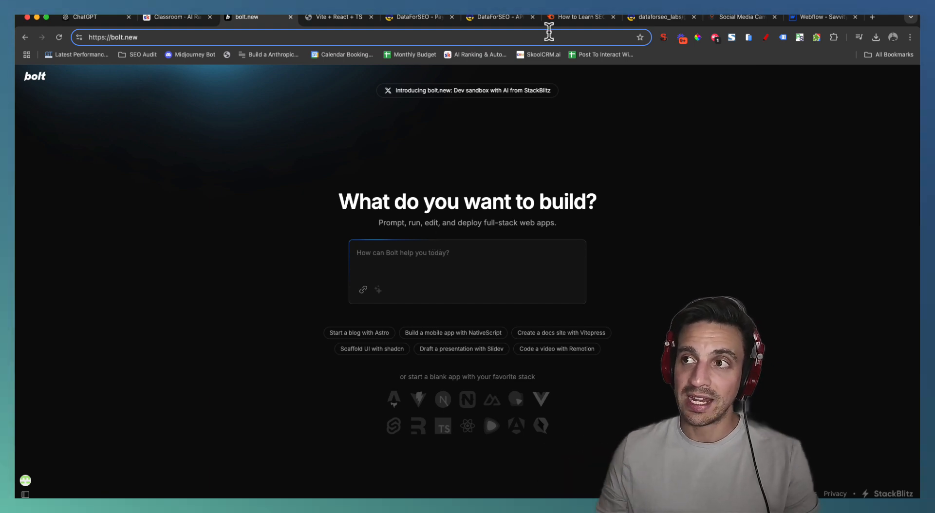
Select the address bar in the bolt.new tab.
left_click(418, 17)
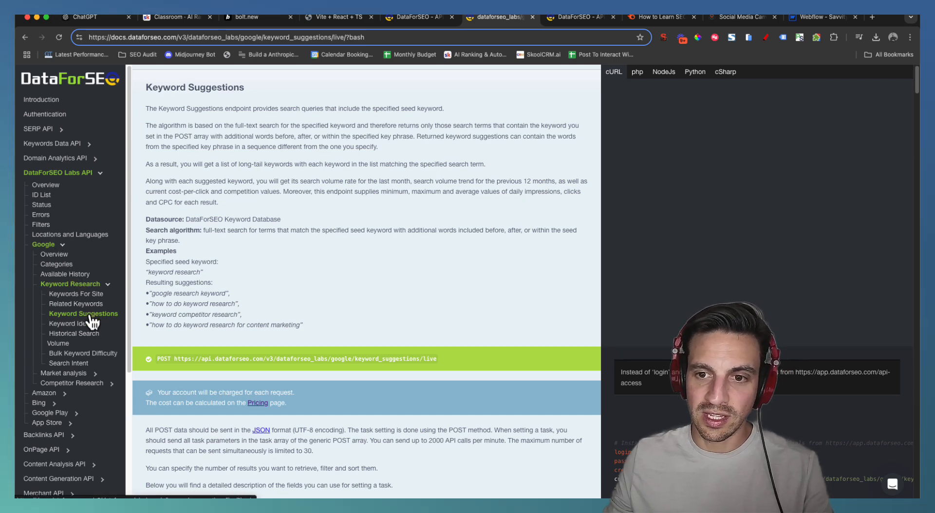
mouse_move(191, 87)
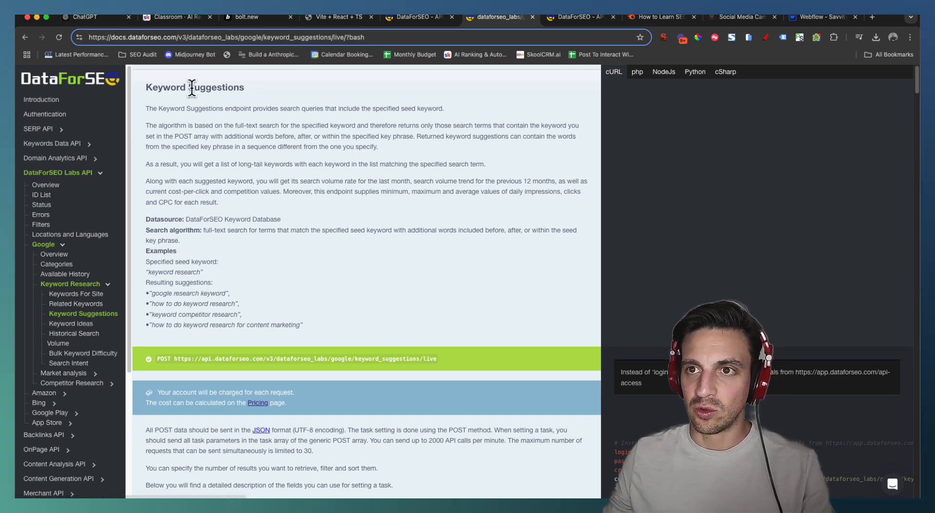
Scroll through the Keyword Suggestions docs' request fields and sample JSON response.
scroll("down", 3)
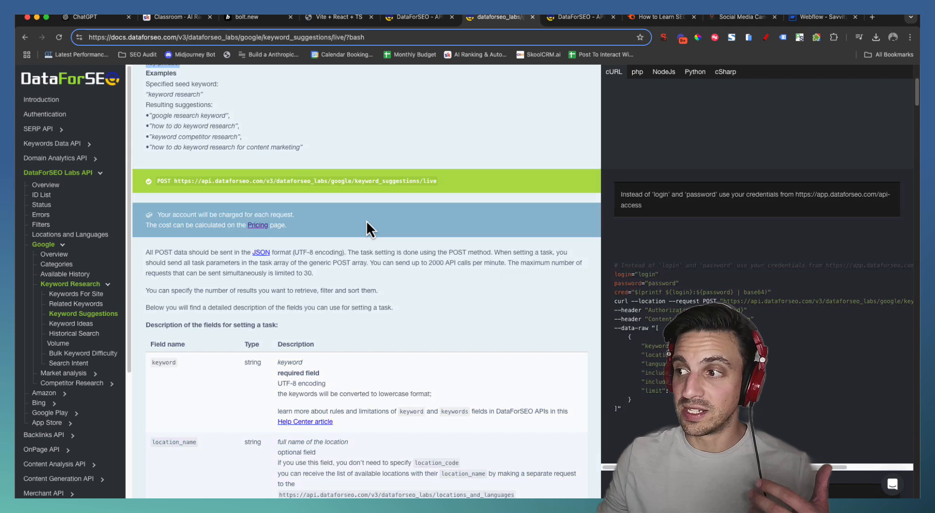
scroll("down", 3)
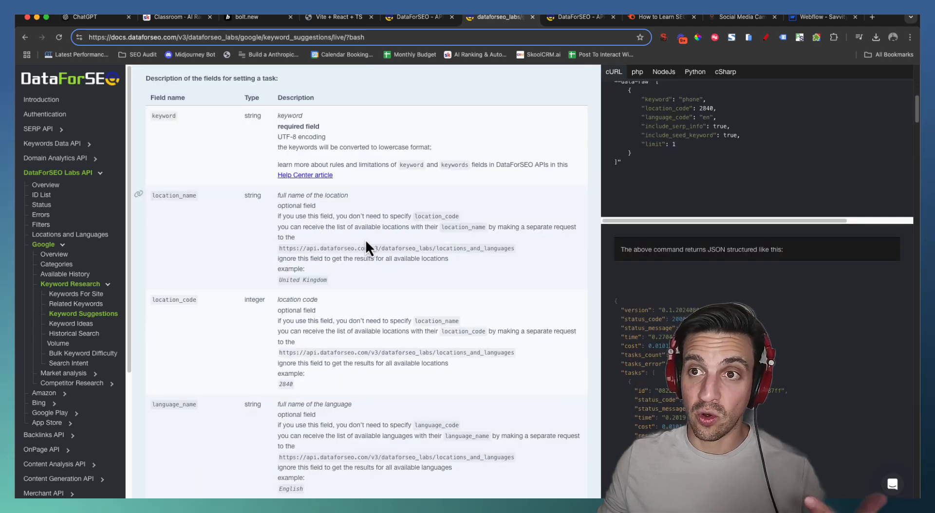
scroll("down", 3)
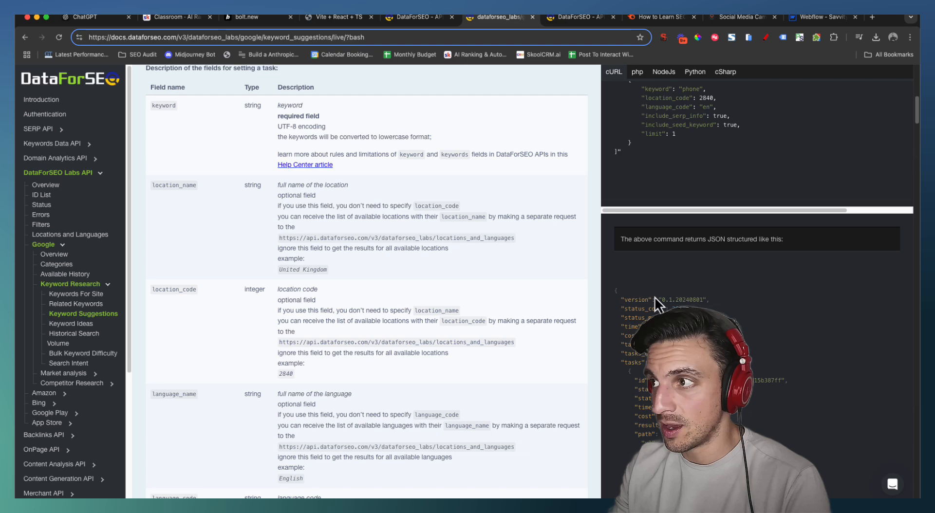
scroll("down", 3)
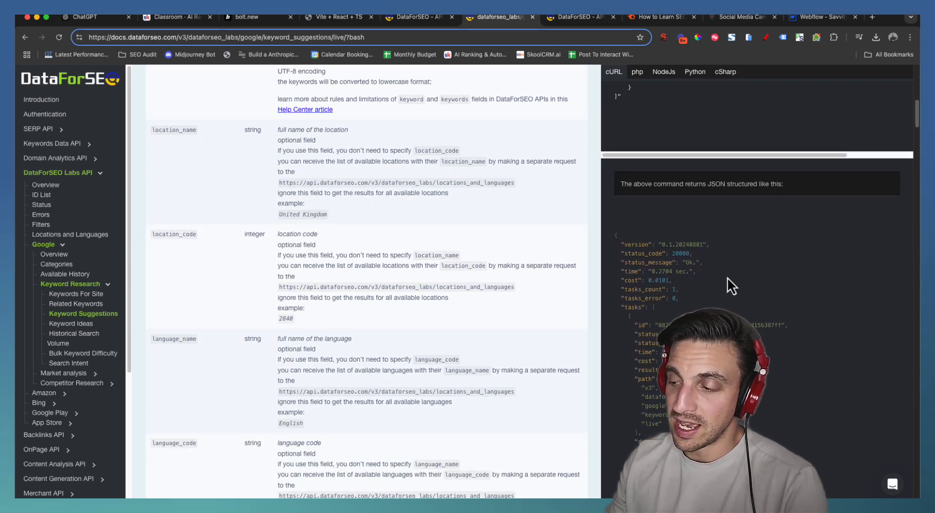
scroll("down", 3)
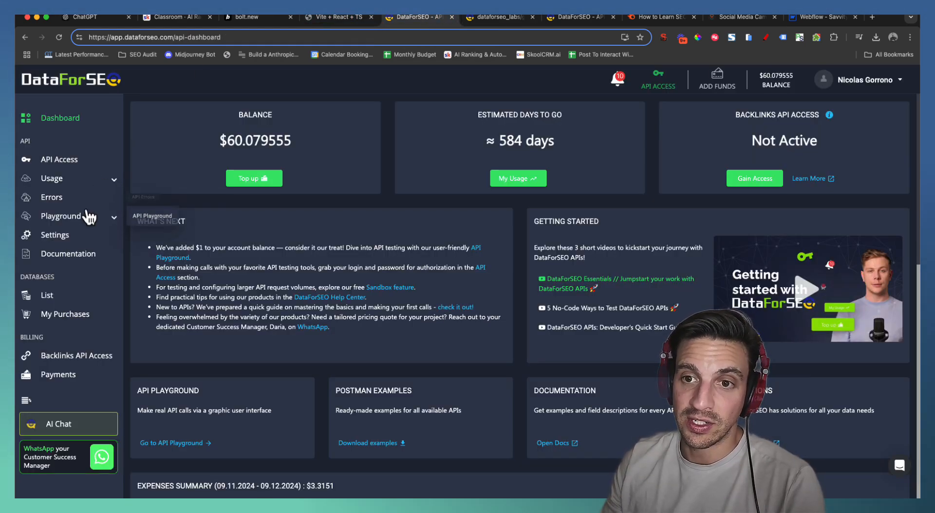
Load the DataForSEO Labs playground with a Related Keywords request for 'learn seo'.
left_click(60, 216)
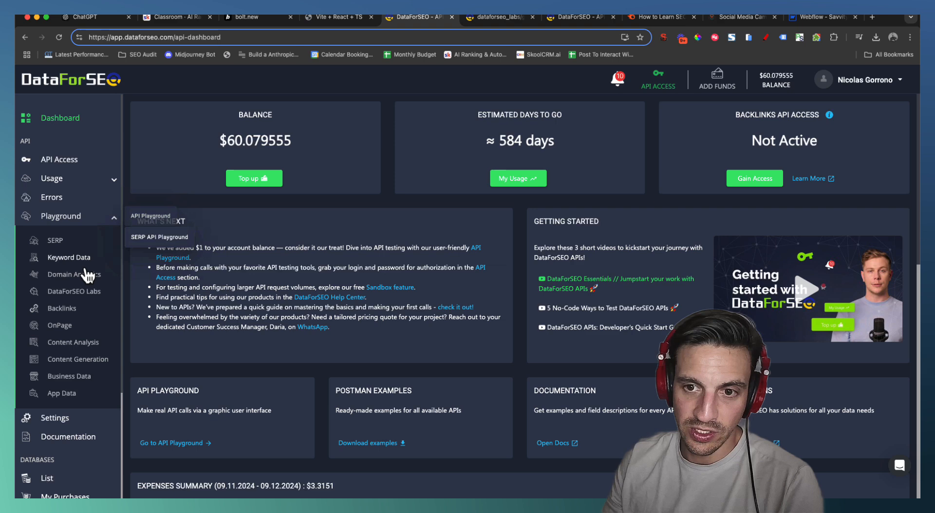
mouse_move(81, 310)
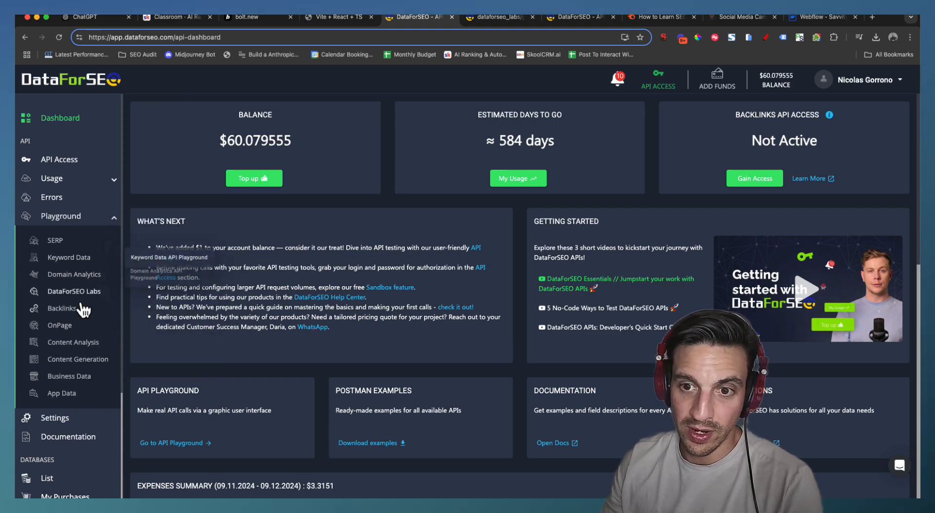
left_click(74, 291)
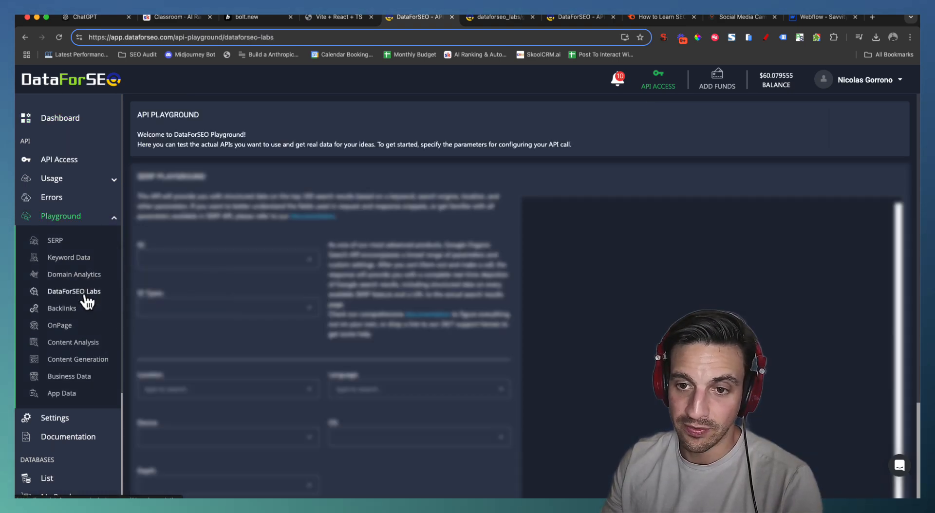
left_click(75, 292)
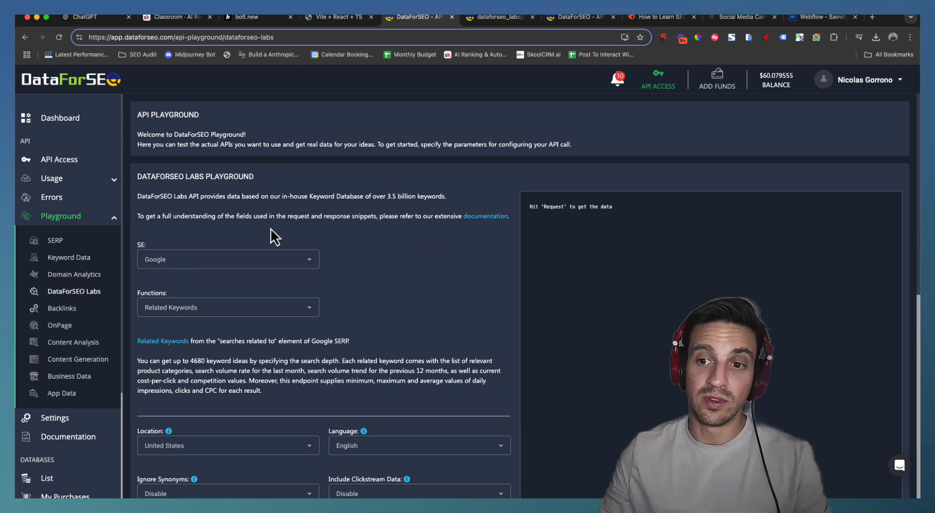
left_click(227, 307)
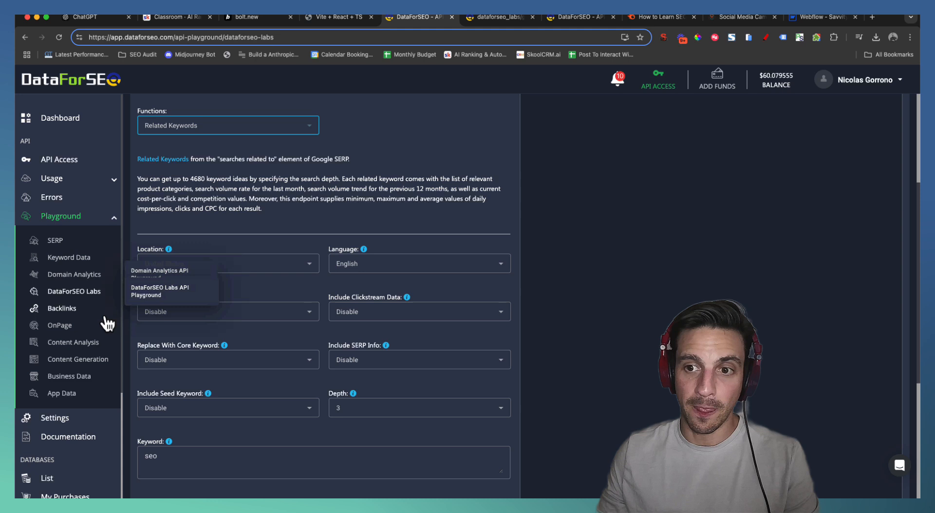
scroll("down", 3)
type("learn ")
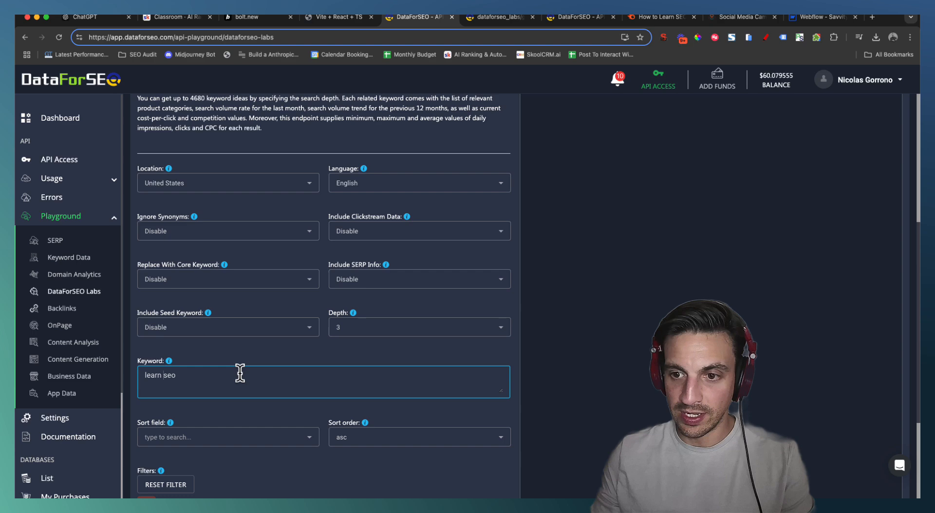
scroll("down", 3)
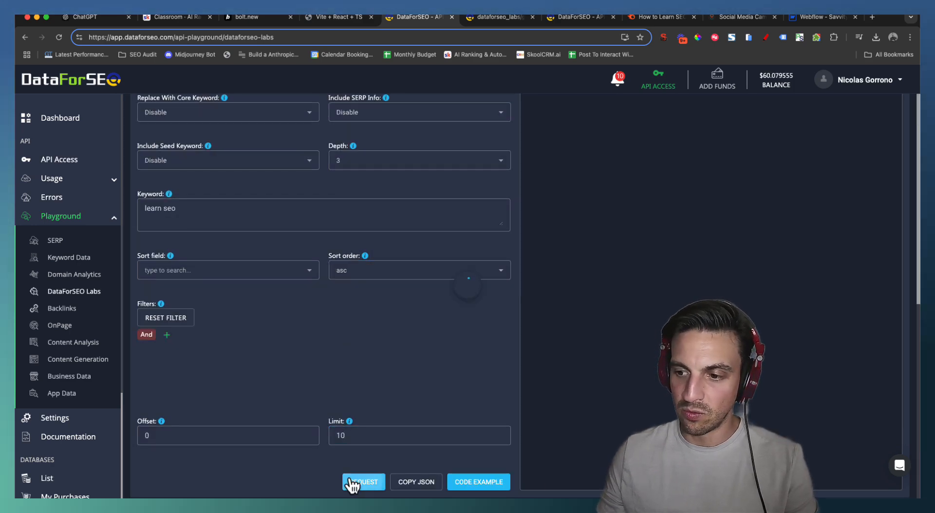
Send the request and review the returned JSON keyword data.
left_click(363, 482)
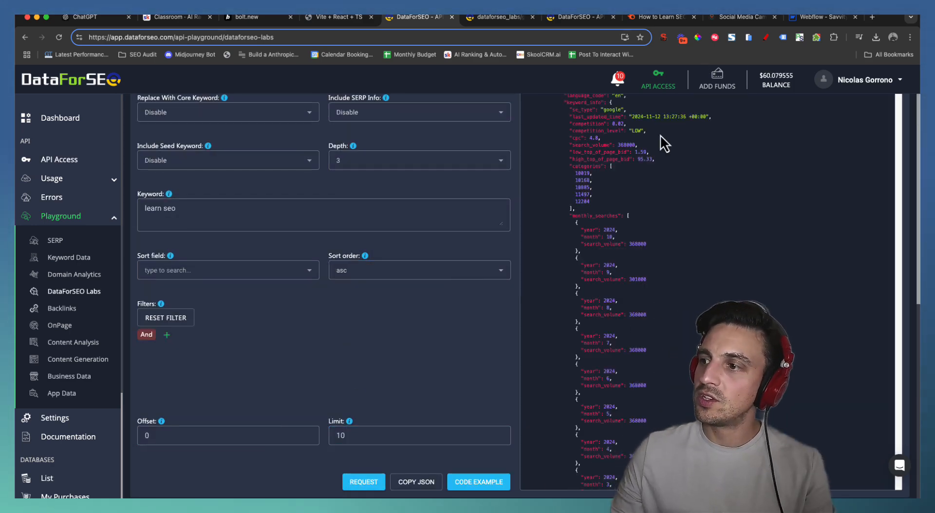
scroll("up", 3)
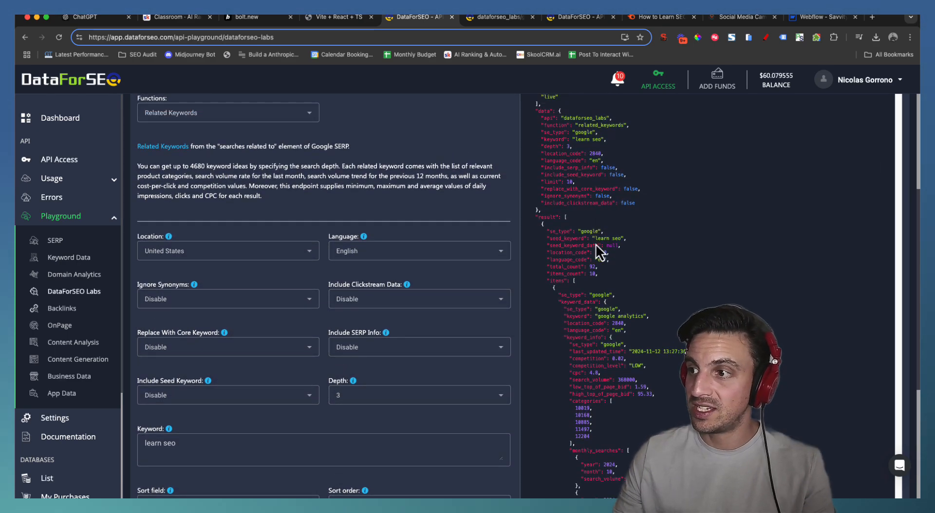
double_click(607, 238)
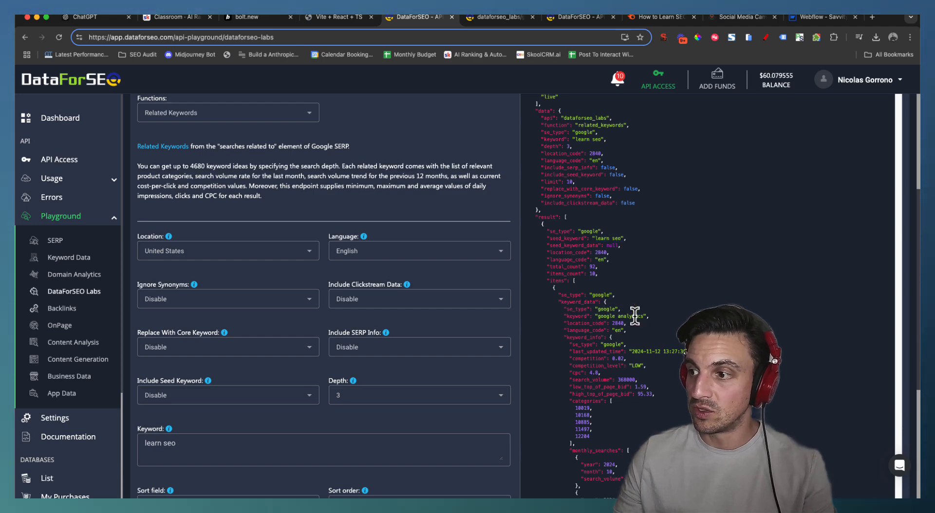
scroll("down", 3)
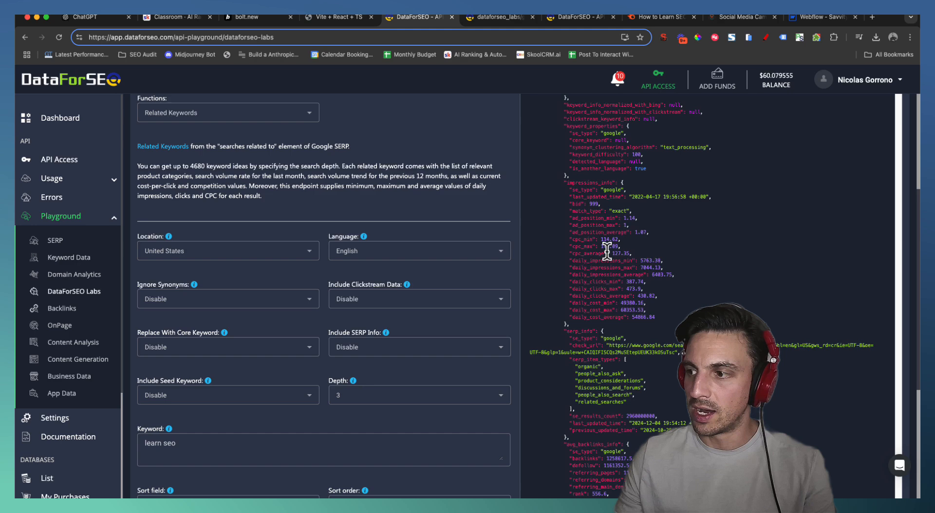
scroll("down", 3)
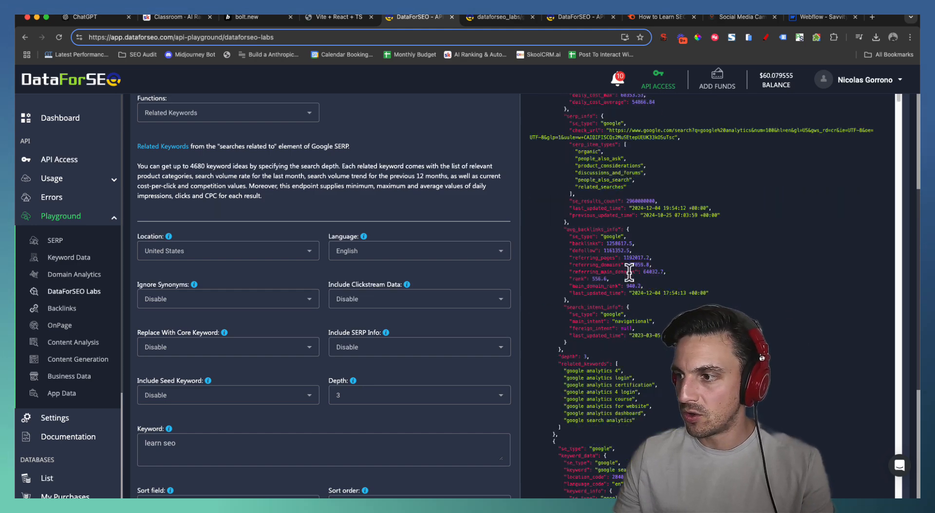
scroll("down", 3)
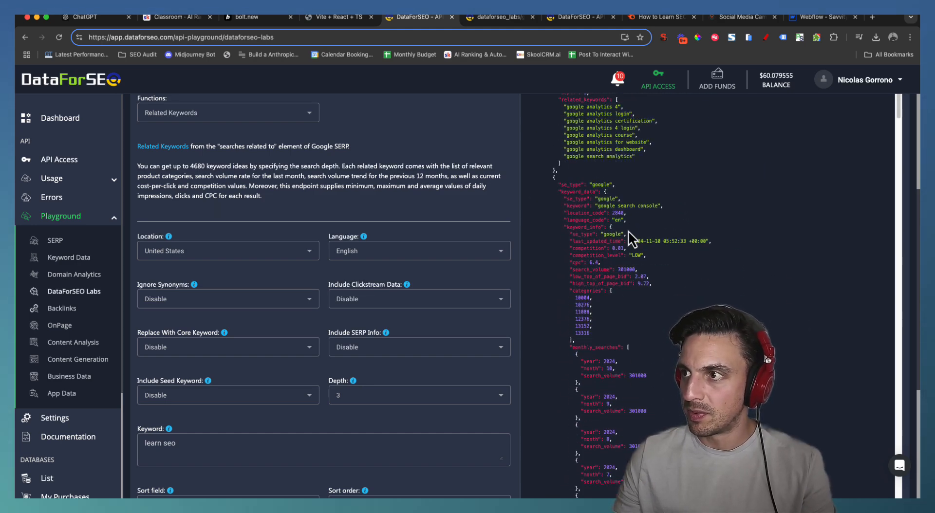
scroll("down", 3)
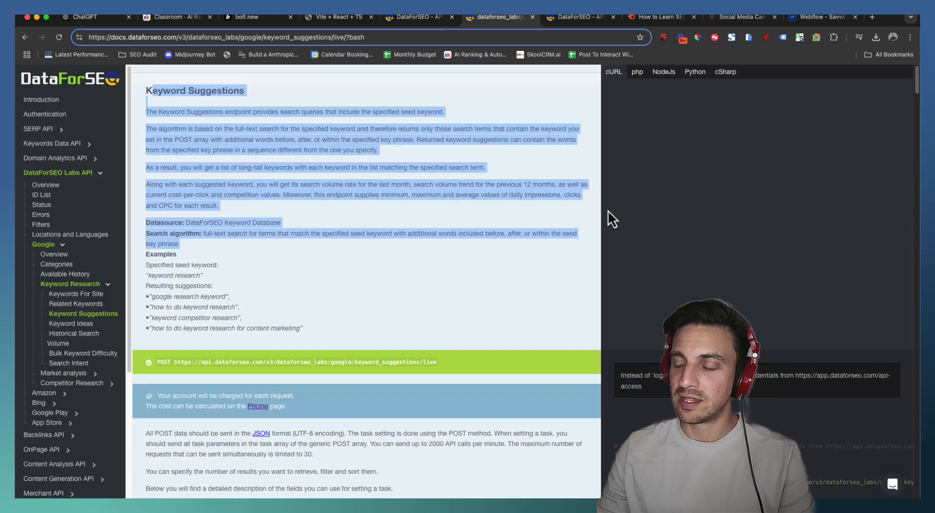
Walk through the field descriptions and sample response, highlighting the cpc field.
scroll("down", 3)
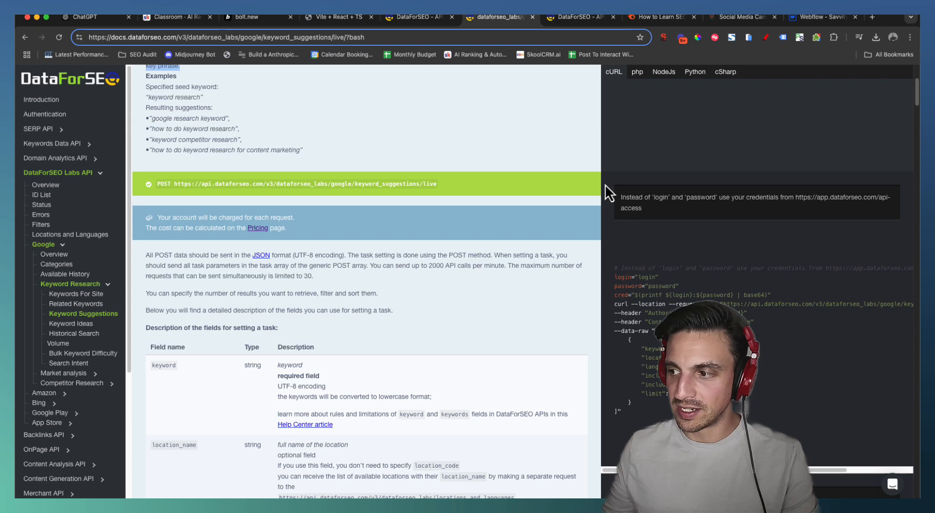
scroll("down", 3)
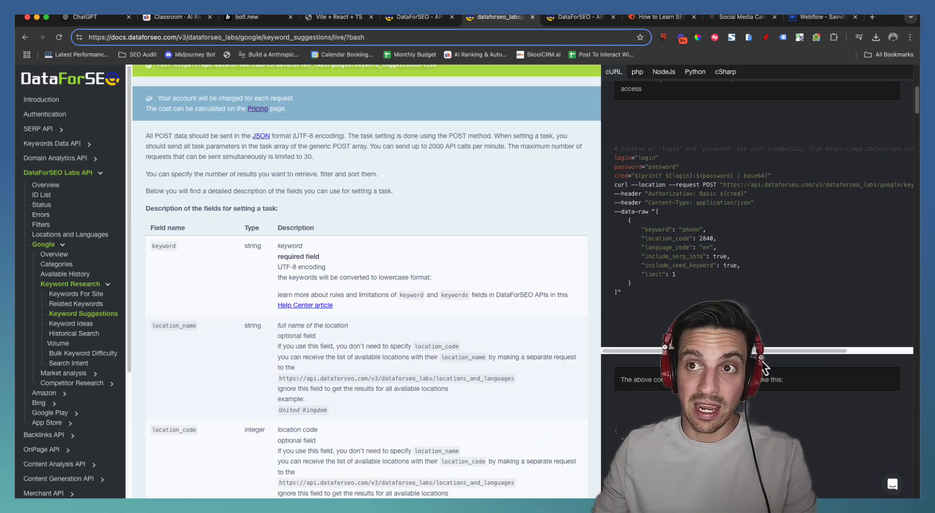
scroll("down", 3)
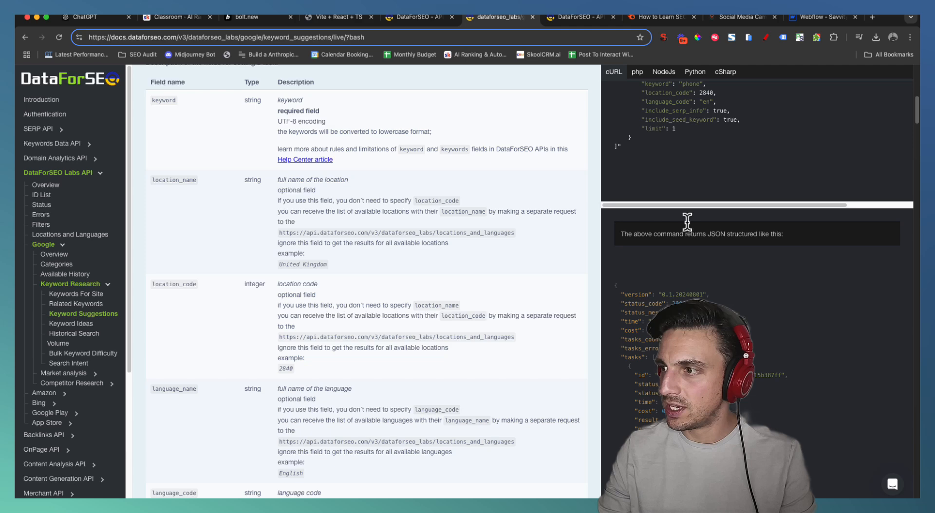
scroll("down", 3)
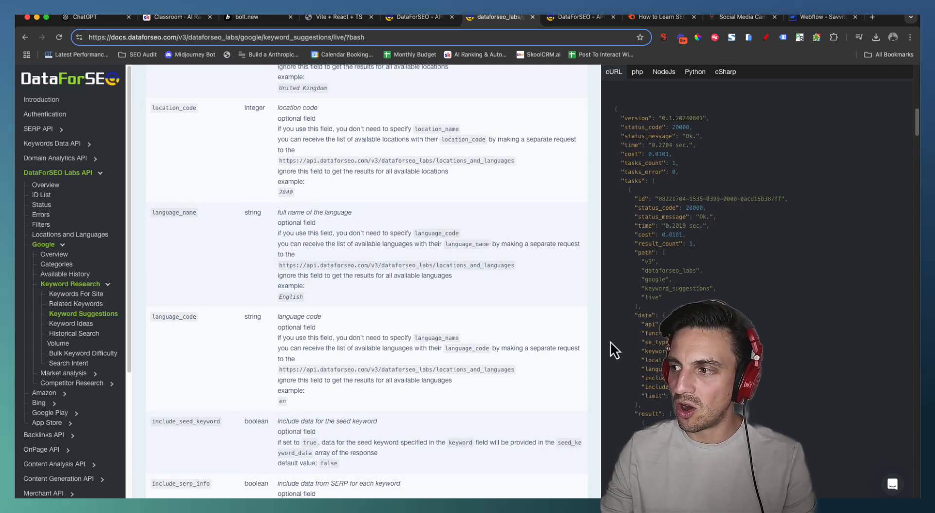
scroll("down", 3)
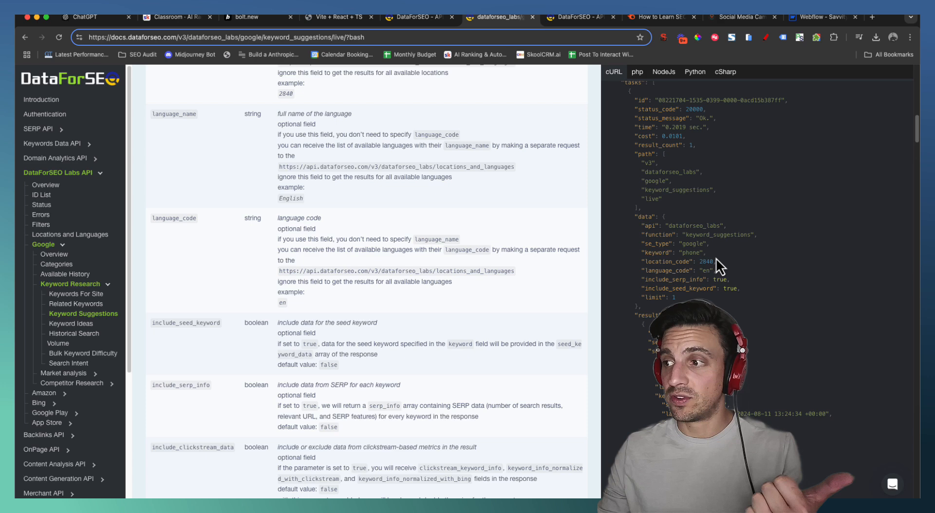
scroll("down", 3)
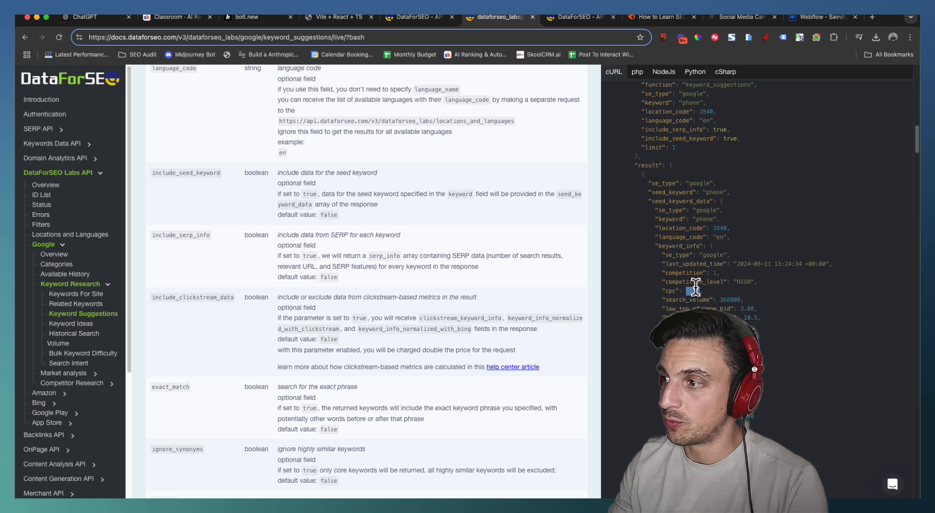
double_click(663, 291)
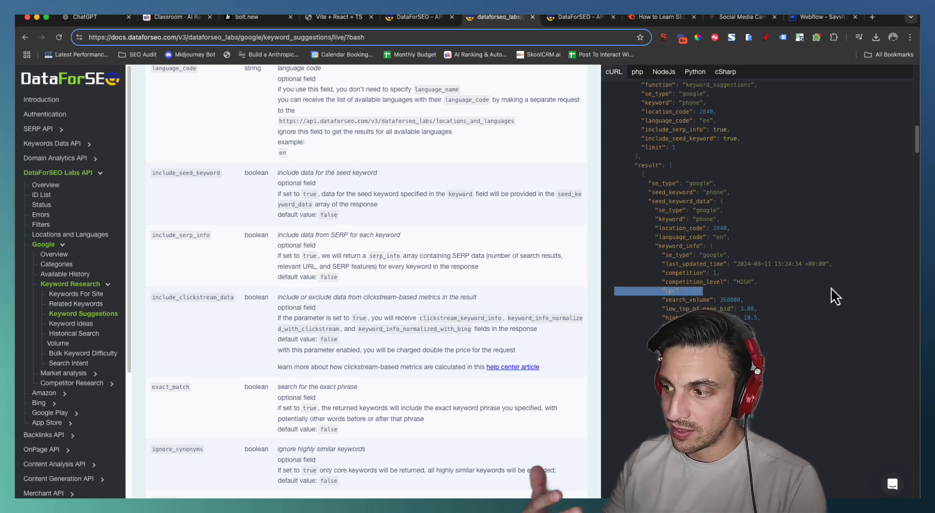
scroll("down", 3)
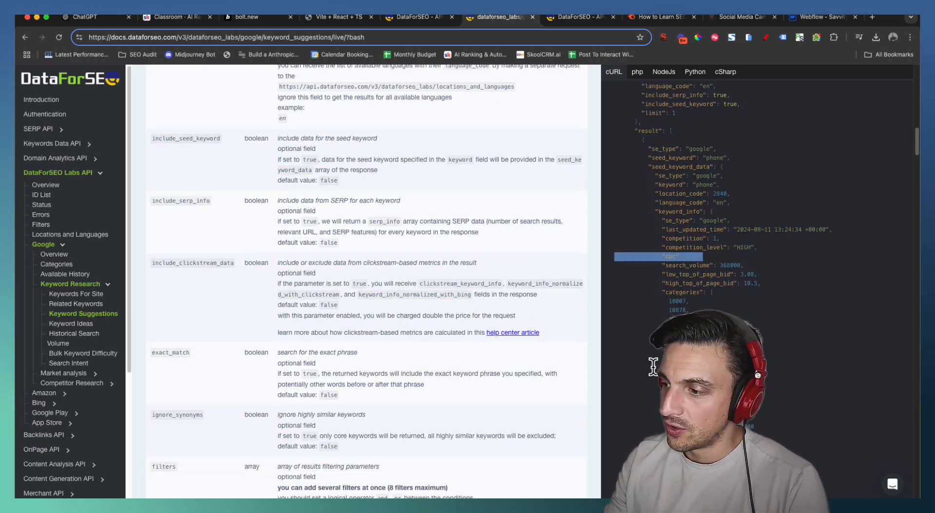
scroll("down", 3)
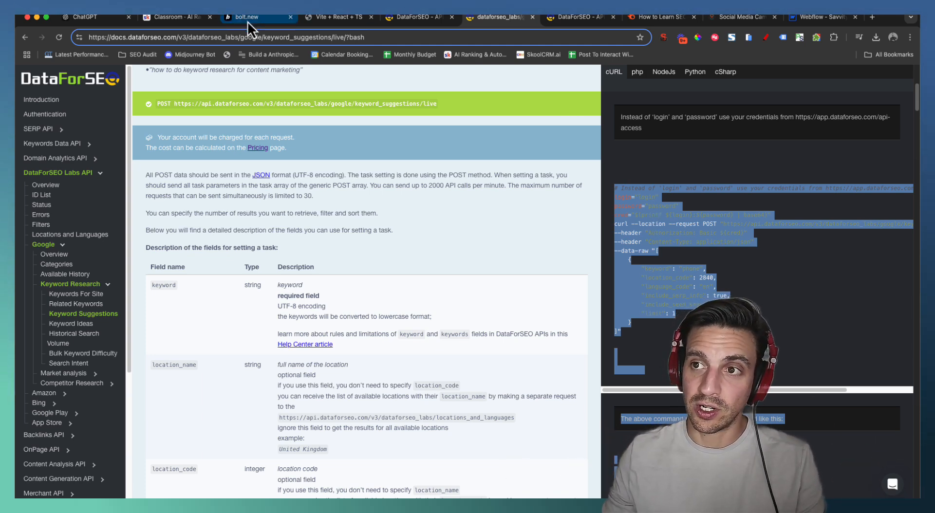
Return to bolt.new and watch it generate SearchForm.tsx, ResultsTable.tsx and services/api.ts.
left_click(257, 16)
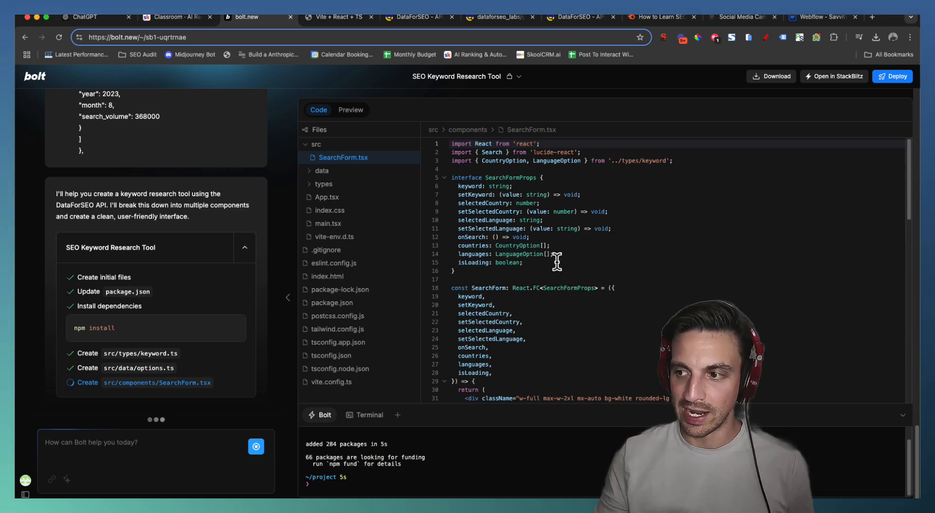
scroll("down", 3)
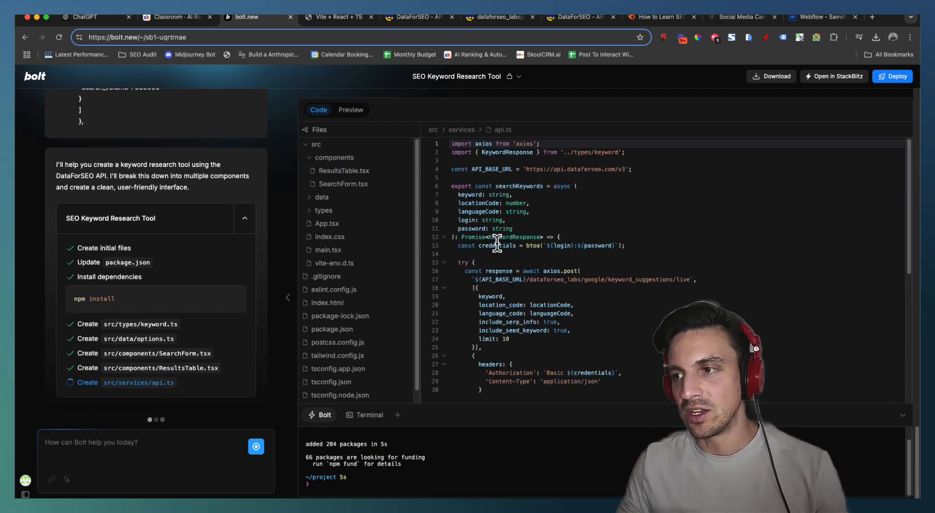
Search 'Horse Supplements' in the preview, get the fetch-failure error, and start a follow-up prompt.
left_click(350, 110)
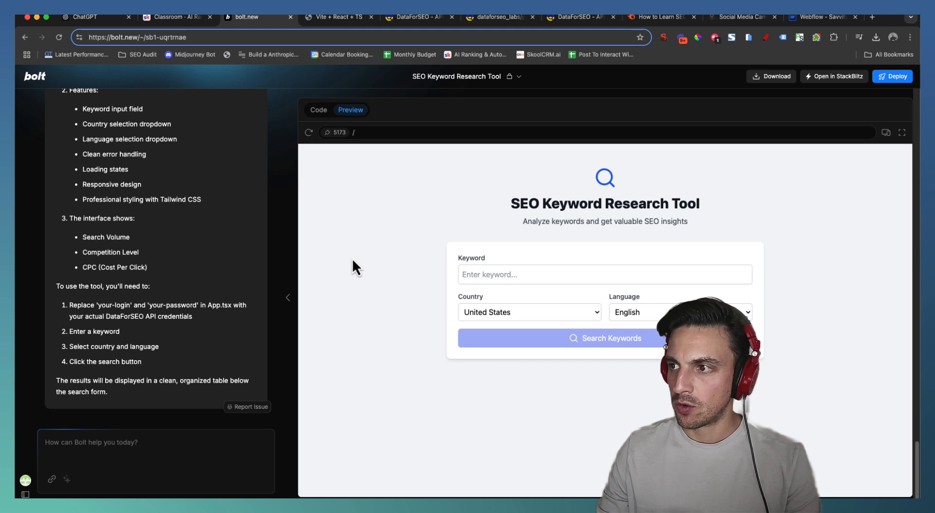
mouse_move(590, 272)
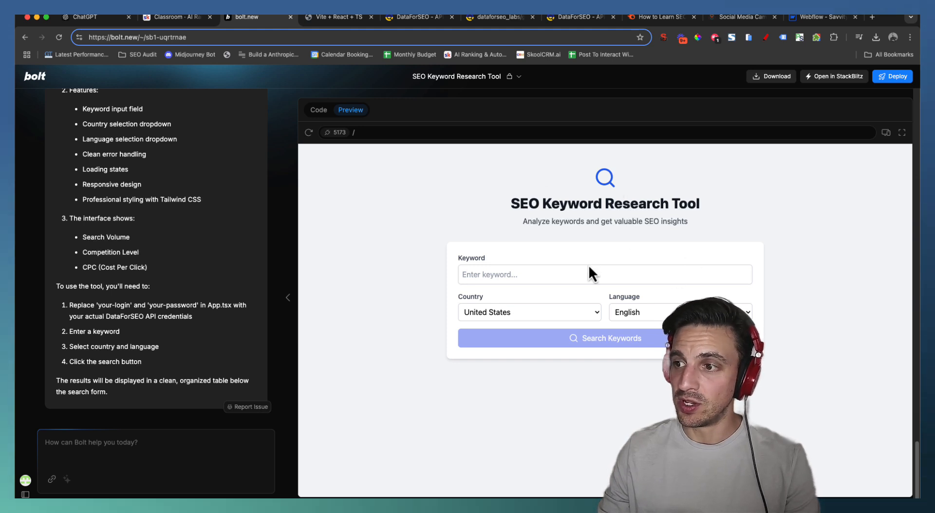
left_click(604, 275)
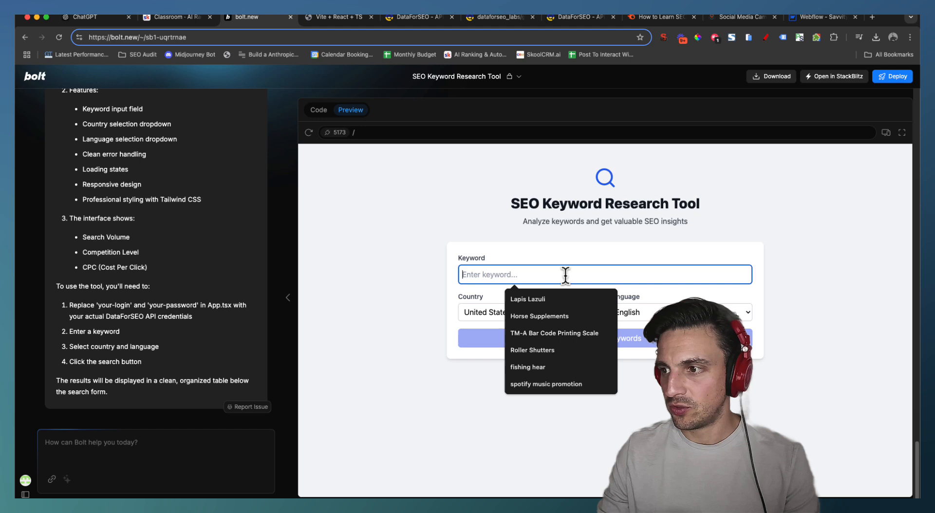
left_click(538, 315)
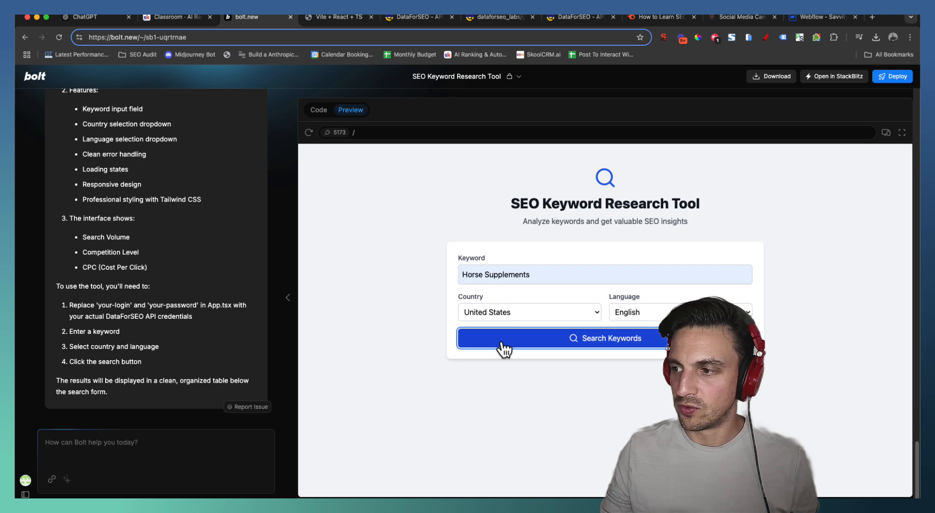
left_click(603, 338)
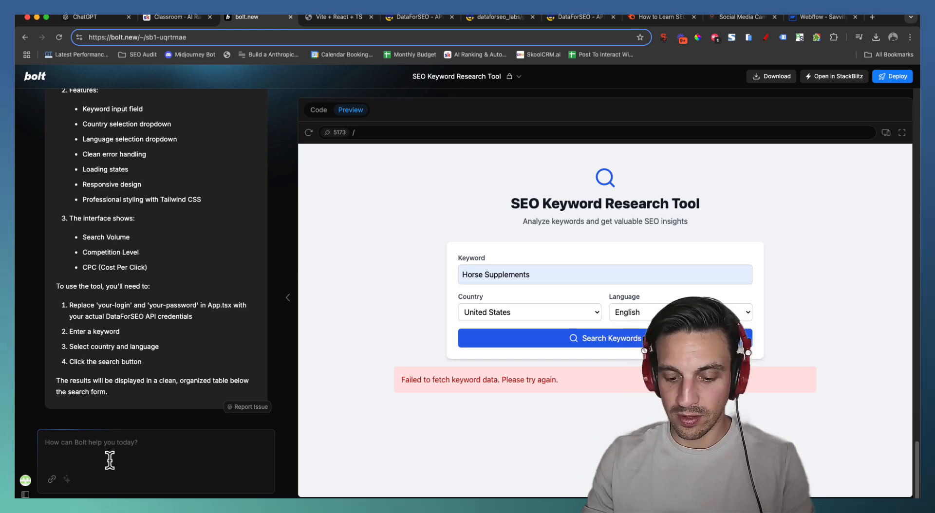
type("Its filed to search. PLease")
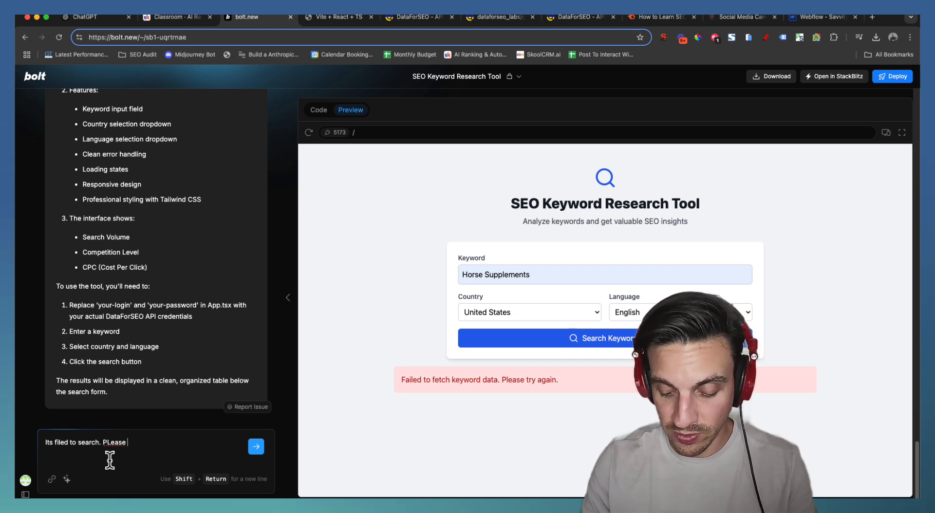
Finish the chat message asking Bolt to use my API info to make the search work.
type("use my")
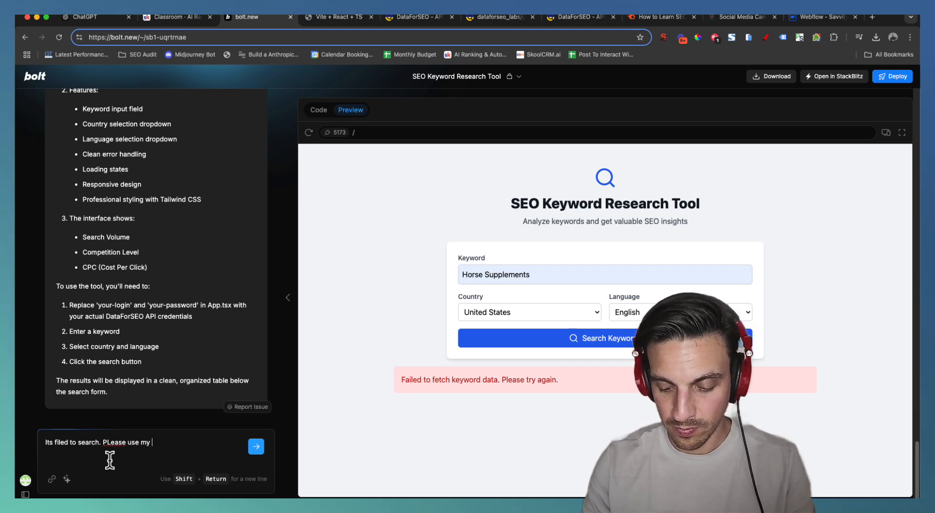
type("api info to make")
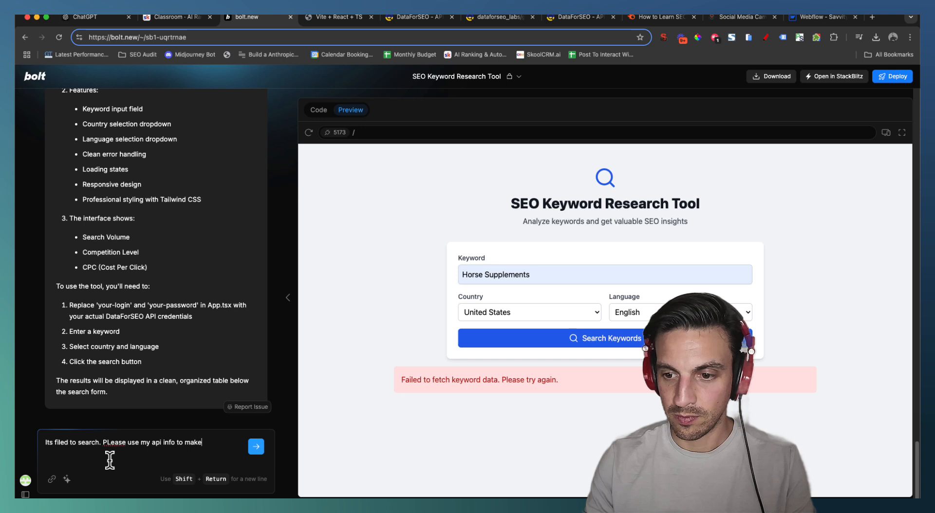
type("it work")
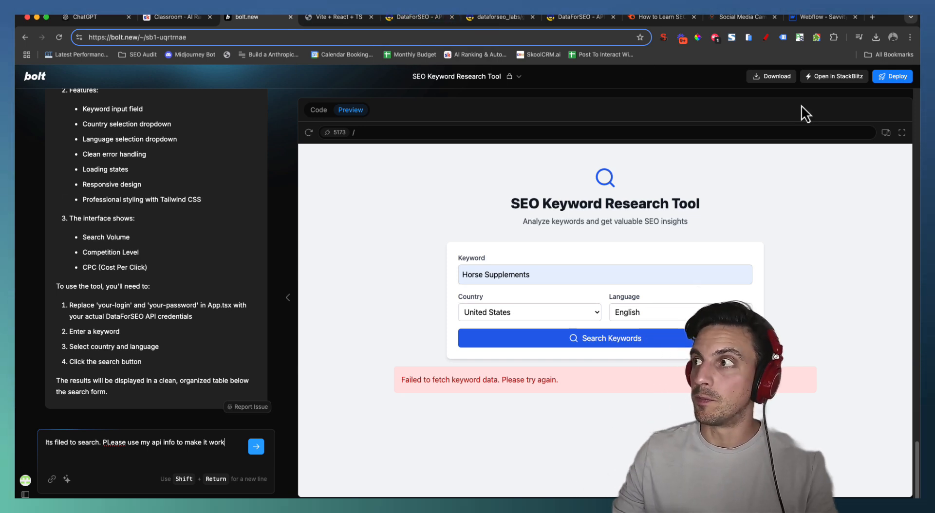
mouse_move(384, 126)
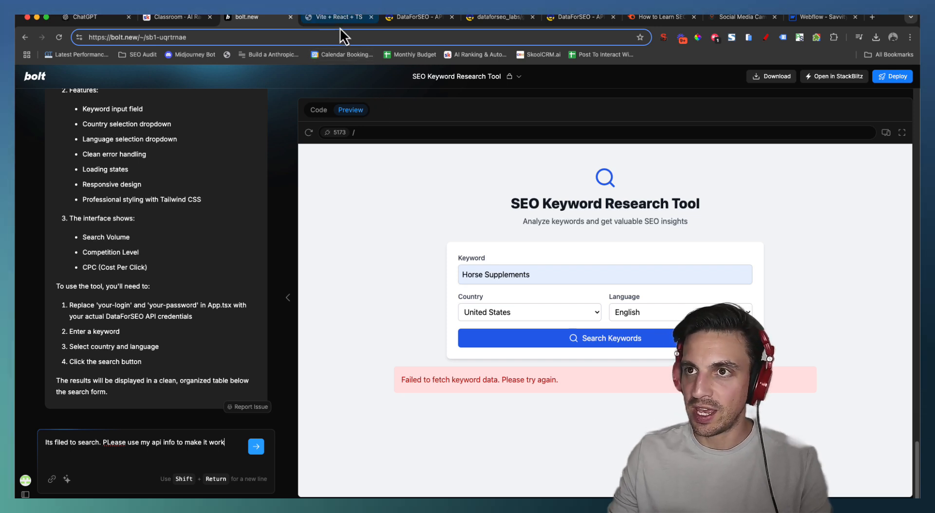
mouse_move(337, 17)
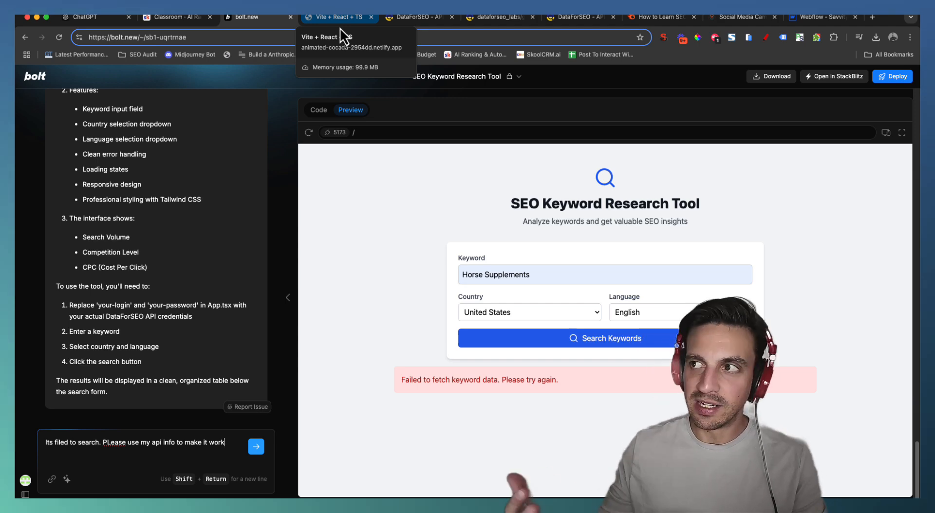
mouse_move(418, 17)
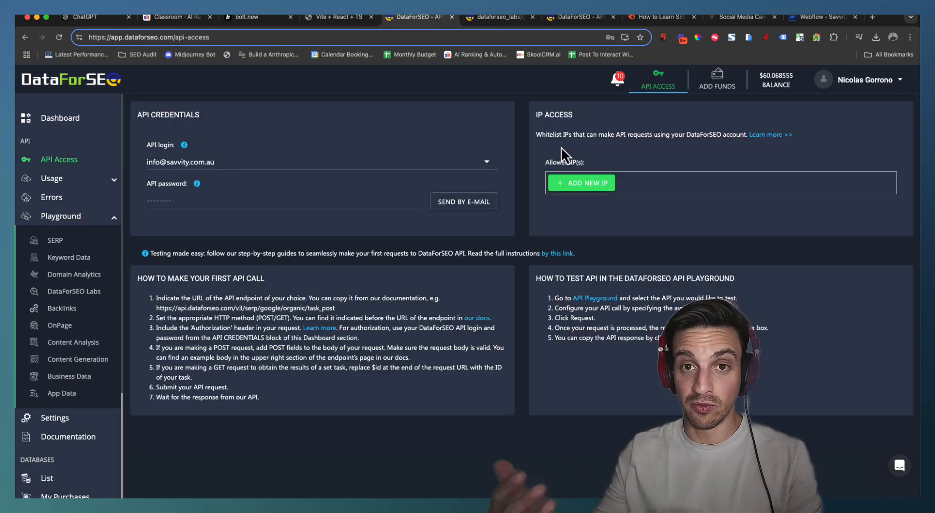
mouse_move(232, 188)
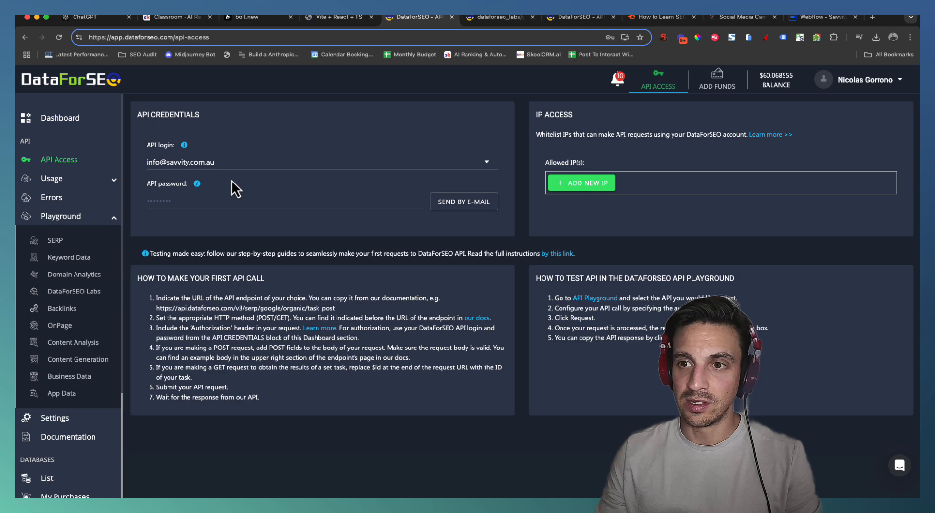
mouse_move(184, 145)
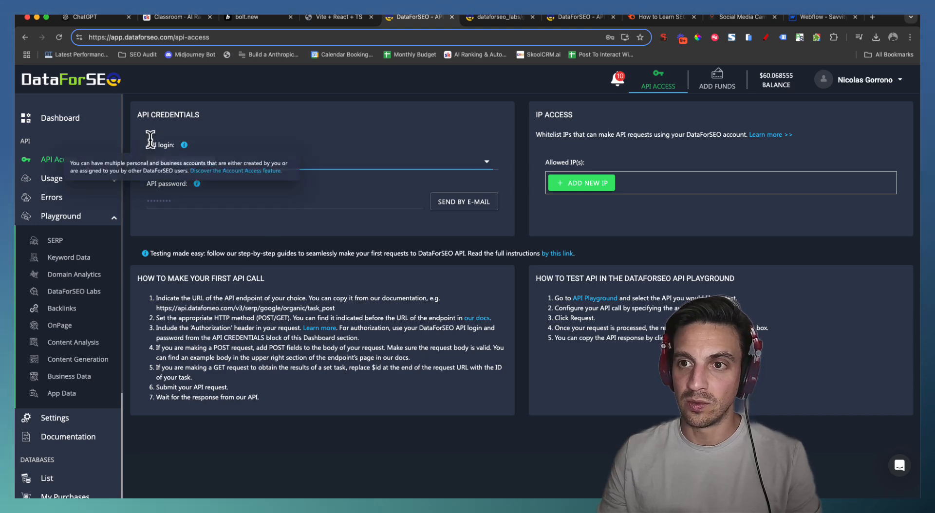
Select the API login value on DataForSEO's API Access page.
left_click(258, 17)
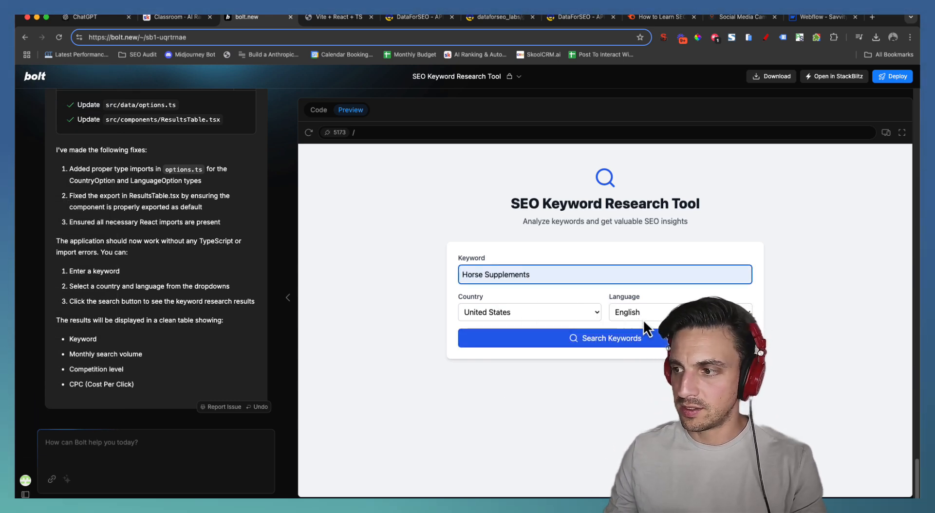
Rerun the Horse Supplements search, getting an N/A / 3,600 / HIGH row, and edit the keyword.
left_click(604, 338)
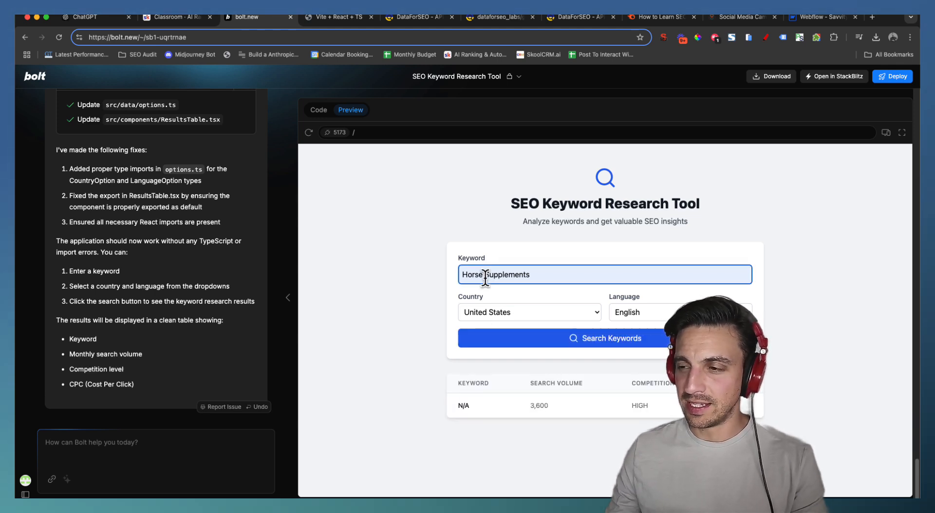
double_click(494, 274)
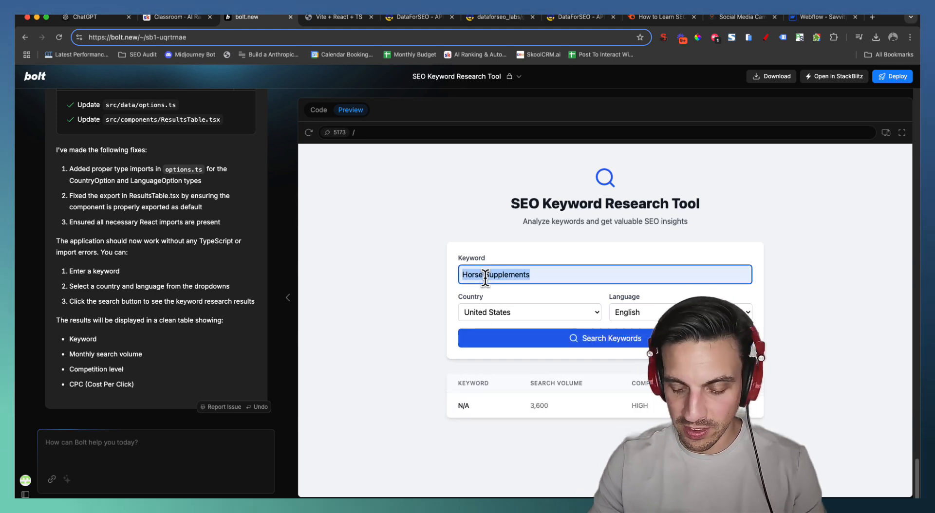
type("s")
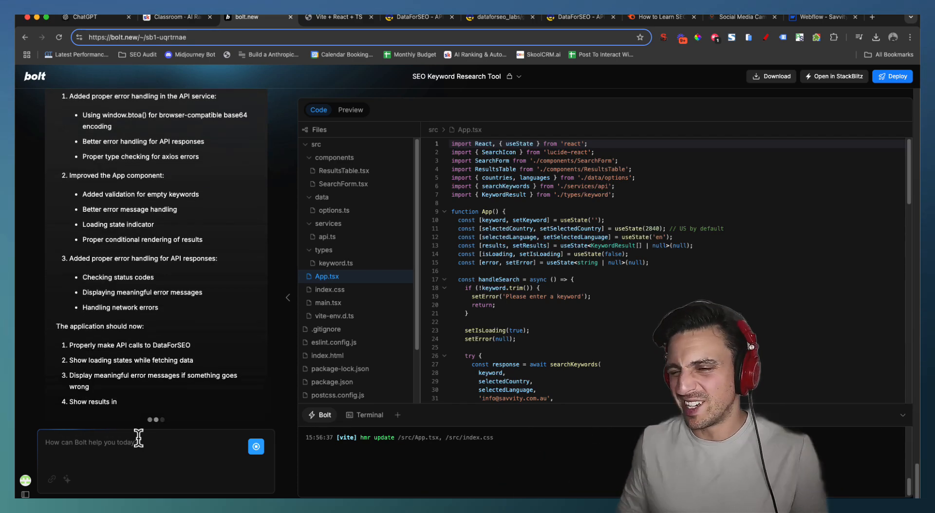
Run the Horse Supplements search in the preview, then grab the Keyword Suggestions docs URL.
left_click(350, 110)
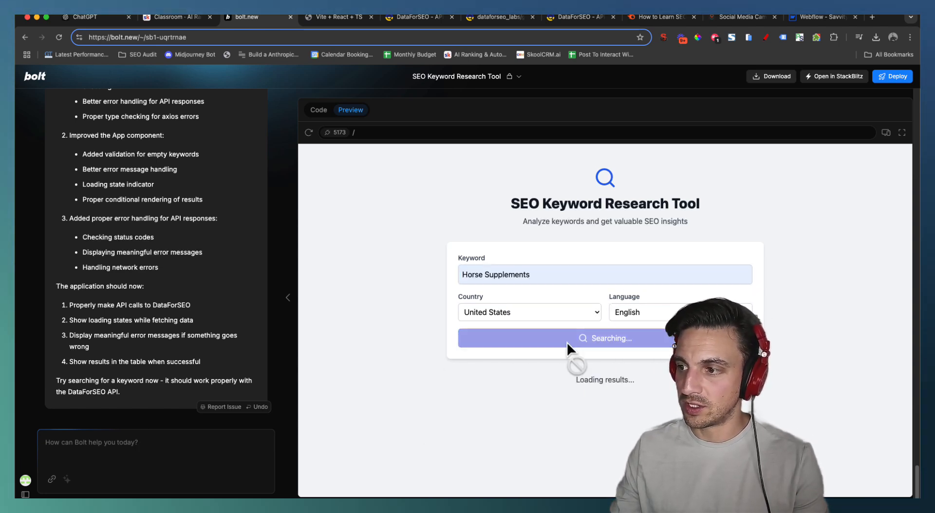
left_click(317, 110)
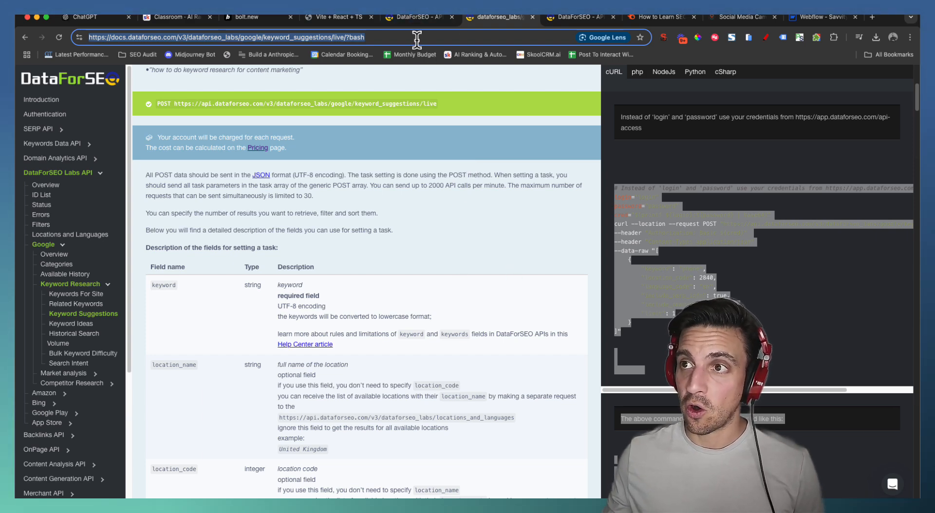
left_click(257, 16)
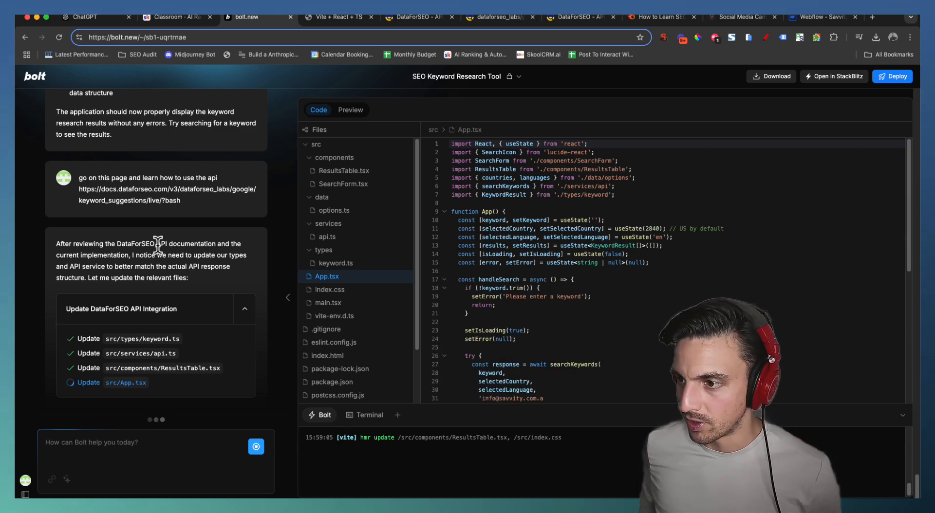
View the preview's Search Results table for Horse Supplements, e.g. joint horse supplements at 3,600.
left_click(351, 110)
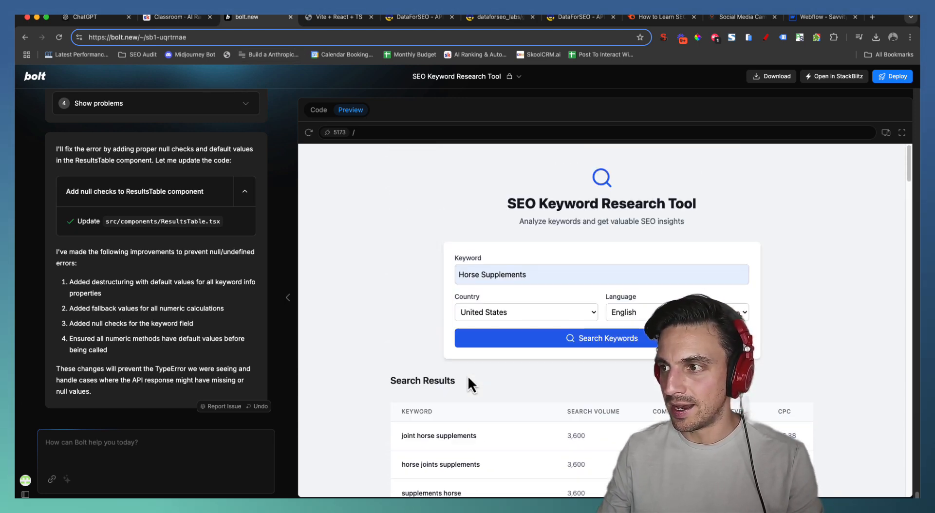
Review the full horse supplements results table with CPC, then return to the DataForSEO API Access page.
scroll("down", 3)
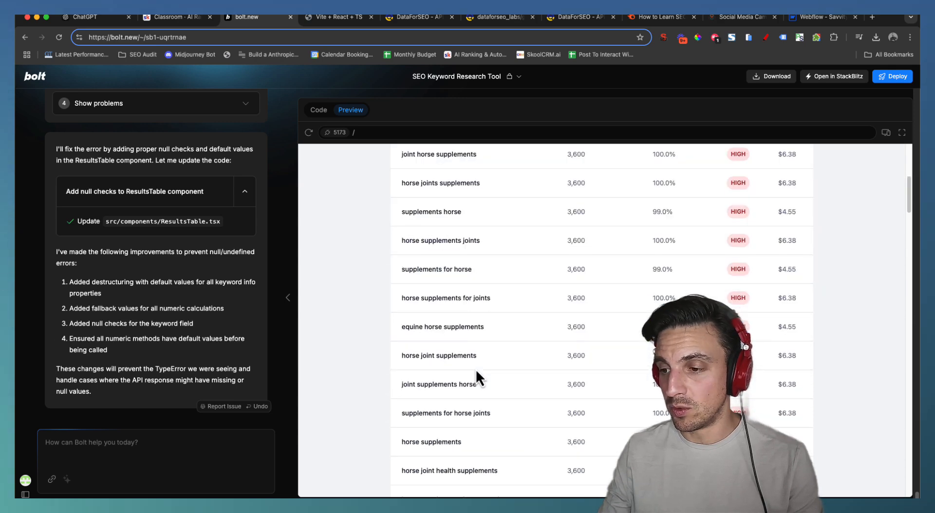
scroll("down", 3)
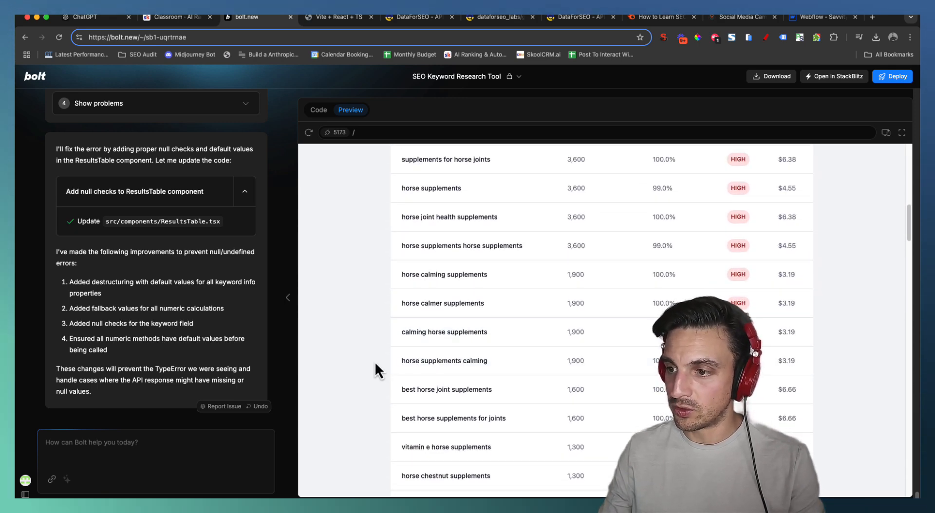
mouse_move(557, 369)
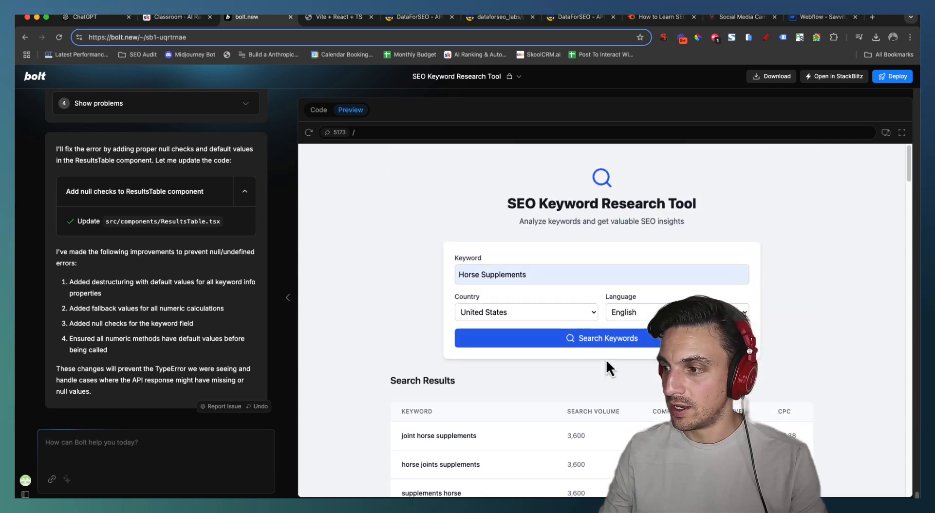
scroll("down", 3)
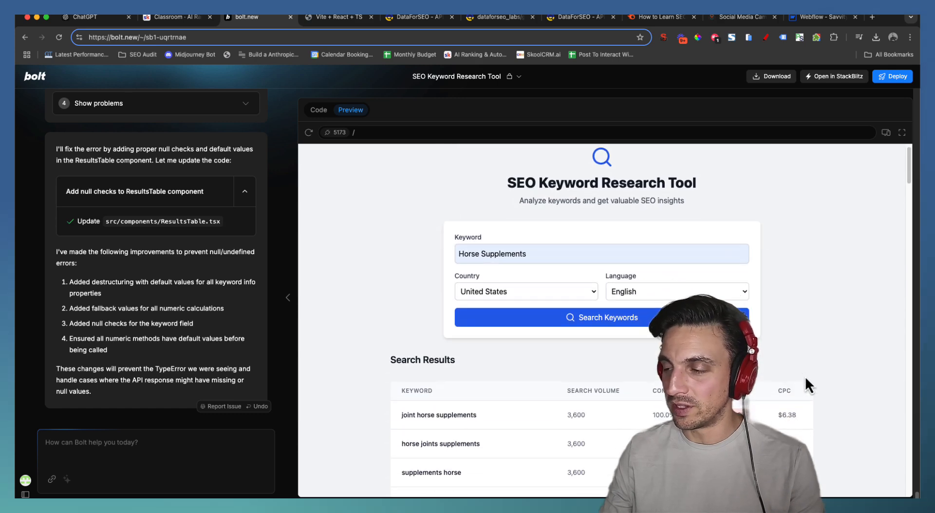
scroll("down", 3)
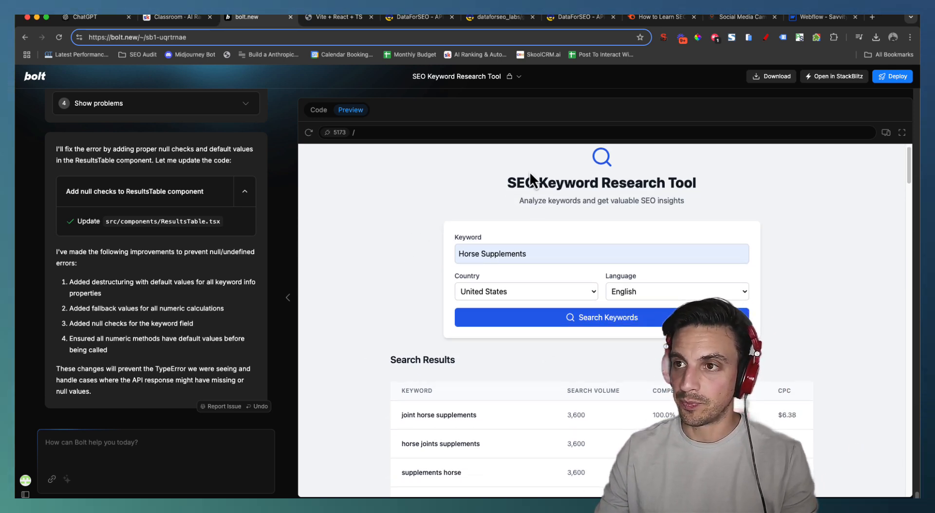
mouse_move(482, 60)
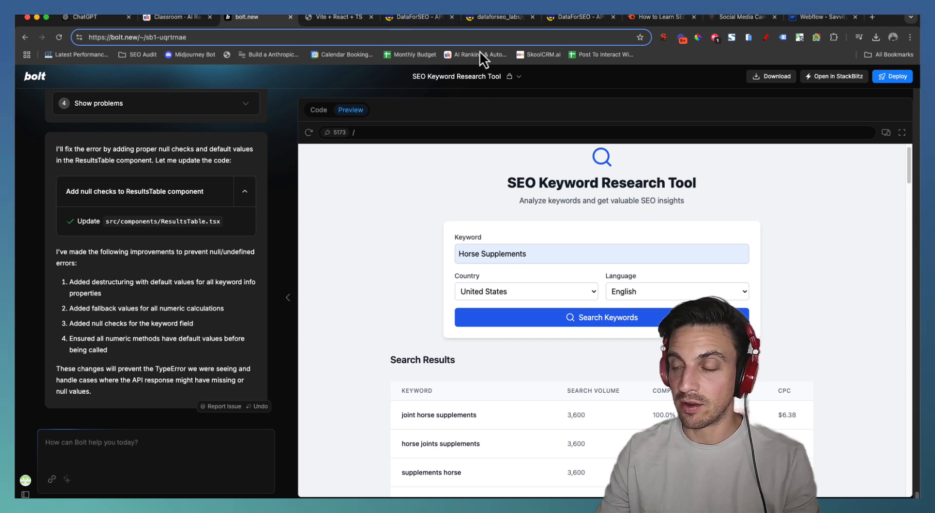
left_click(600, 254)
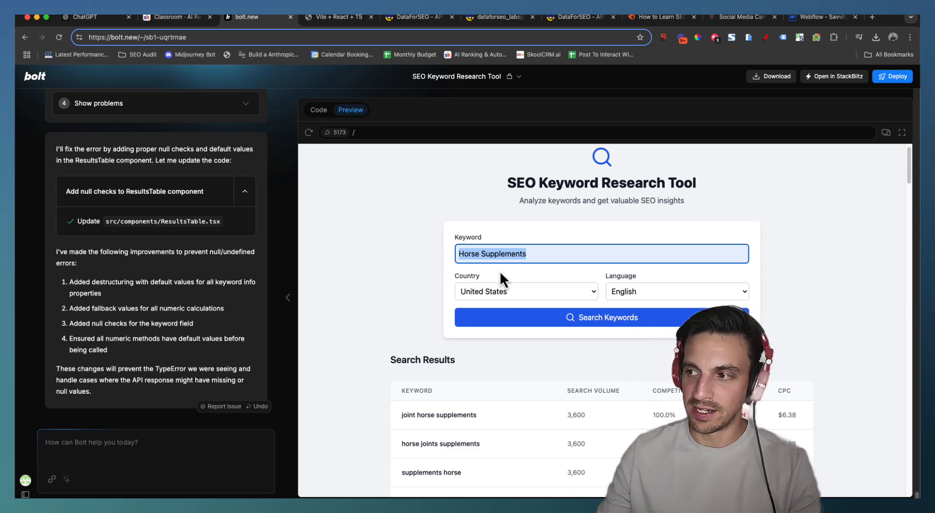
scroll("down", 3)
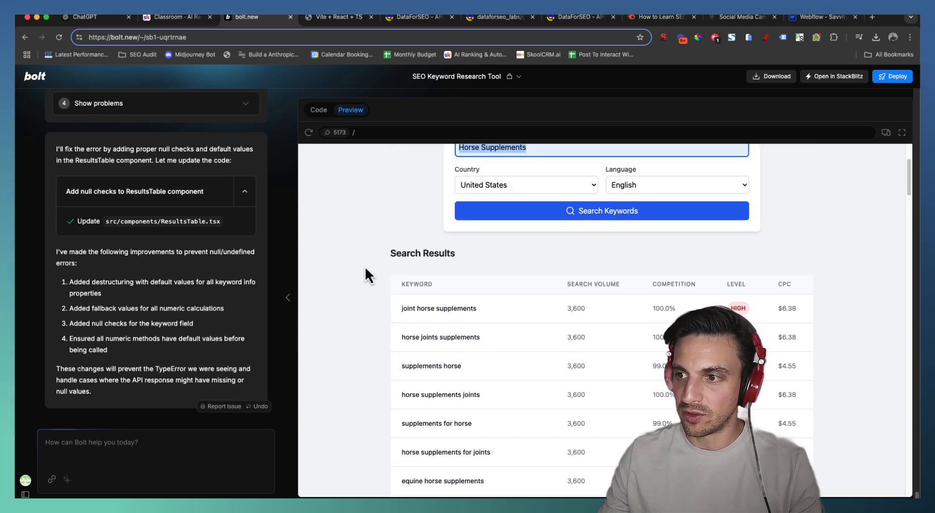
mouse_move(477, 188)
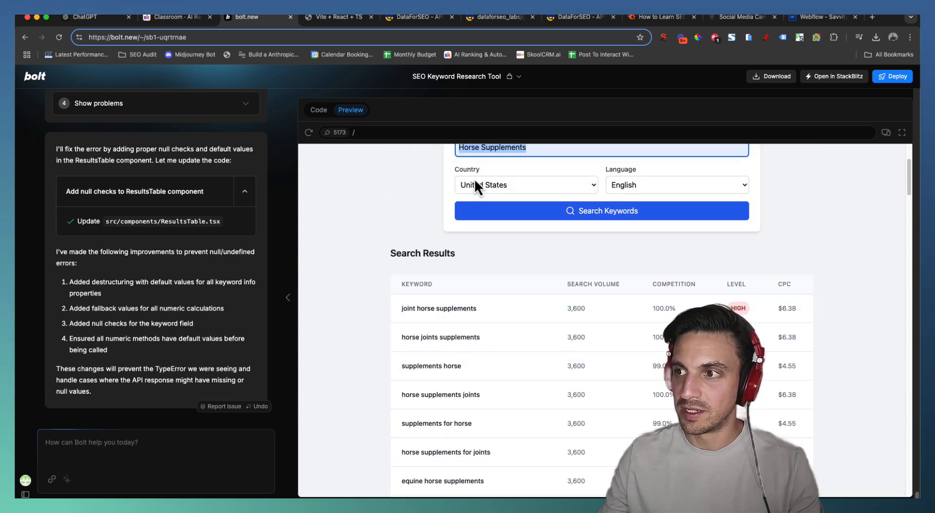
left_click(499, 16)
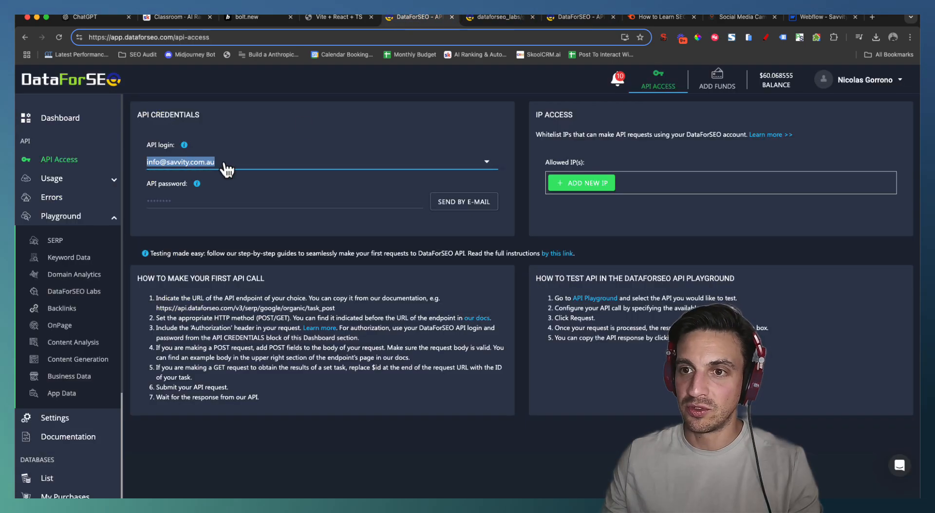
Send a Labs playground Keyword Suggestions request for 'Horse Supplements' with limit 20.
left_click(74, 292)
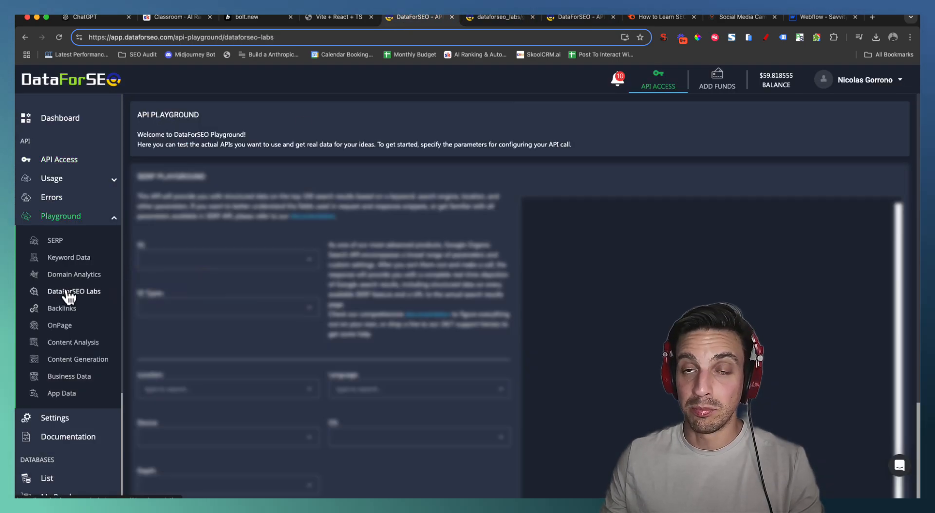
left_click(74, 291)
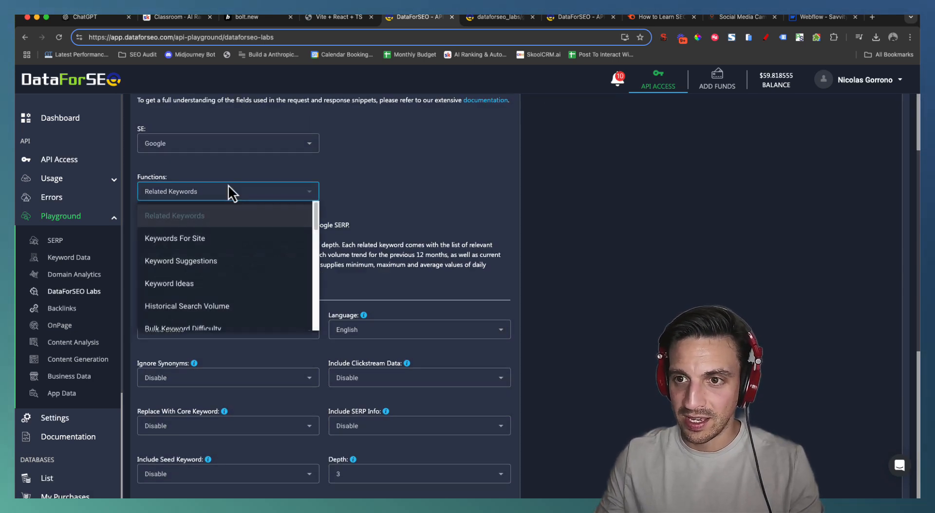
left_click(181, 260)
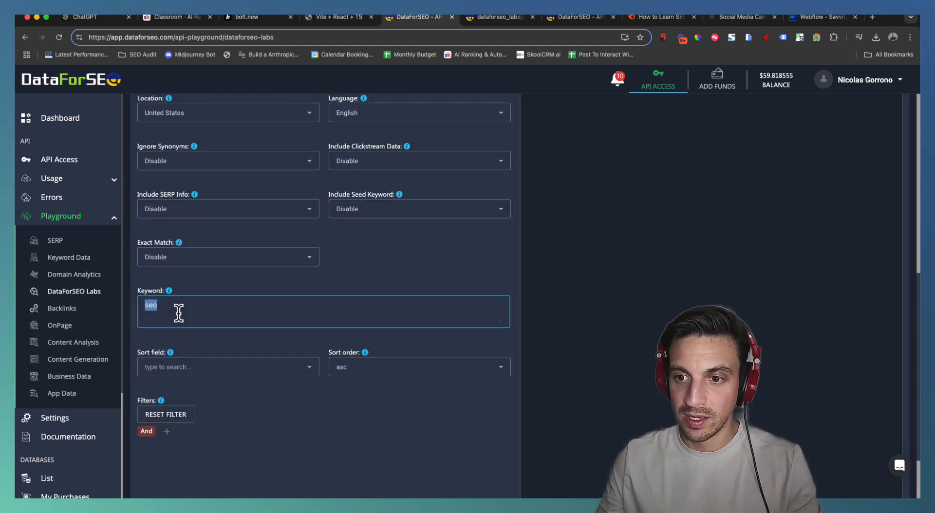
type("Horse Supplements")
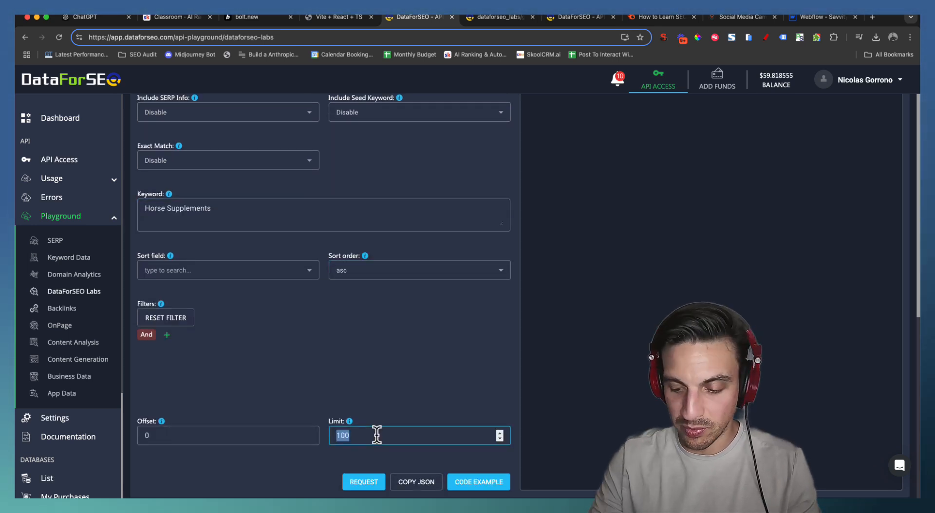
type("20")
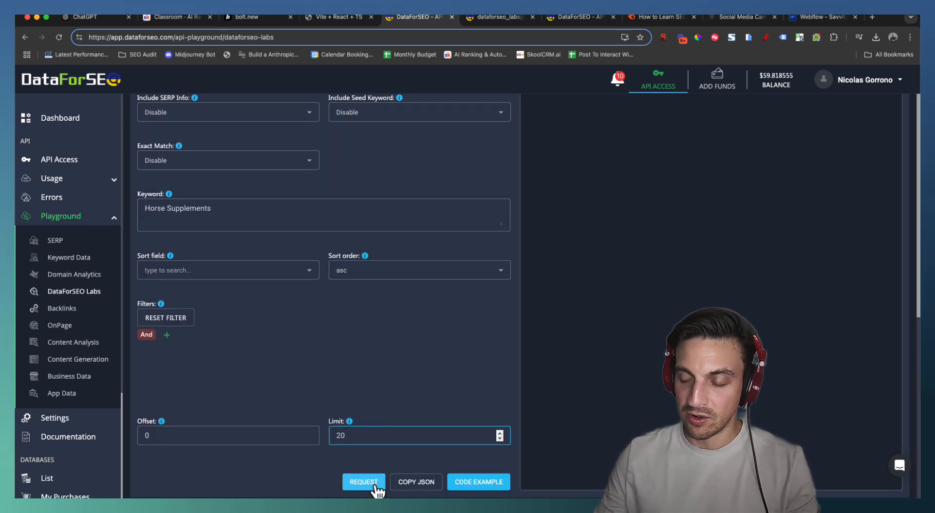
left_click(363, 482)
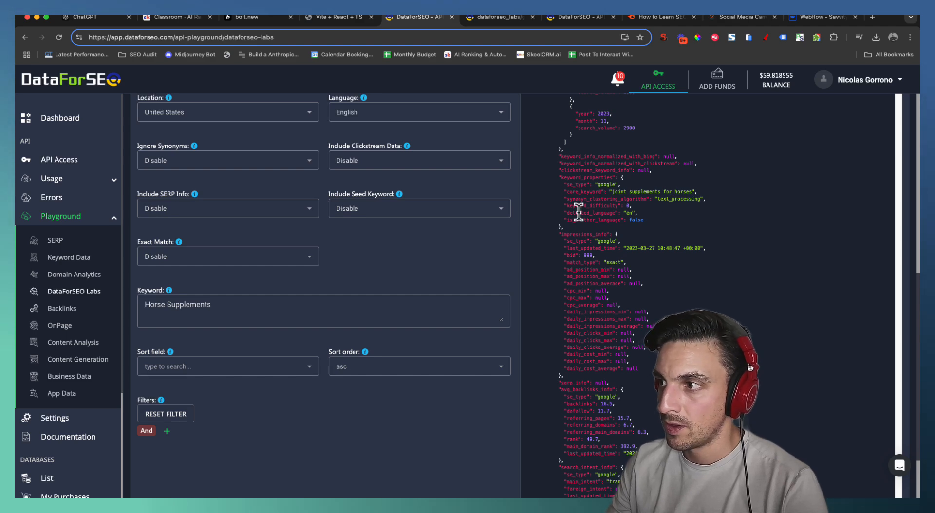
Review the JSON keyword response, then return to the bolt.new keyword tool preview.
scroll("down", 3)
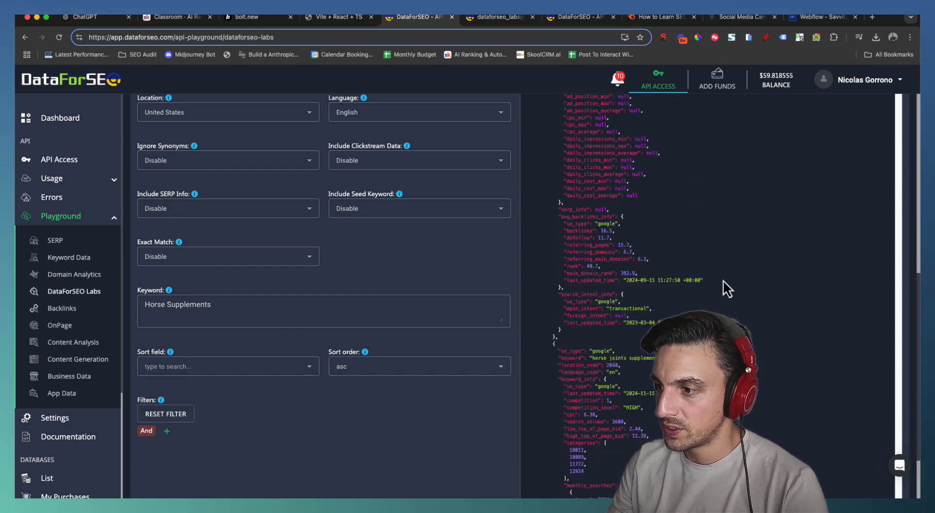
scroll("down", 3)
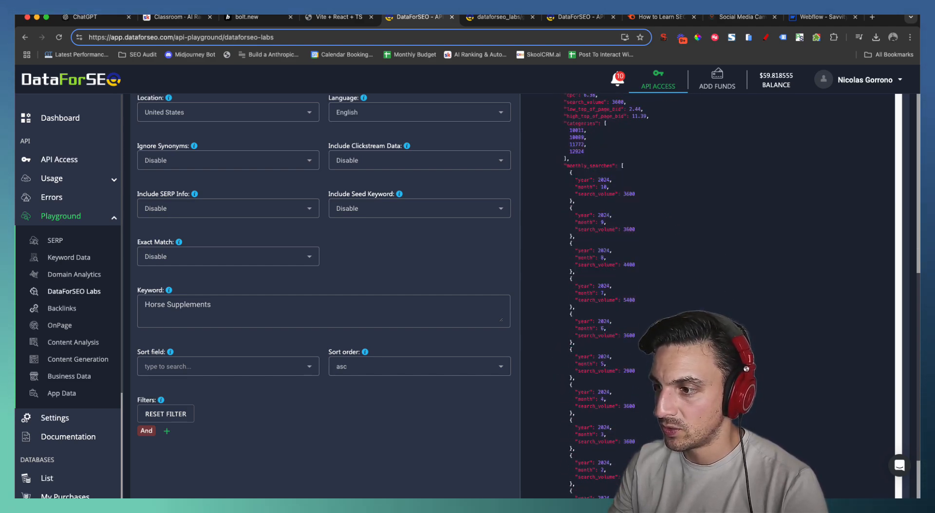
scroll("down", 3)
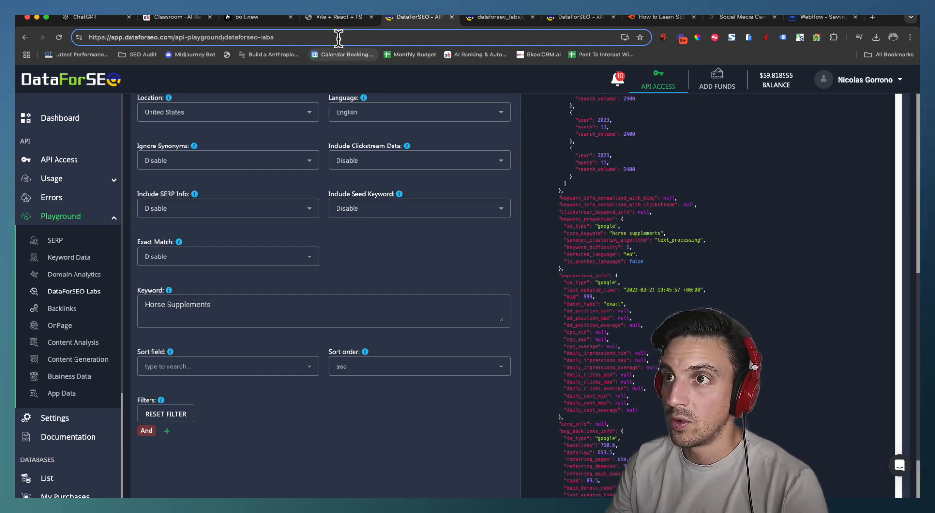
left_click(244, 16)
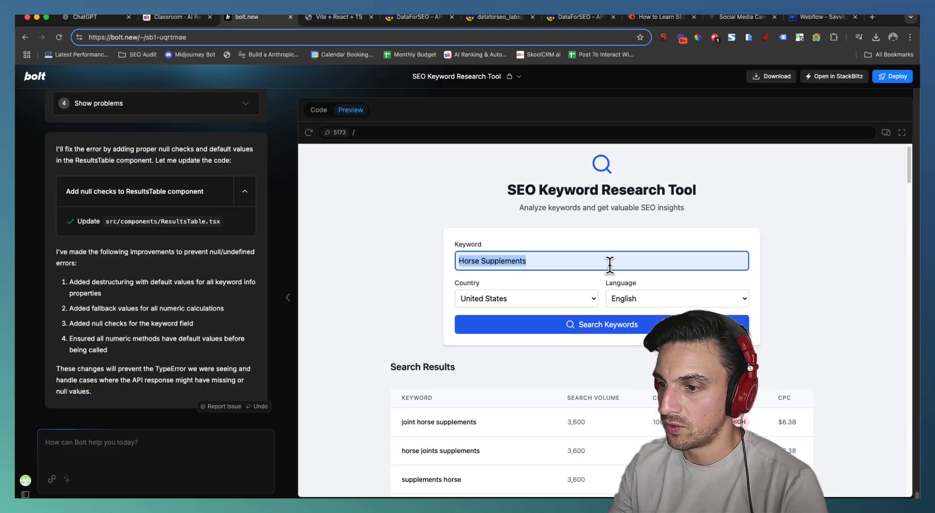
Check the preview's Horse Supplements results at 3,600 searches before viewing the DataForSEO dashboard.
scroll("down", 3)
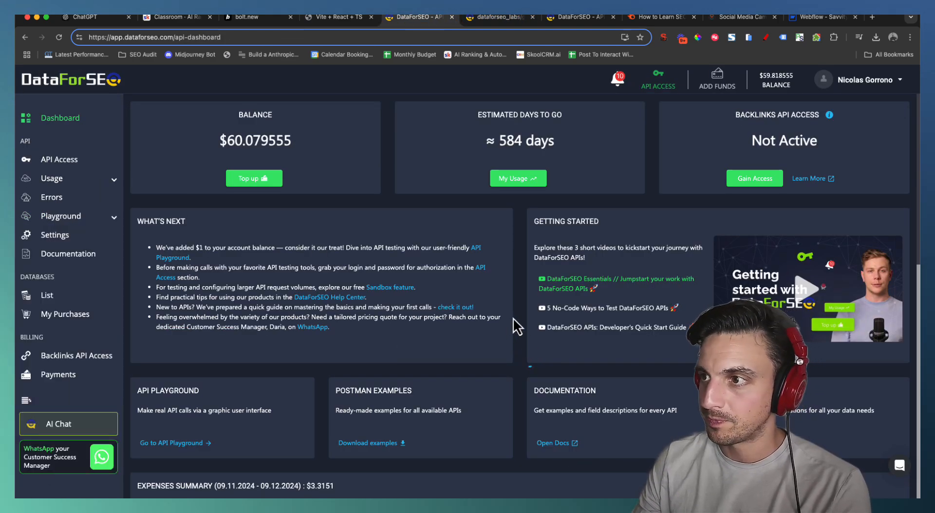
Check the dashboard's Expenses Summary showing about $3.59 spent and a $59.806555 balance.
scroll("down", 3)
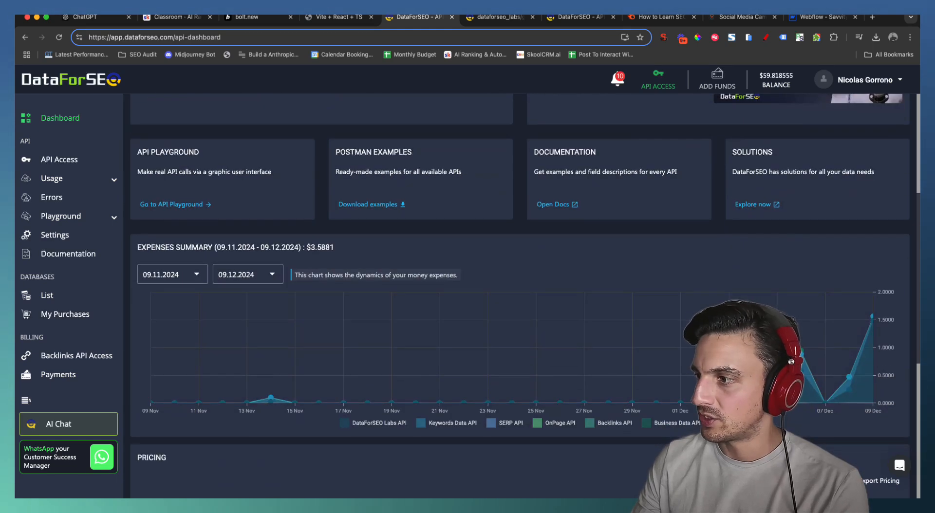
mouse_move(873, 325)
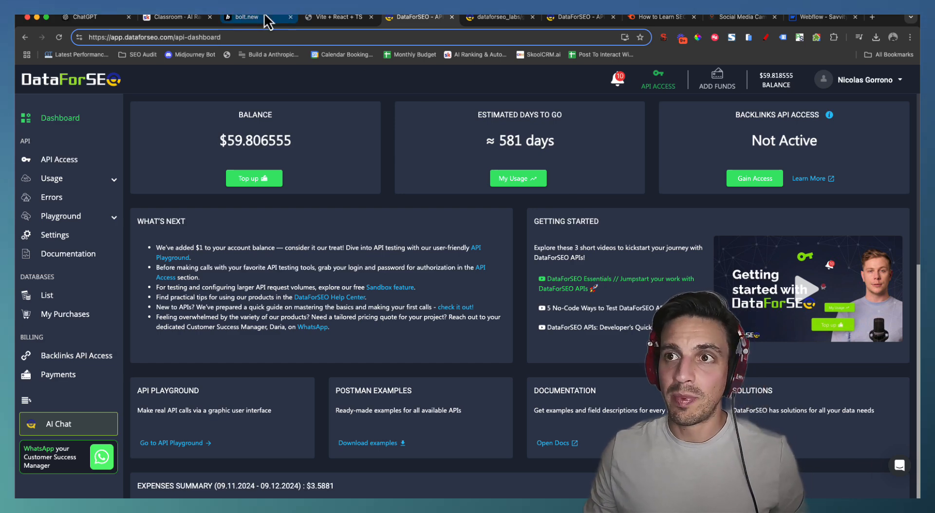
Read Bolt's embed.js widget instructions, then view the deployed Netlify Keyword Research Tool.
left_click(244, 17)
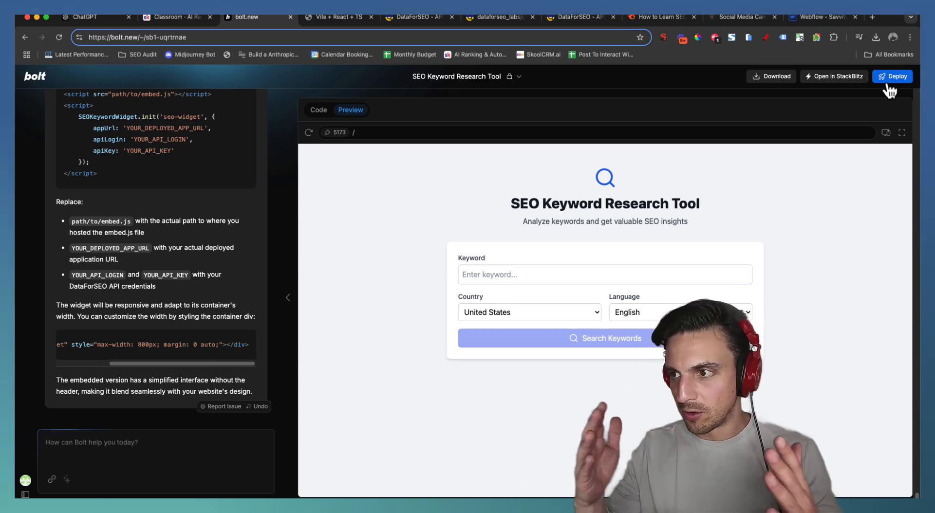
mouse_move(486, 224)
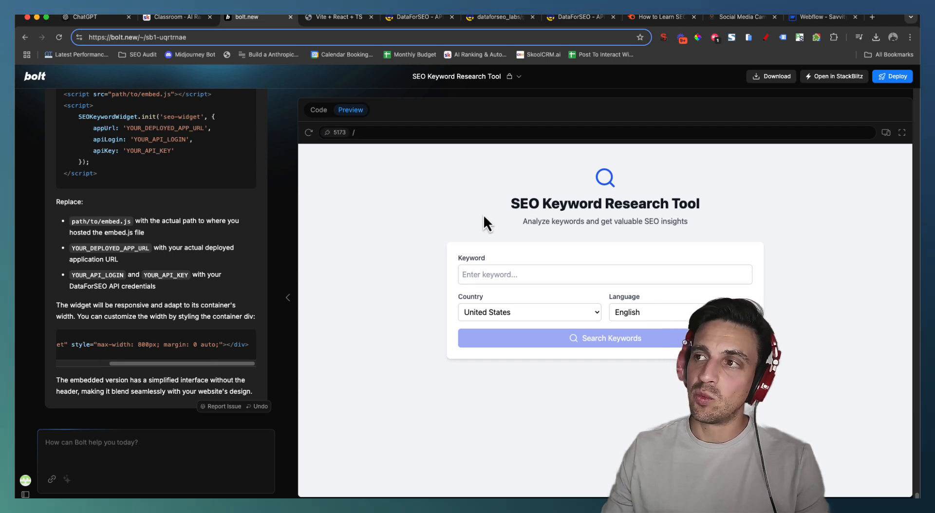
mouse_move(439, 81)
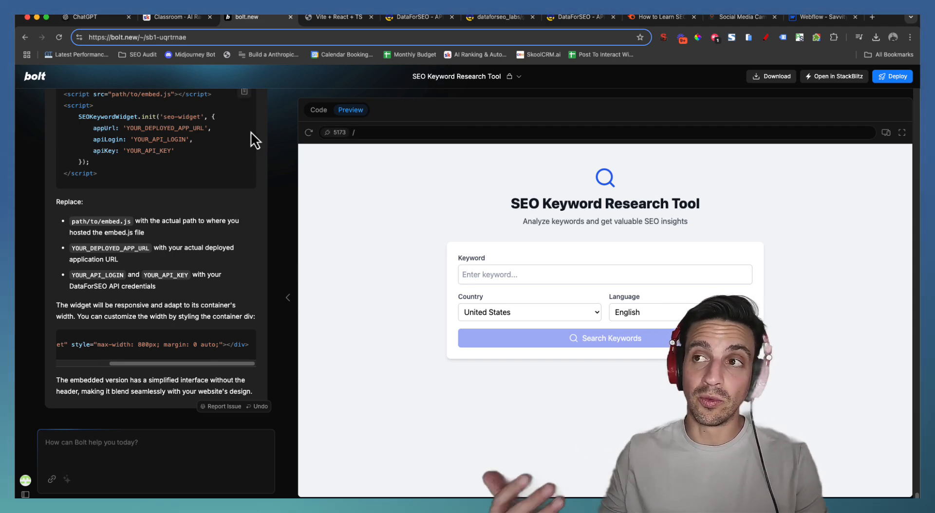
left_click(418, 16)
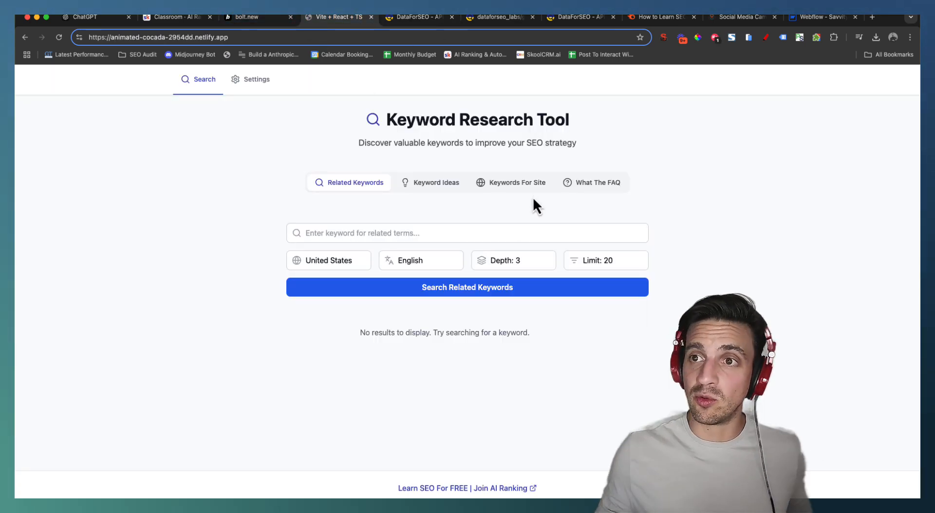
mouse_move(290, 298)
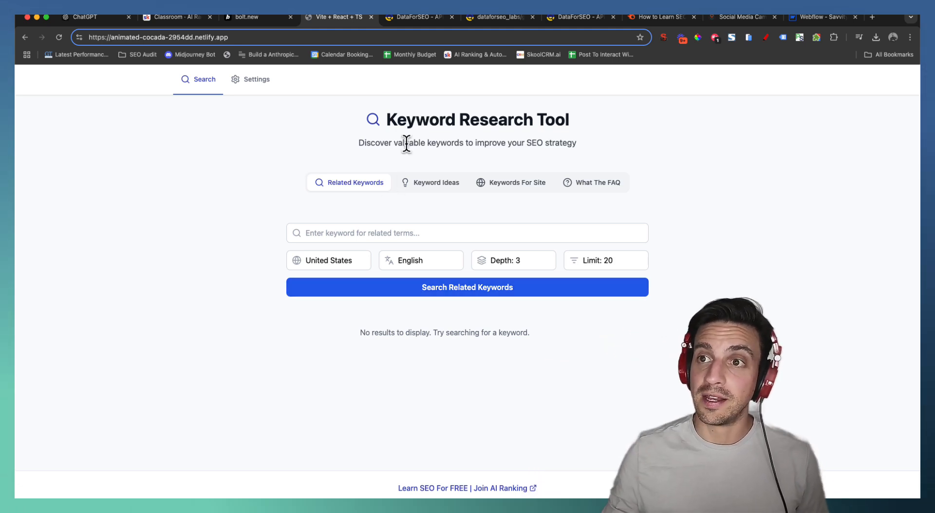
left_click(256, 78)
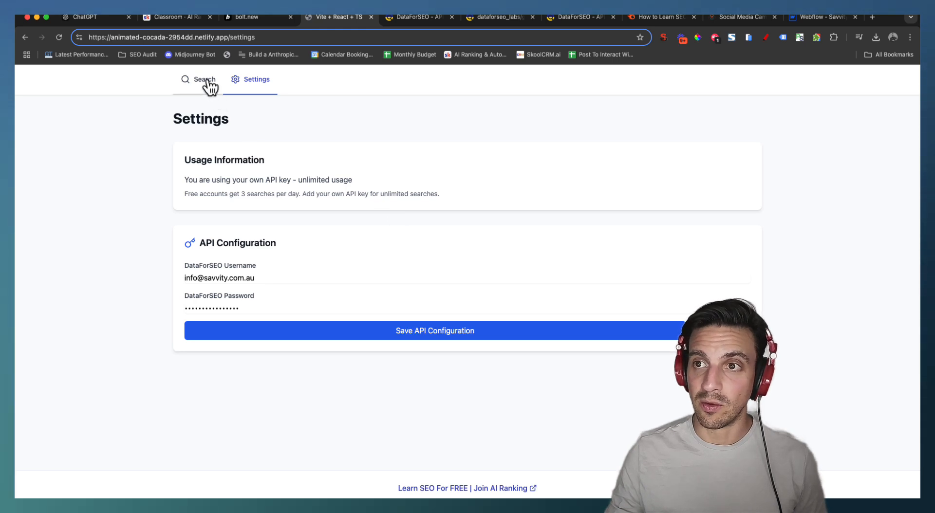
left_click(203, 78)
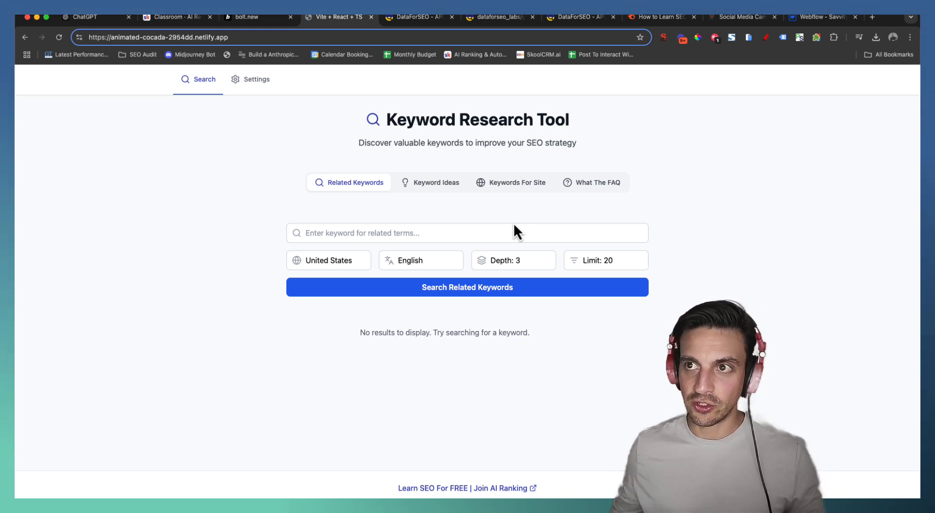
mouse_move(444, 197)
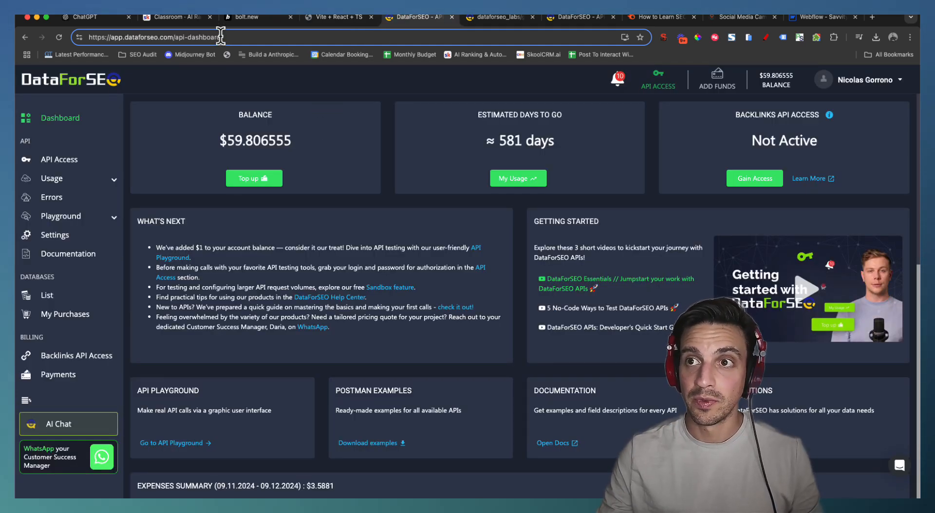
mouse_move(254, 17)
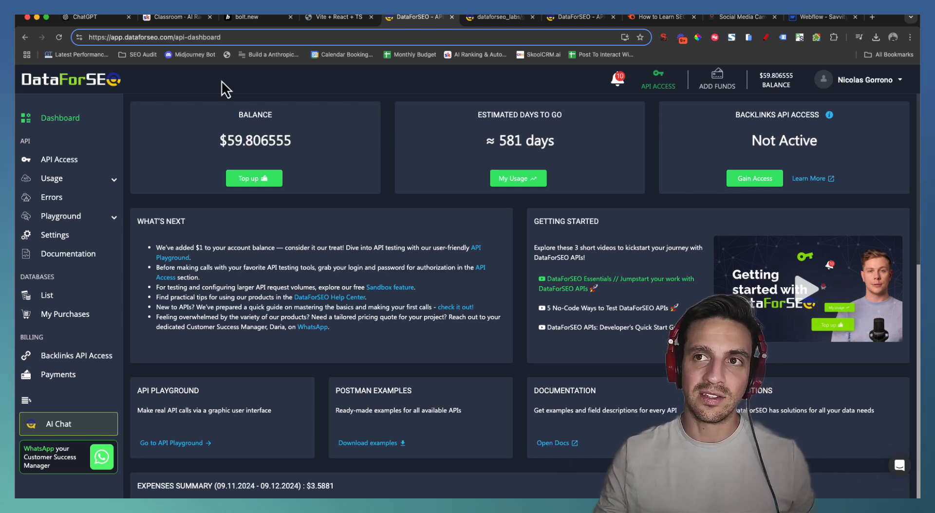
mouse_move(305, 146)
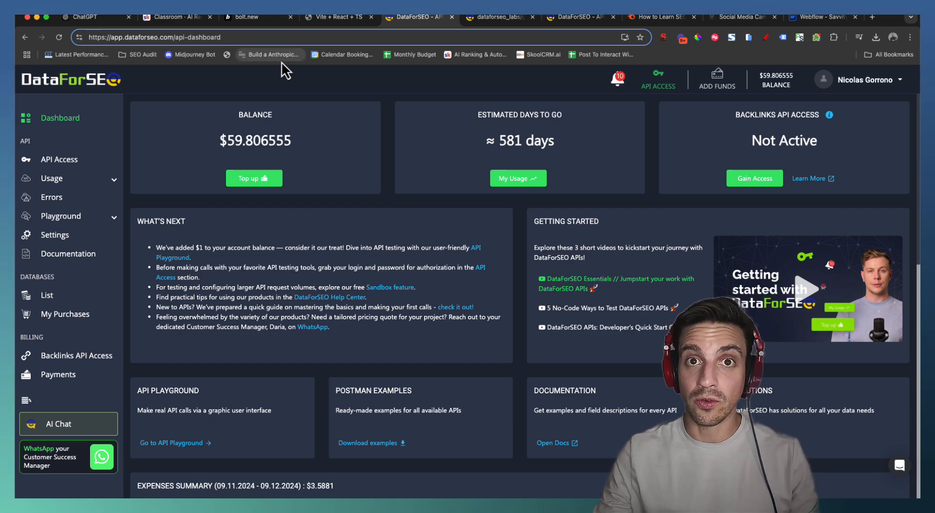
Return from the DataForSEO dashboard to the bolt.new keyword tool project.
left_click(245, 17)
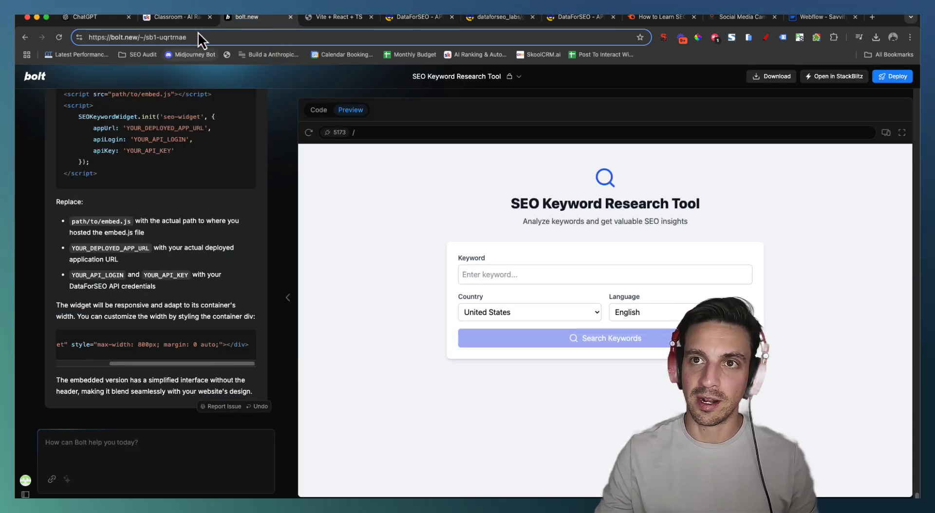
View the deployed Netlify Keyword Research Tool's empty Related Keywords search page.
left_click(173, 17)
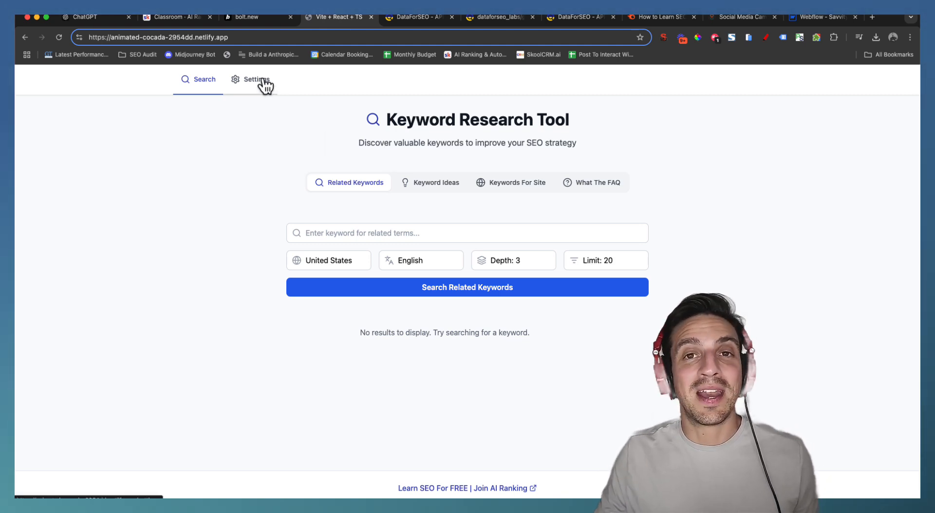
mouse_move(267, 93)
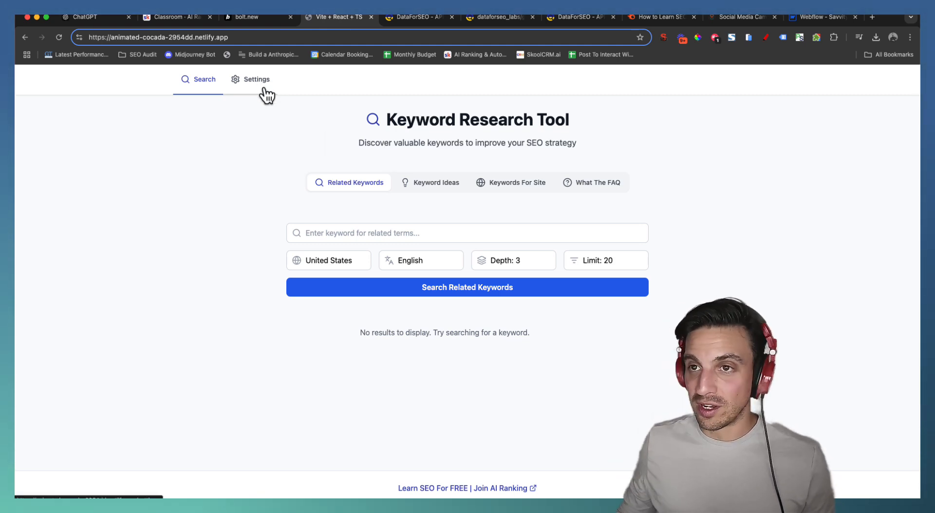
mouse_move(200, 37)
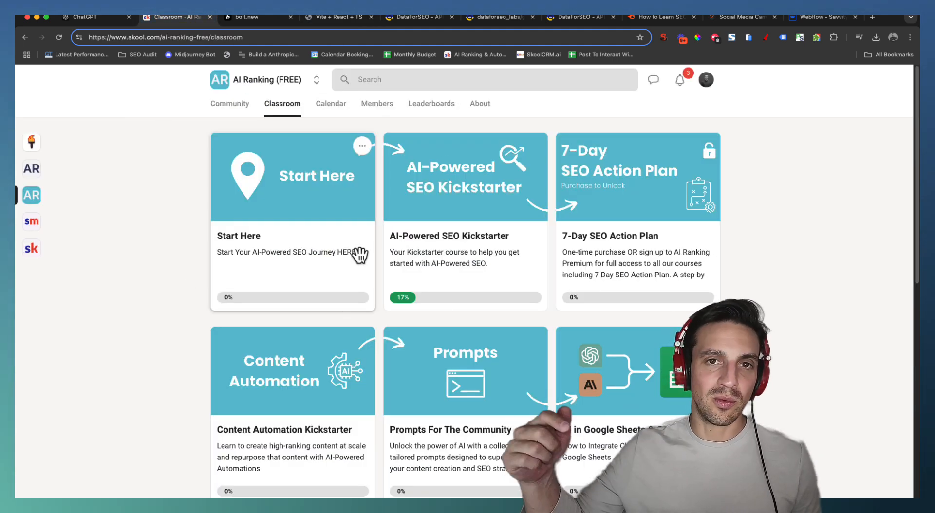
mouse_move(492, 187)
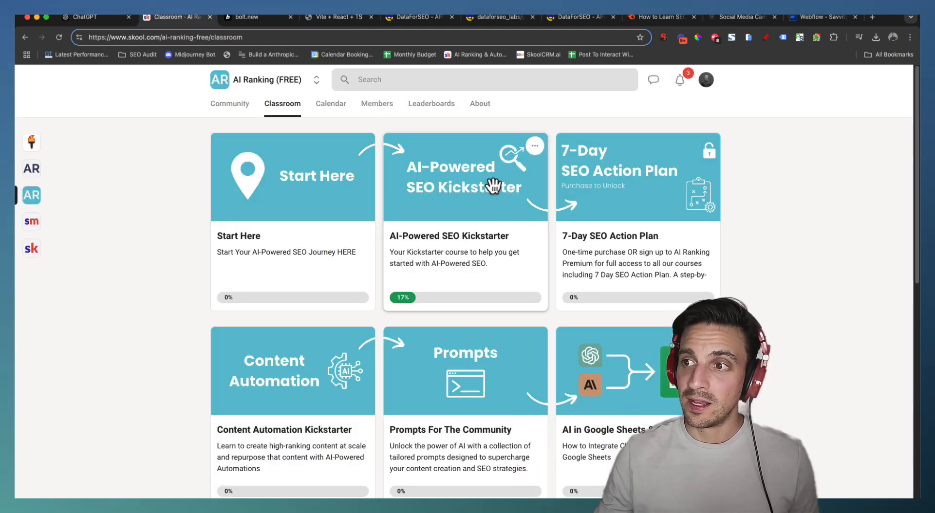
Browse the Skool AI Ranking classroom courses, then return to the bolt.new keyword tool project.
scroll("down", 3)
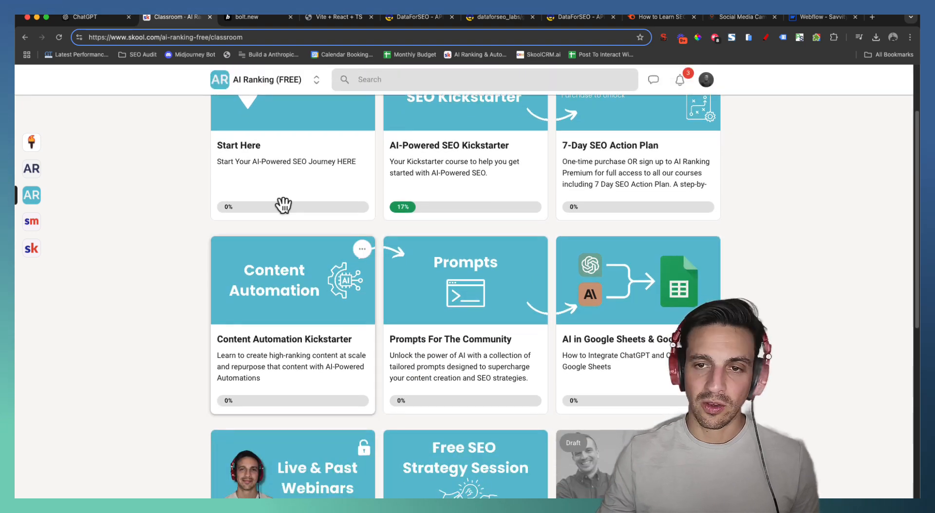
mouse_move(37, 171)
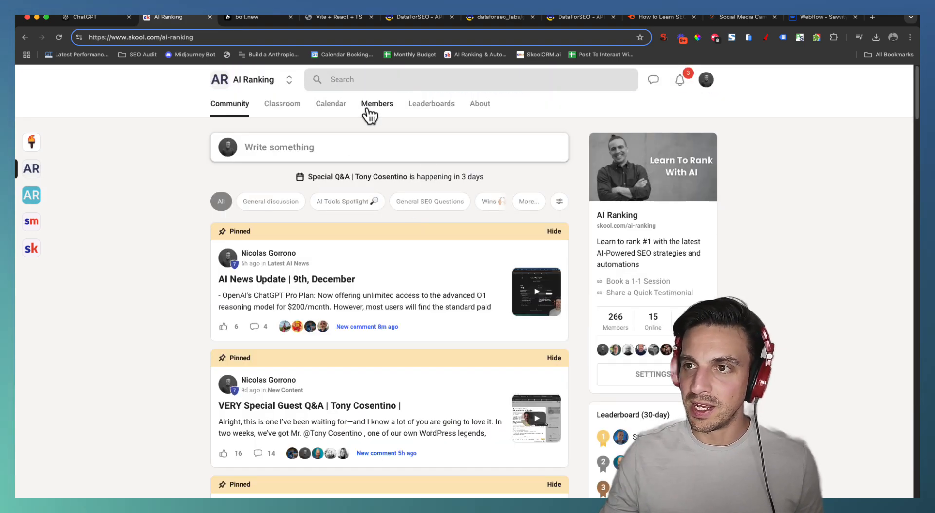
mouse_move(345, 106)
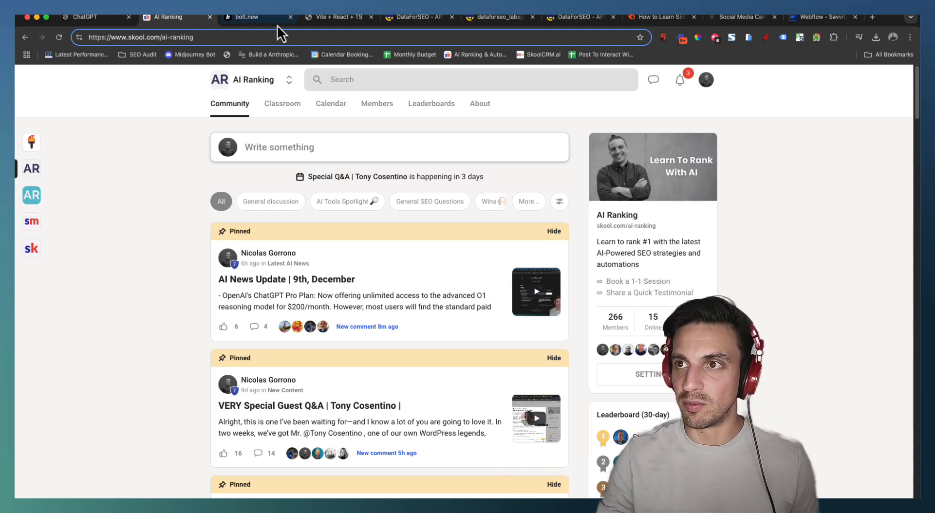
left_click(256, 17)
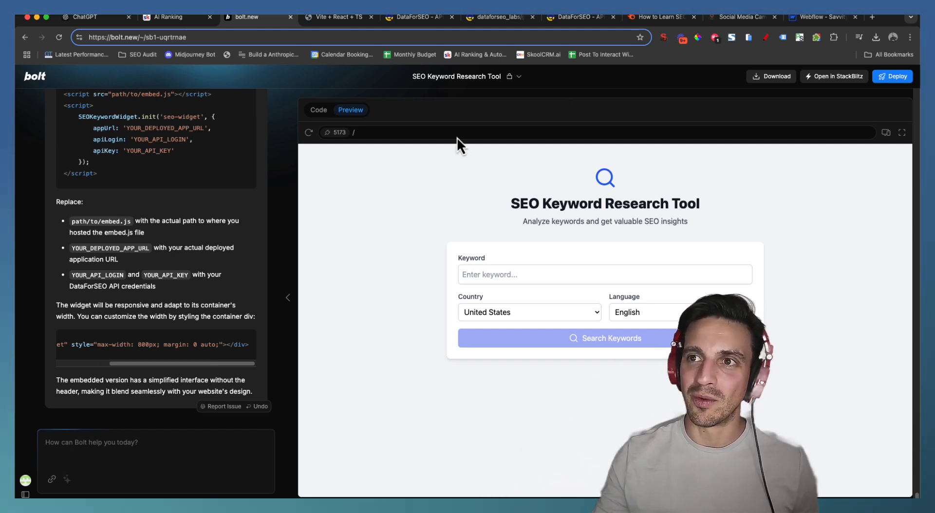
mouse_move(340, 219)
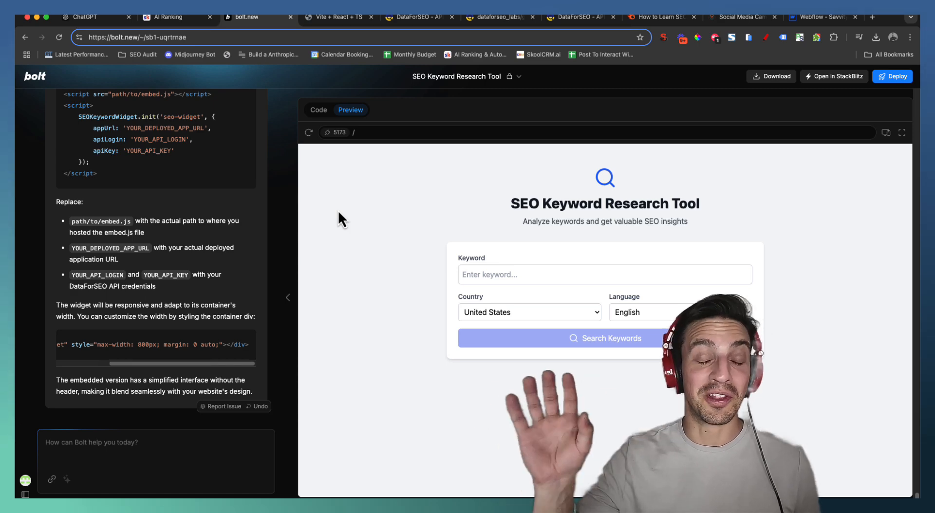